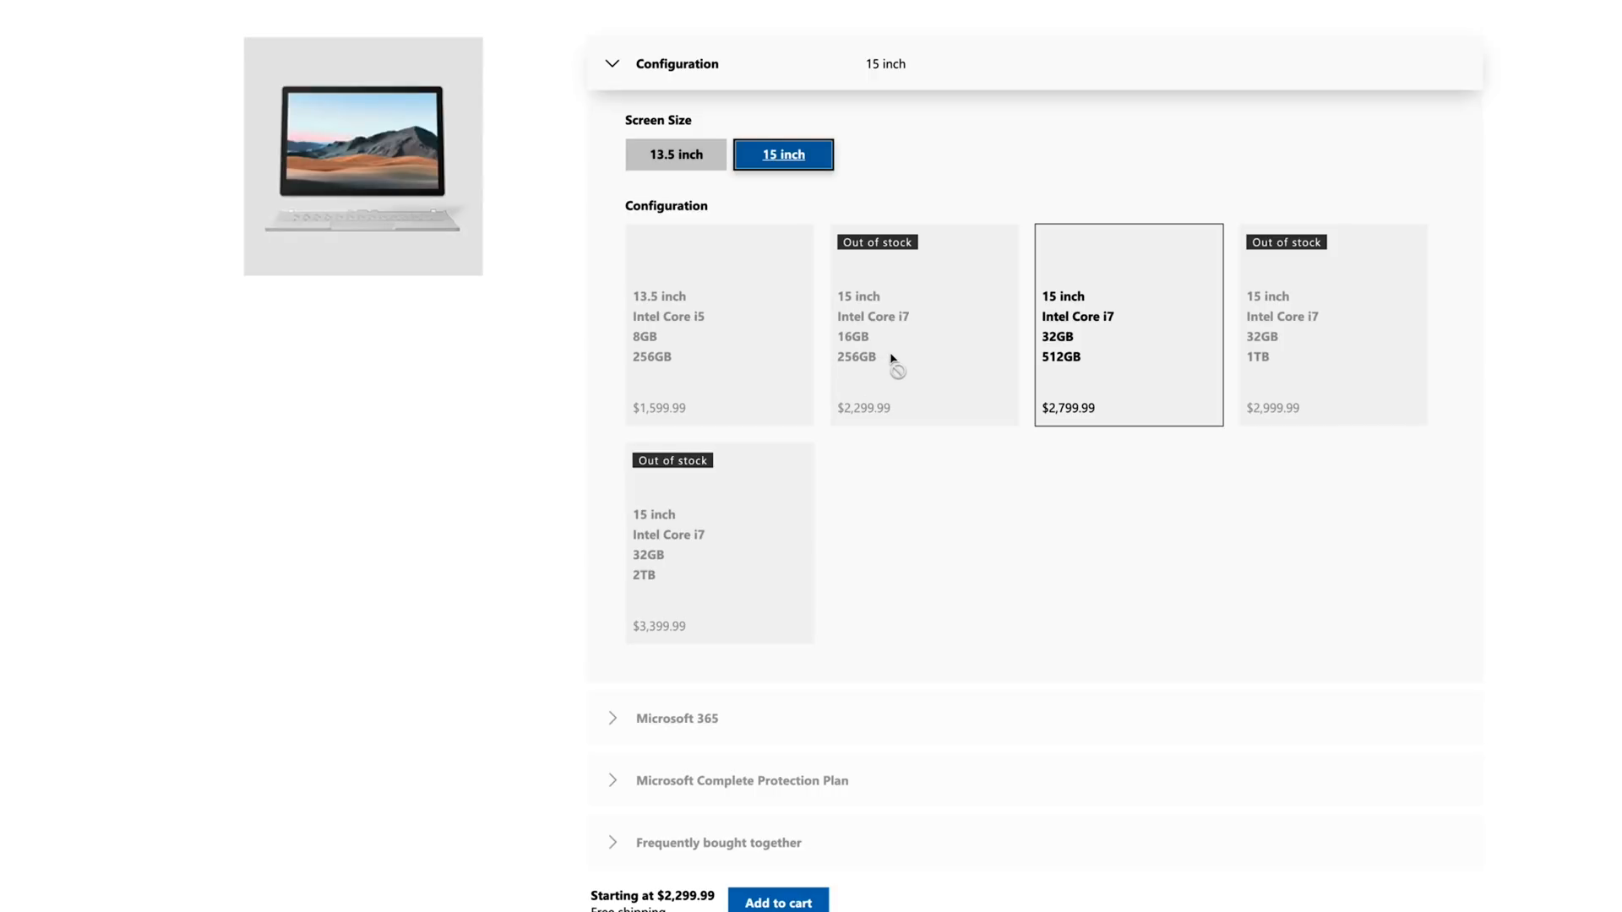
Switch the US configurator to 13.5-inch, then open the Australian page's photo gallery.
key(ctrl+minus)
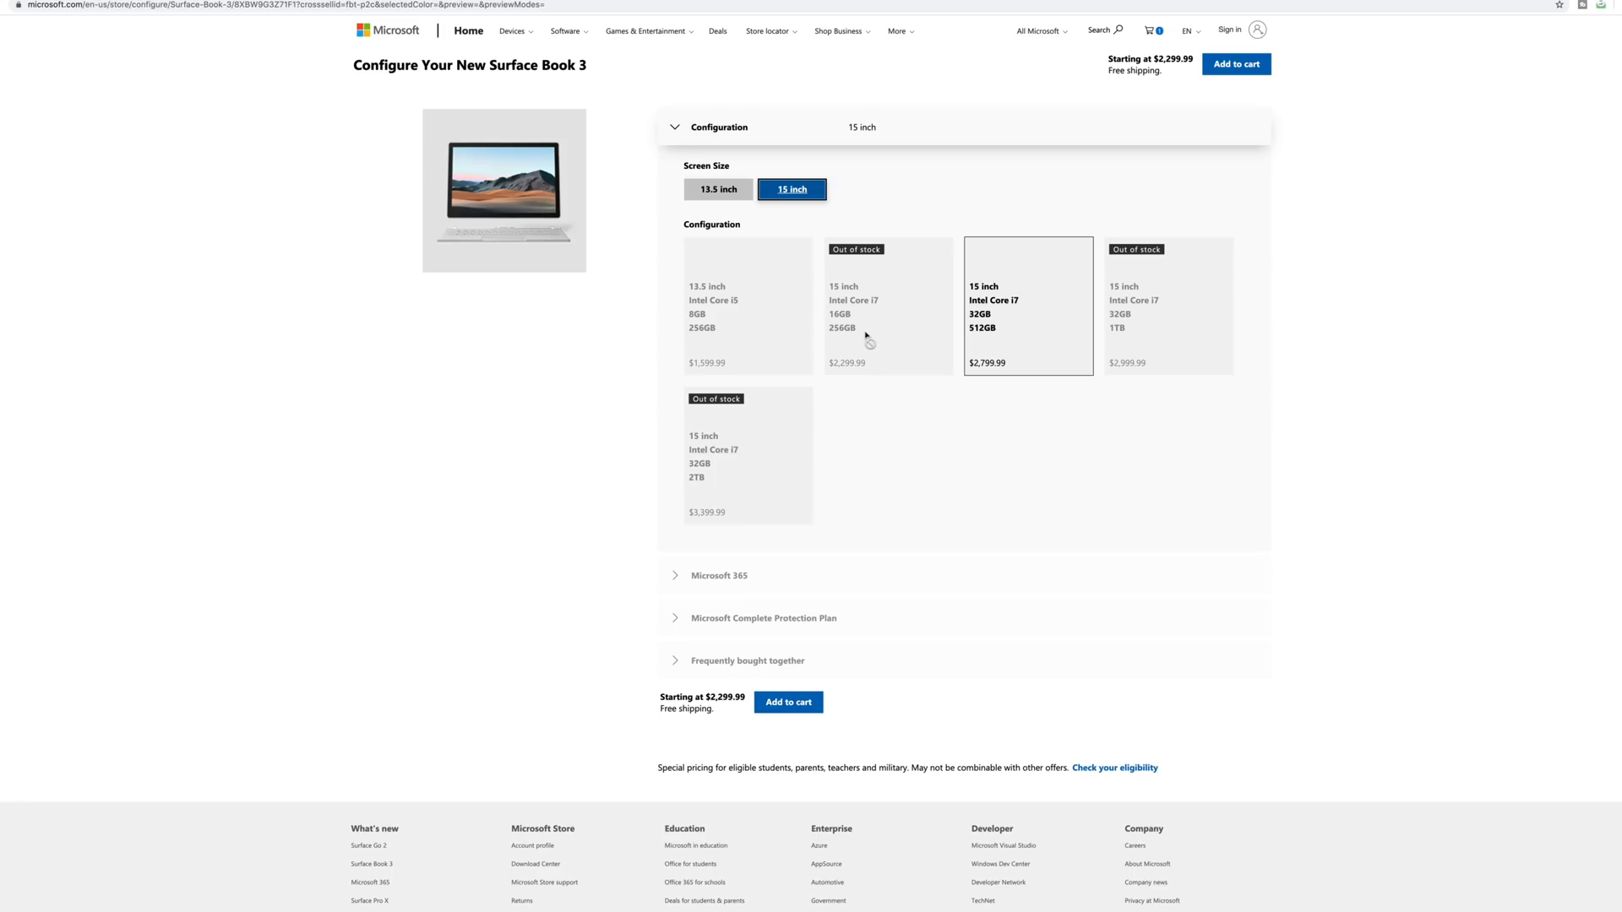
click(718, 190)
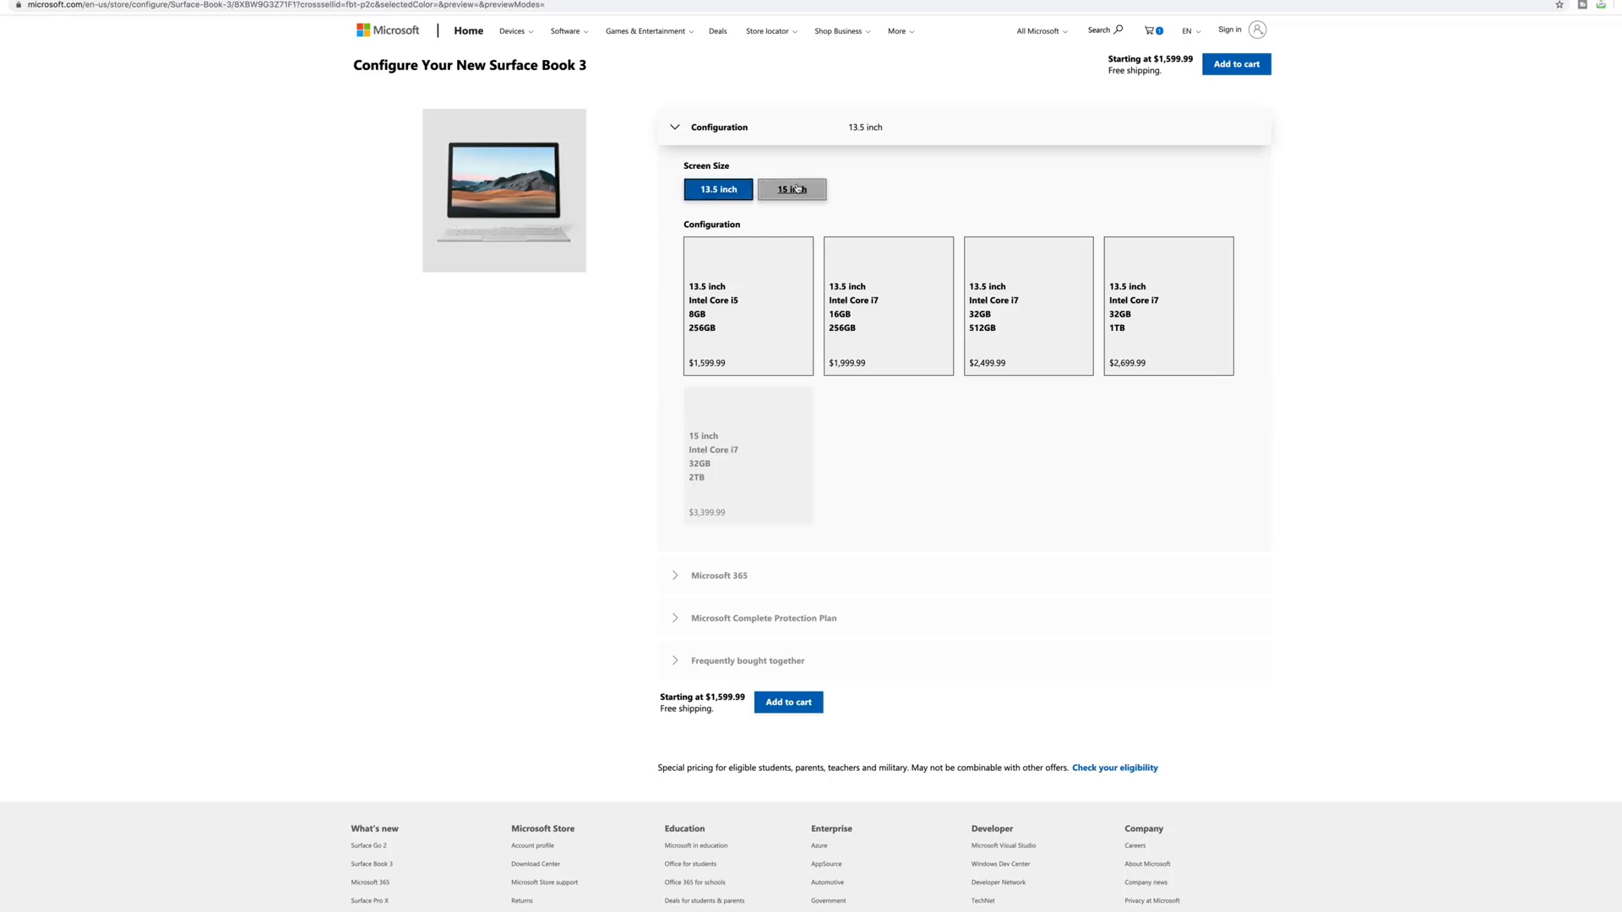
click(791, 189)
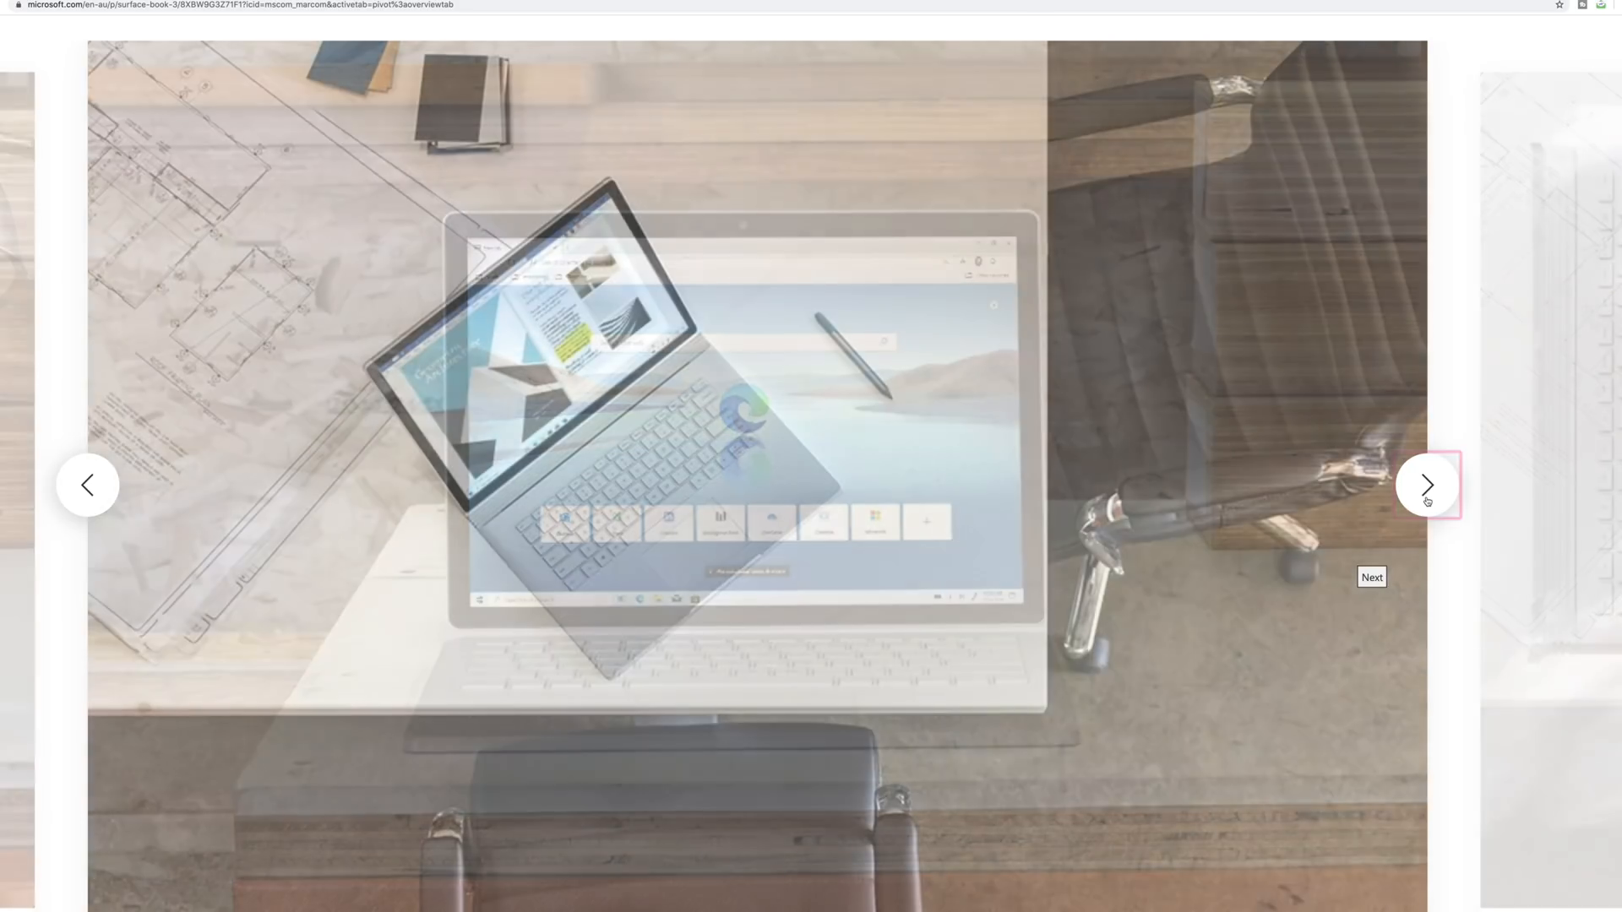
Step through four Surface Book 3 gallery photos, then return to the Overview section.
click(1428, 484)
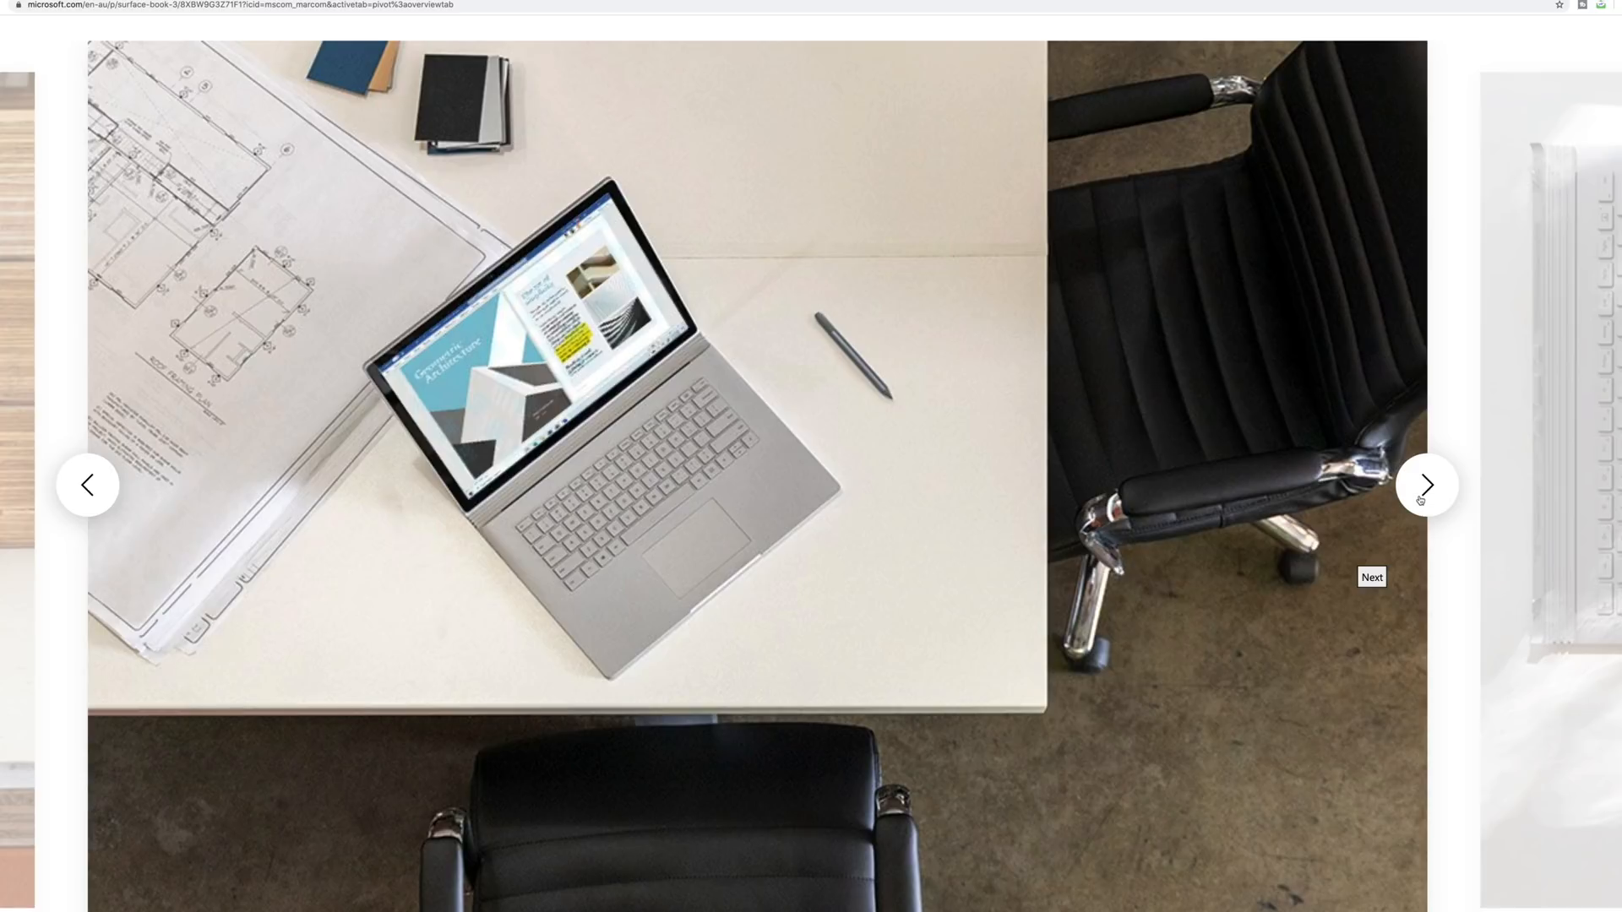
click(1426, 485)
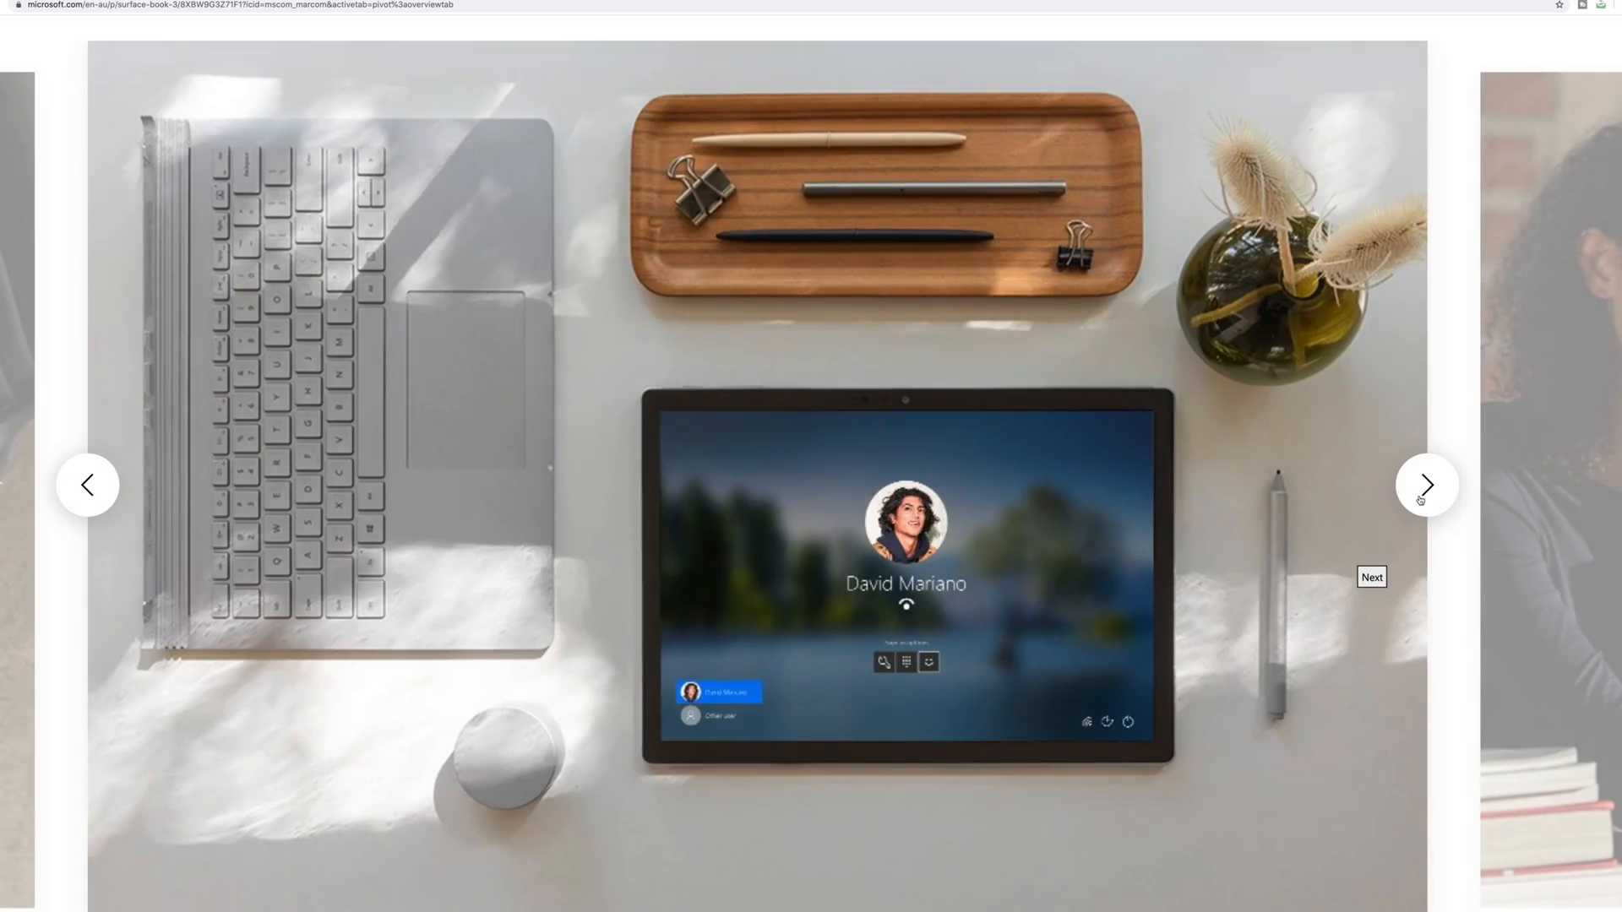
click(1425, 484)
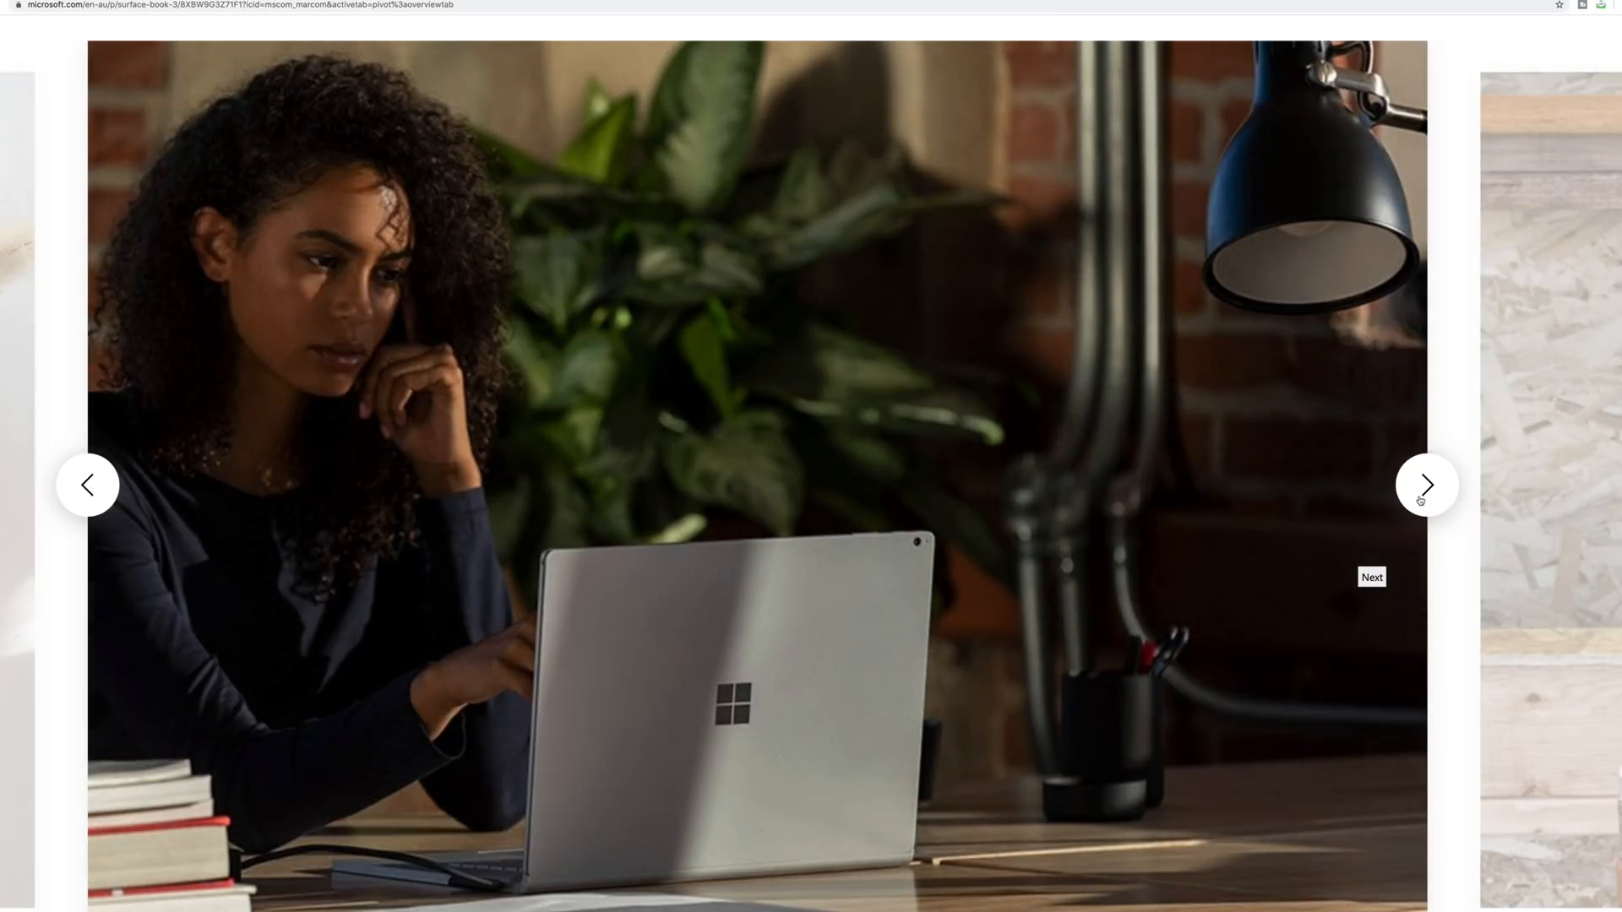
click(1426, 484)
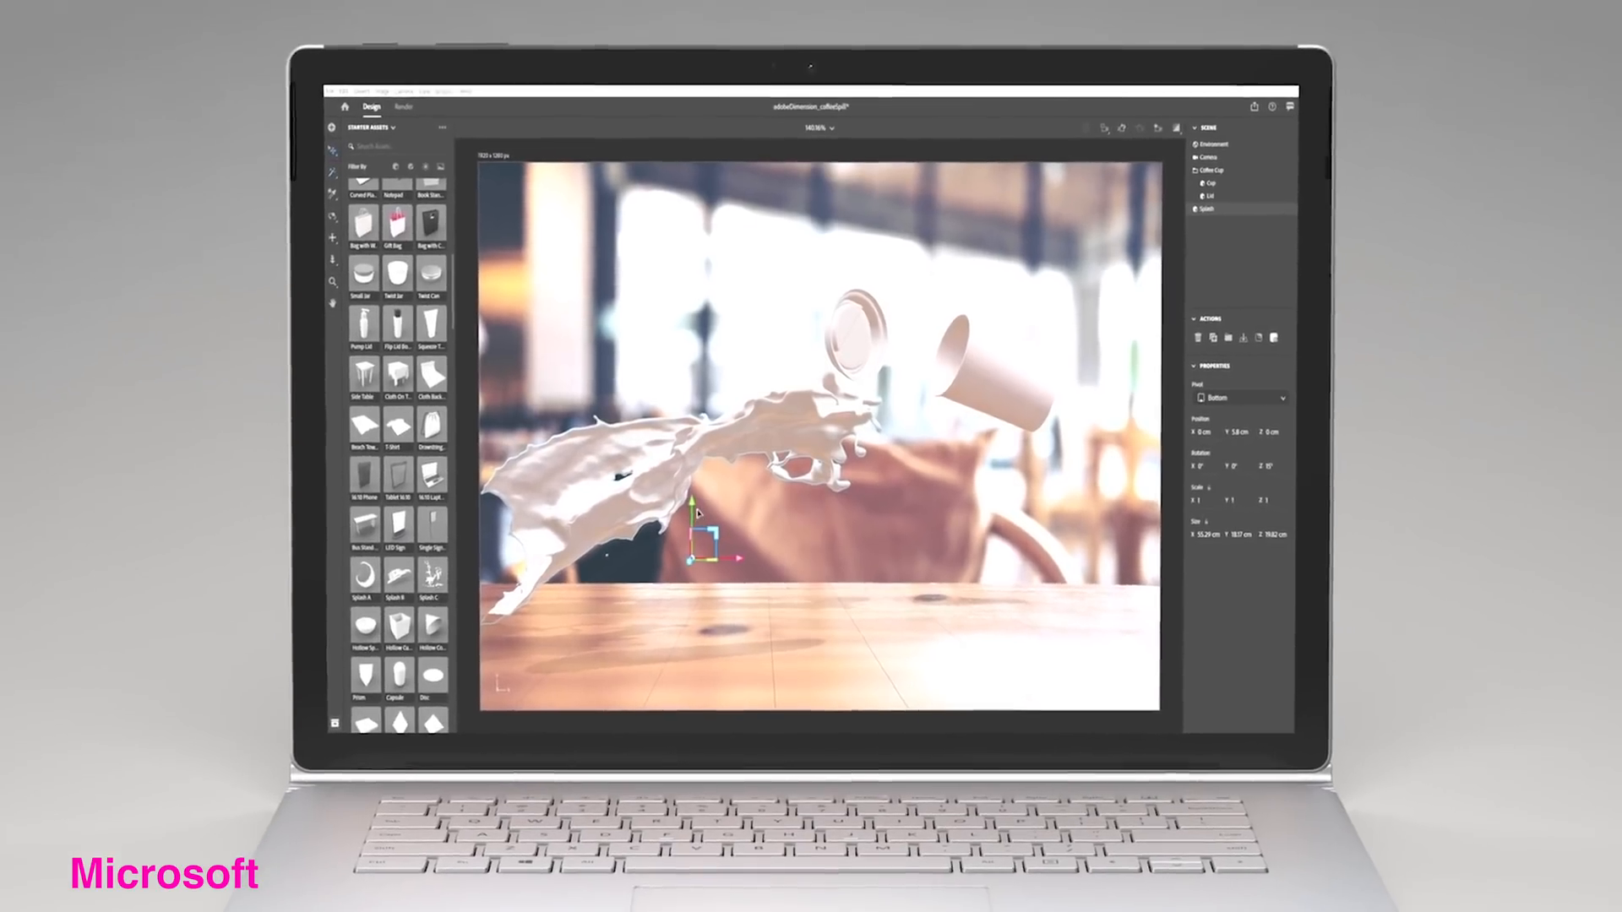
click(401, 107)
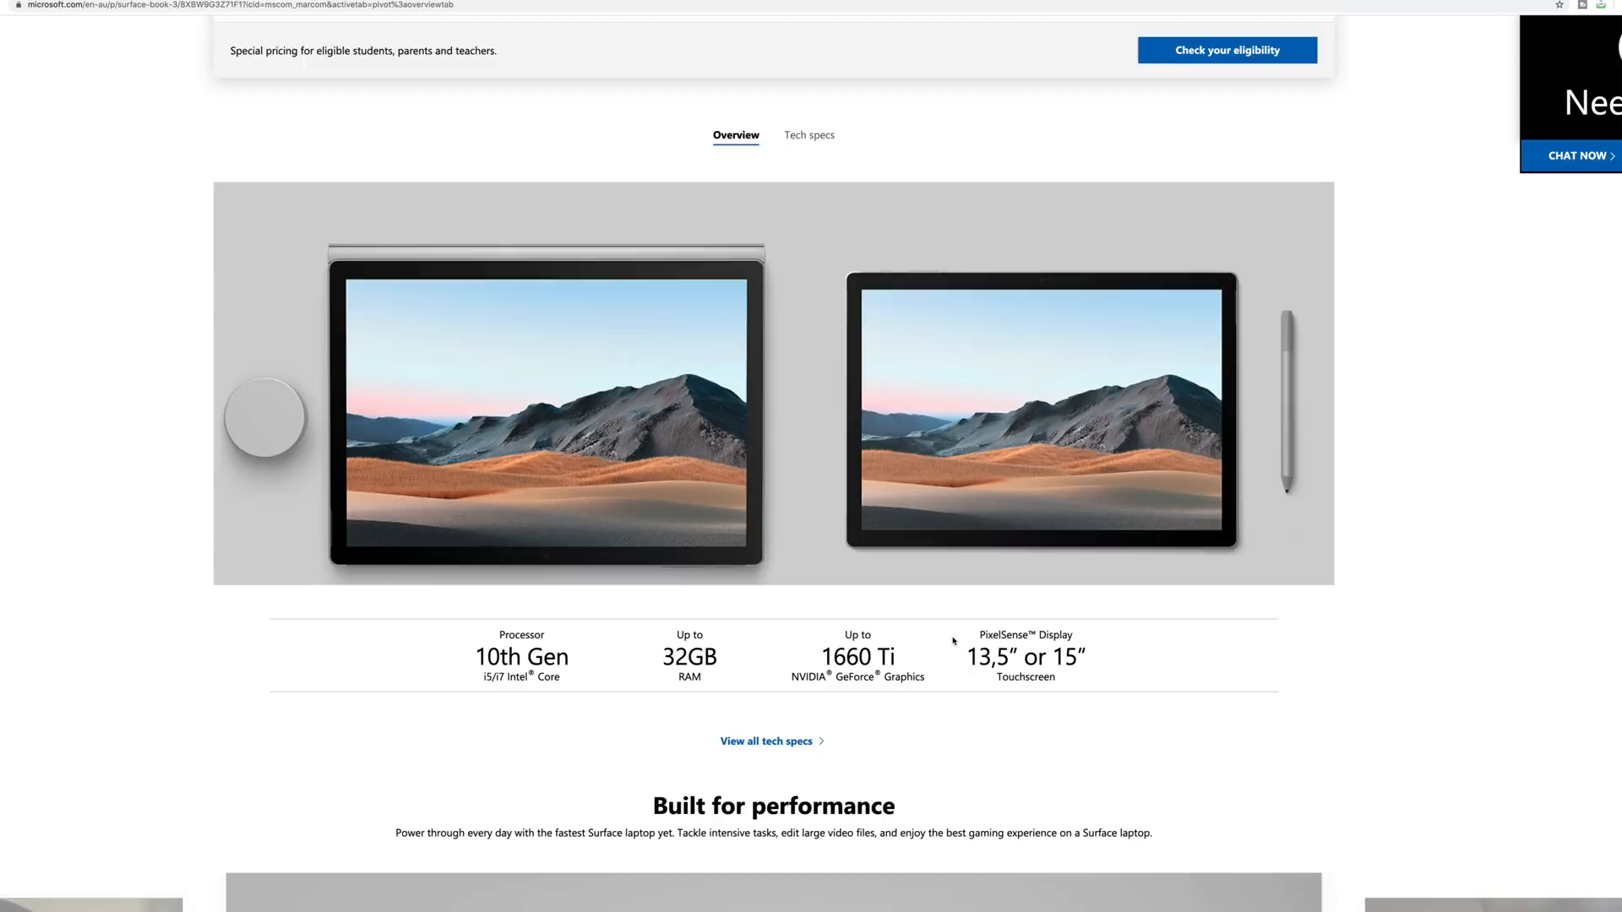
Scroll down to the creator, developer and social creator Popular configurations.
scroll(down, 3)
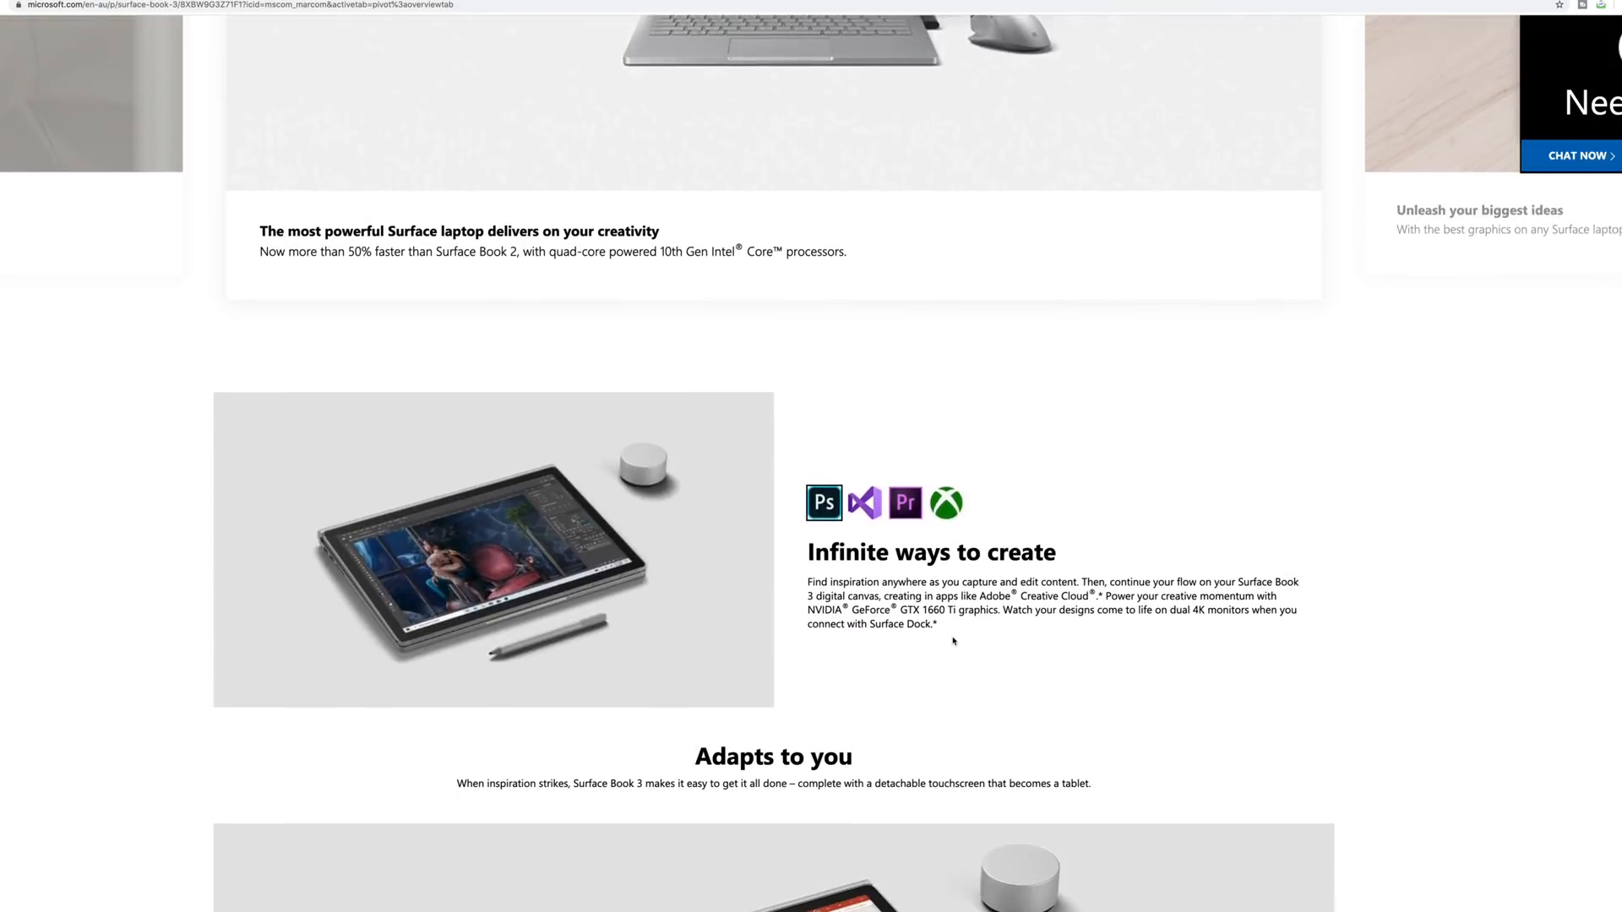
scroll(down, 3)
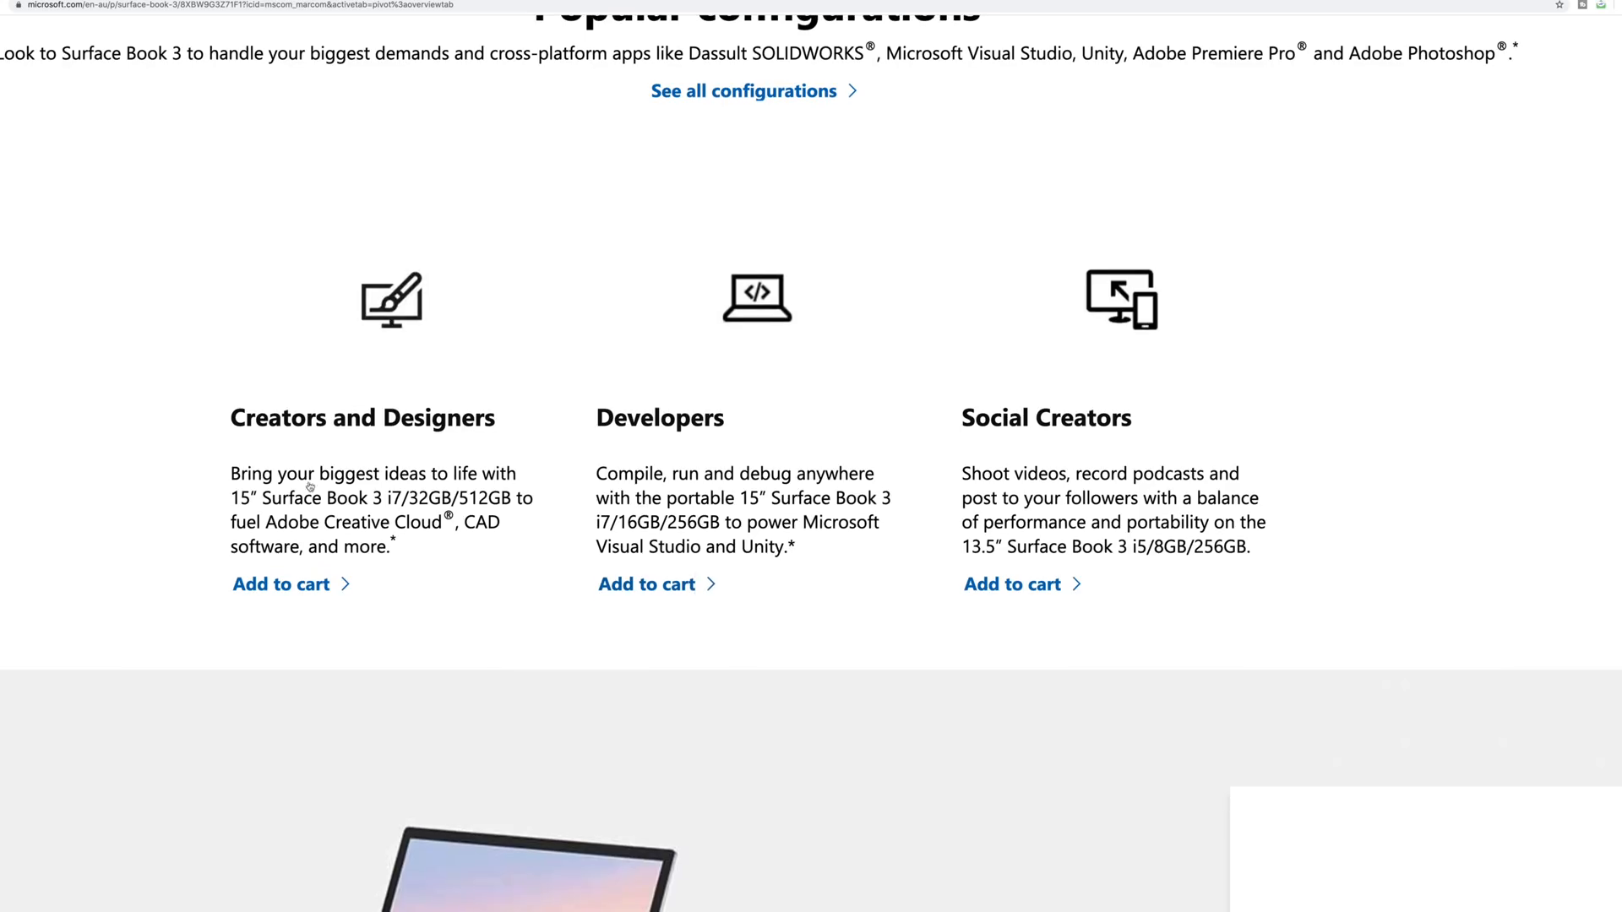
mouse_move(679, 392)
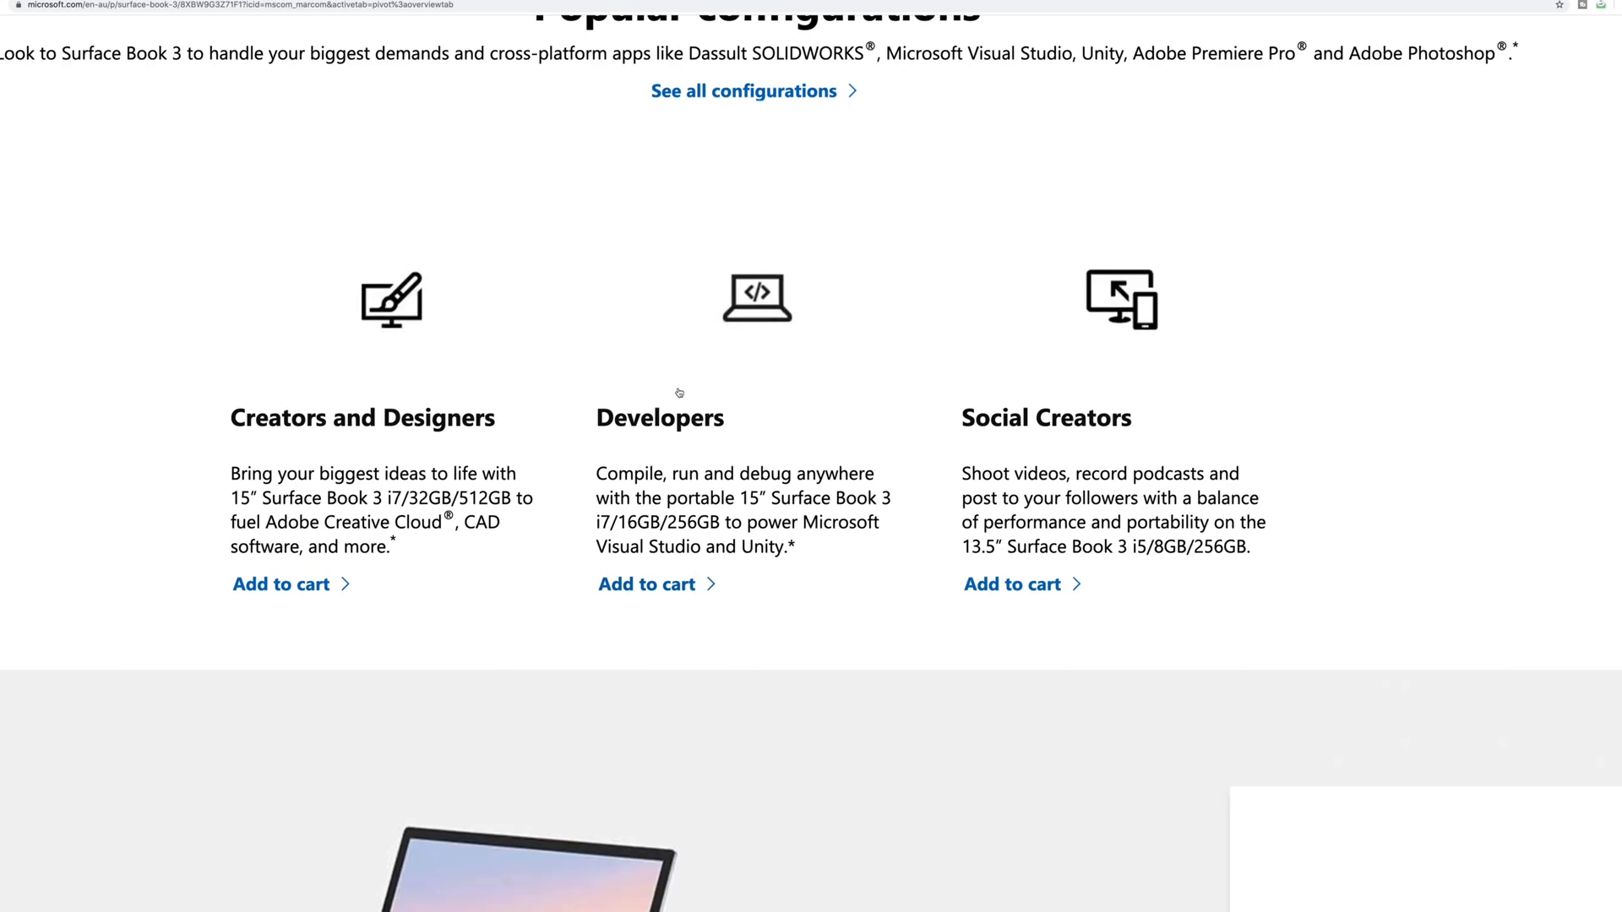
mouse_move(1184, 396)
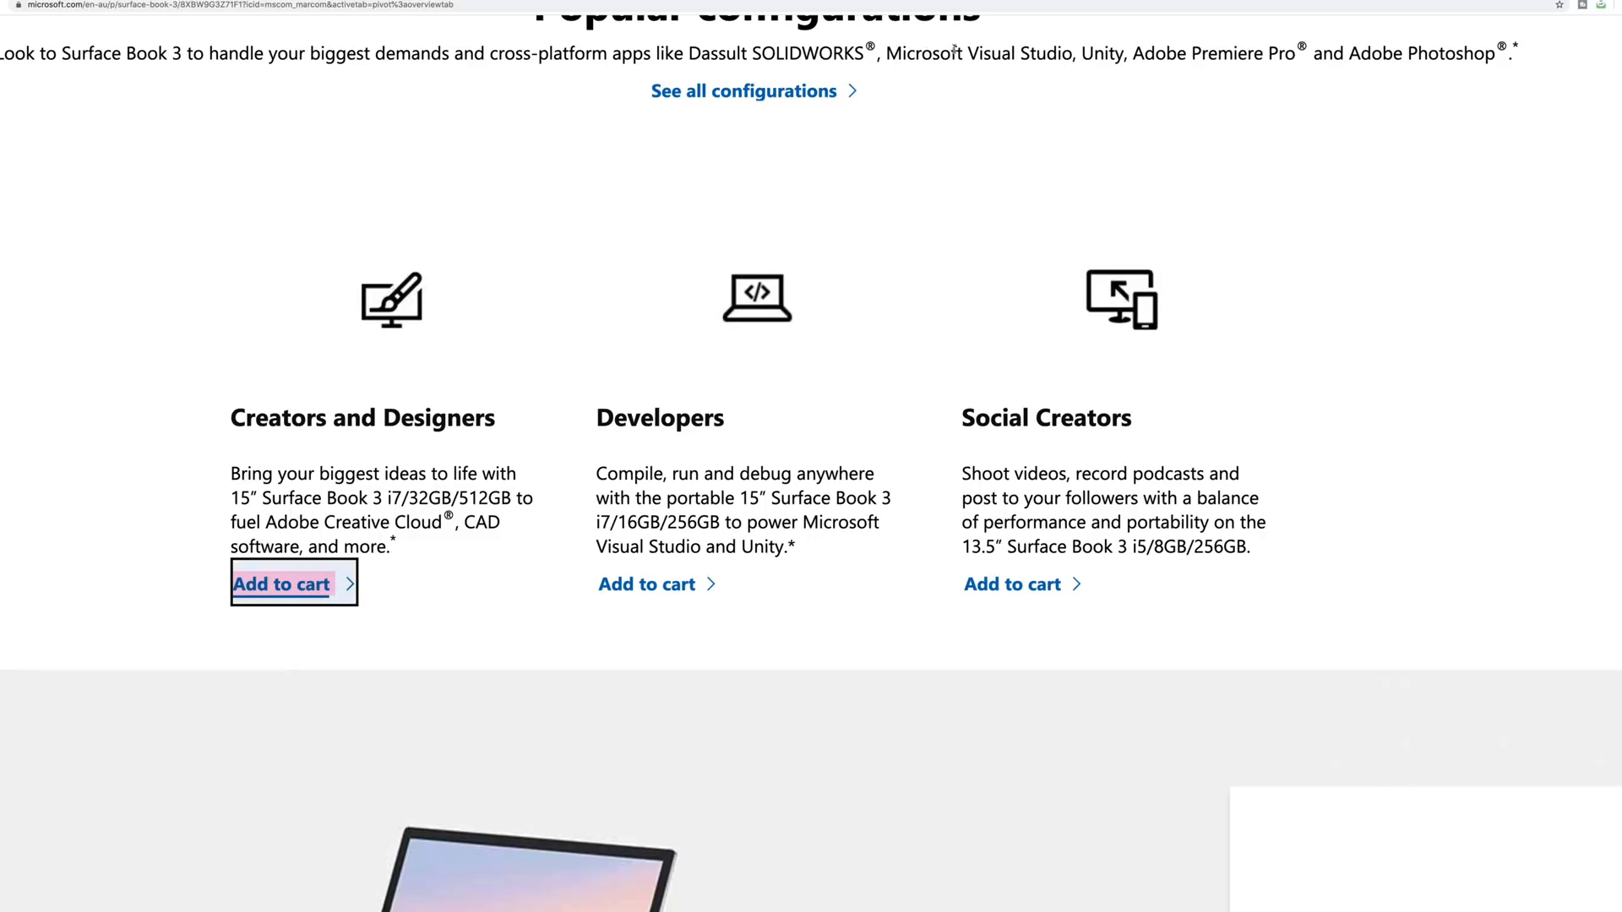
Add Creators and Designers and Developers builds to the AU cart, three items totalling AU$12,577.
click(281, 585)
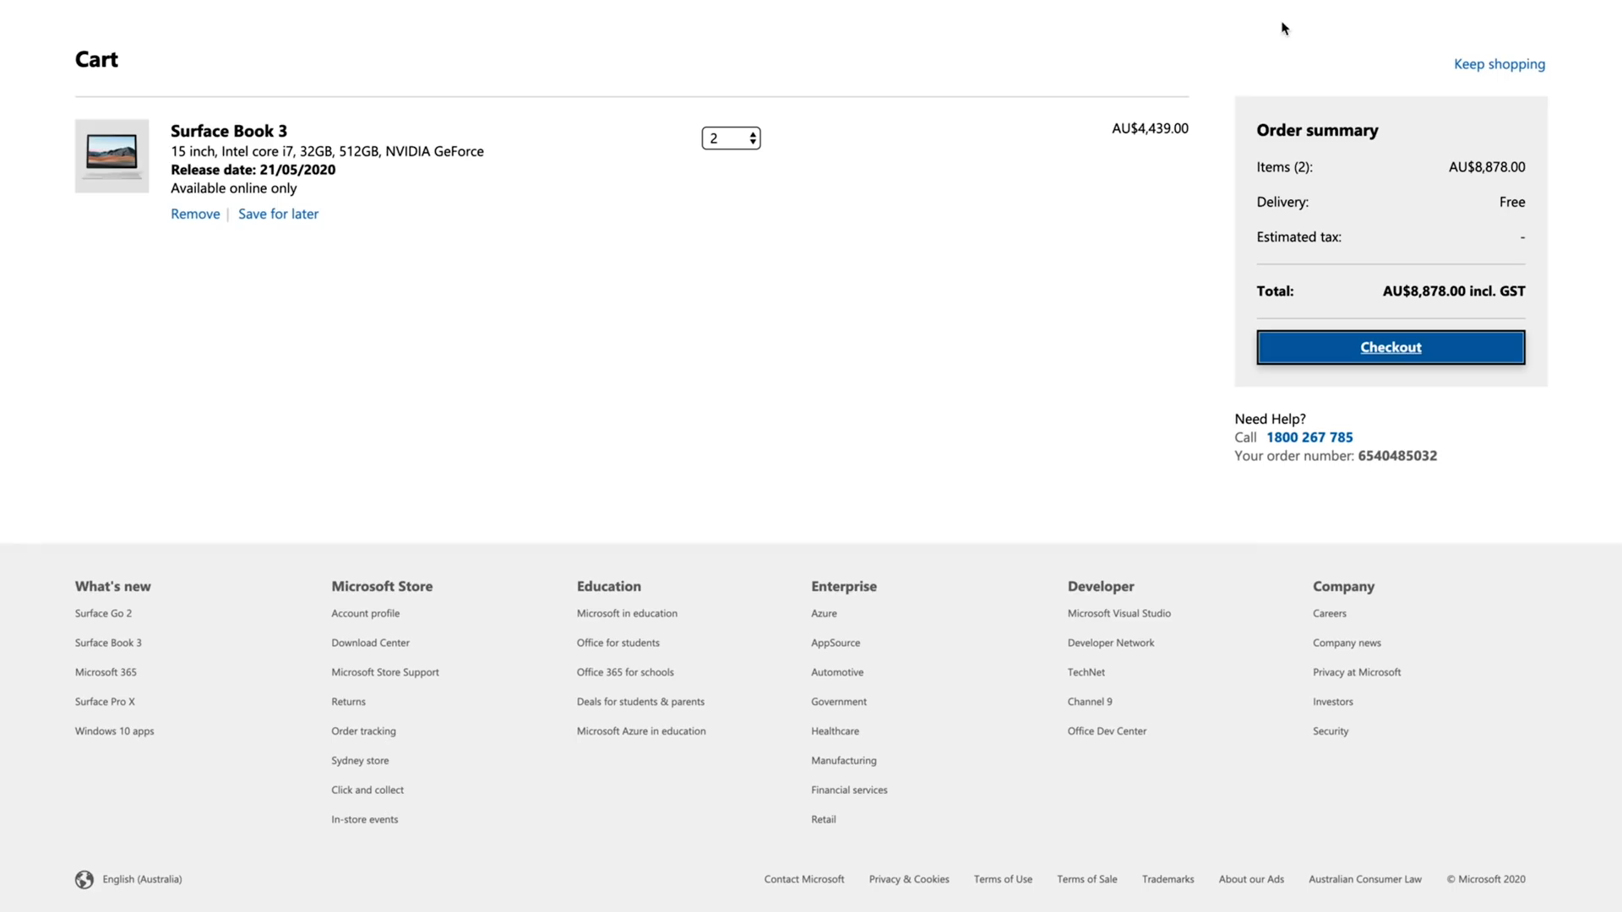
click(745, 138)
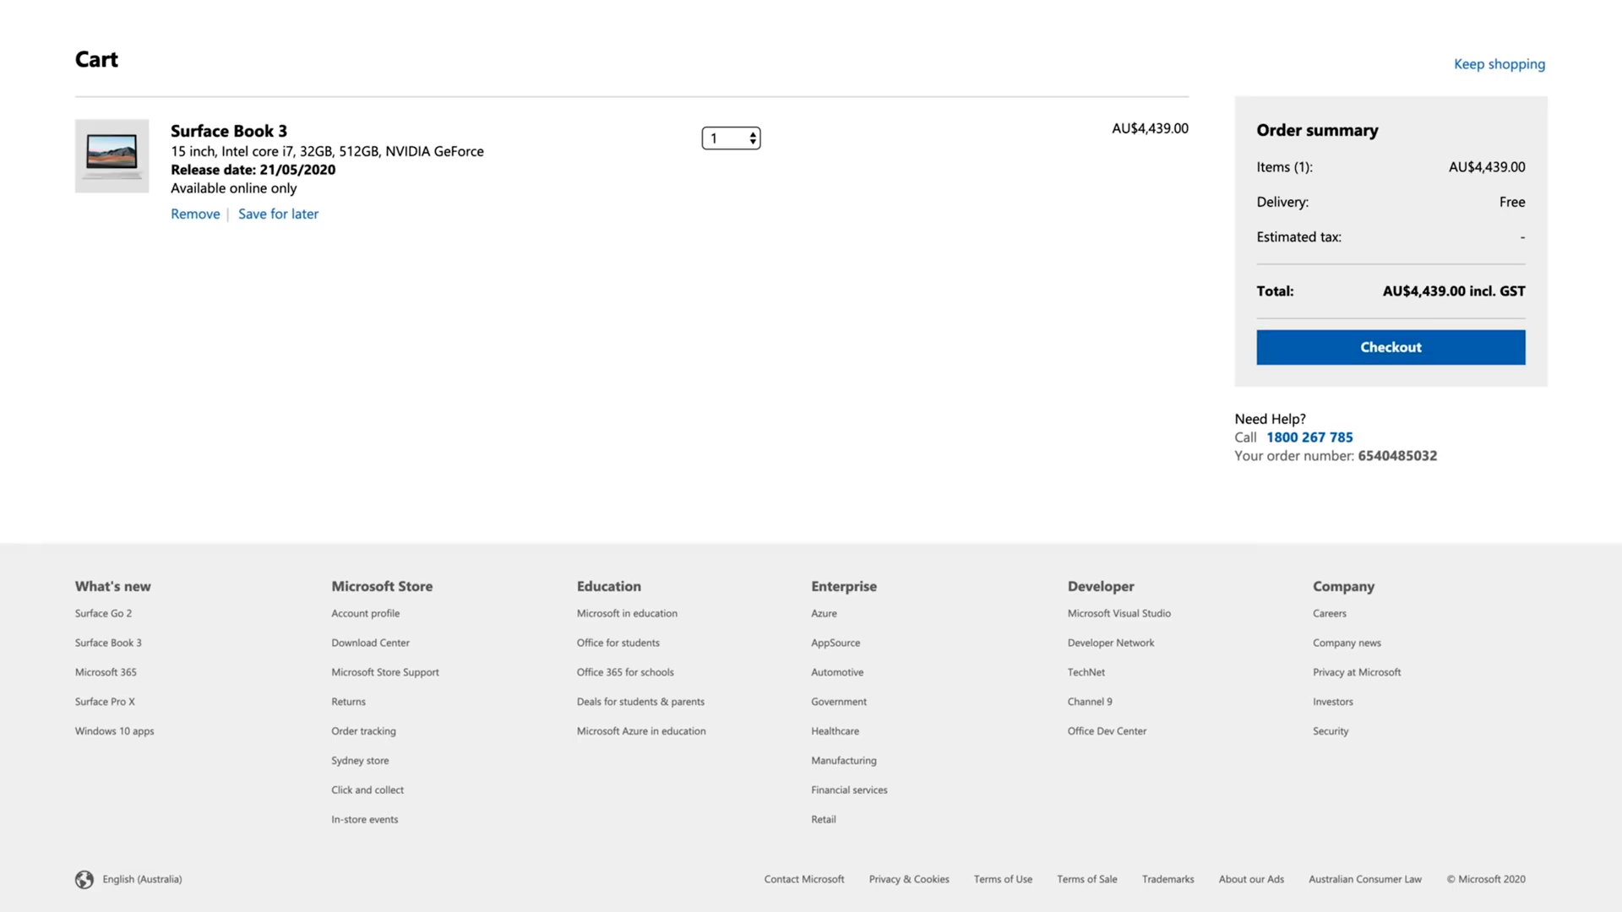
right_click(646, 584)
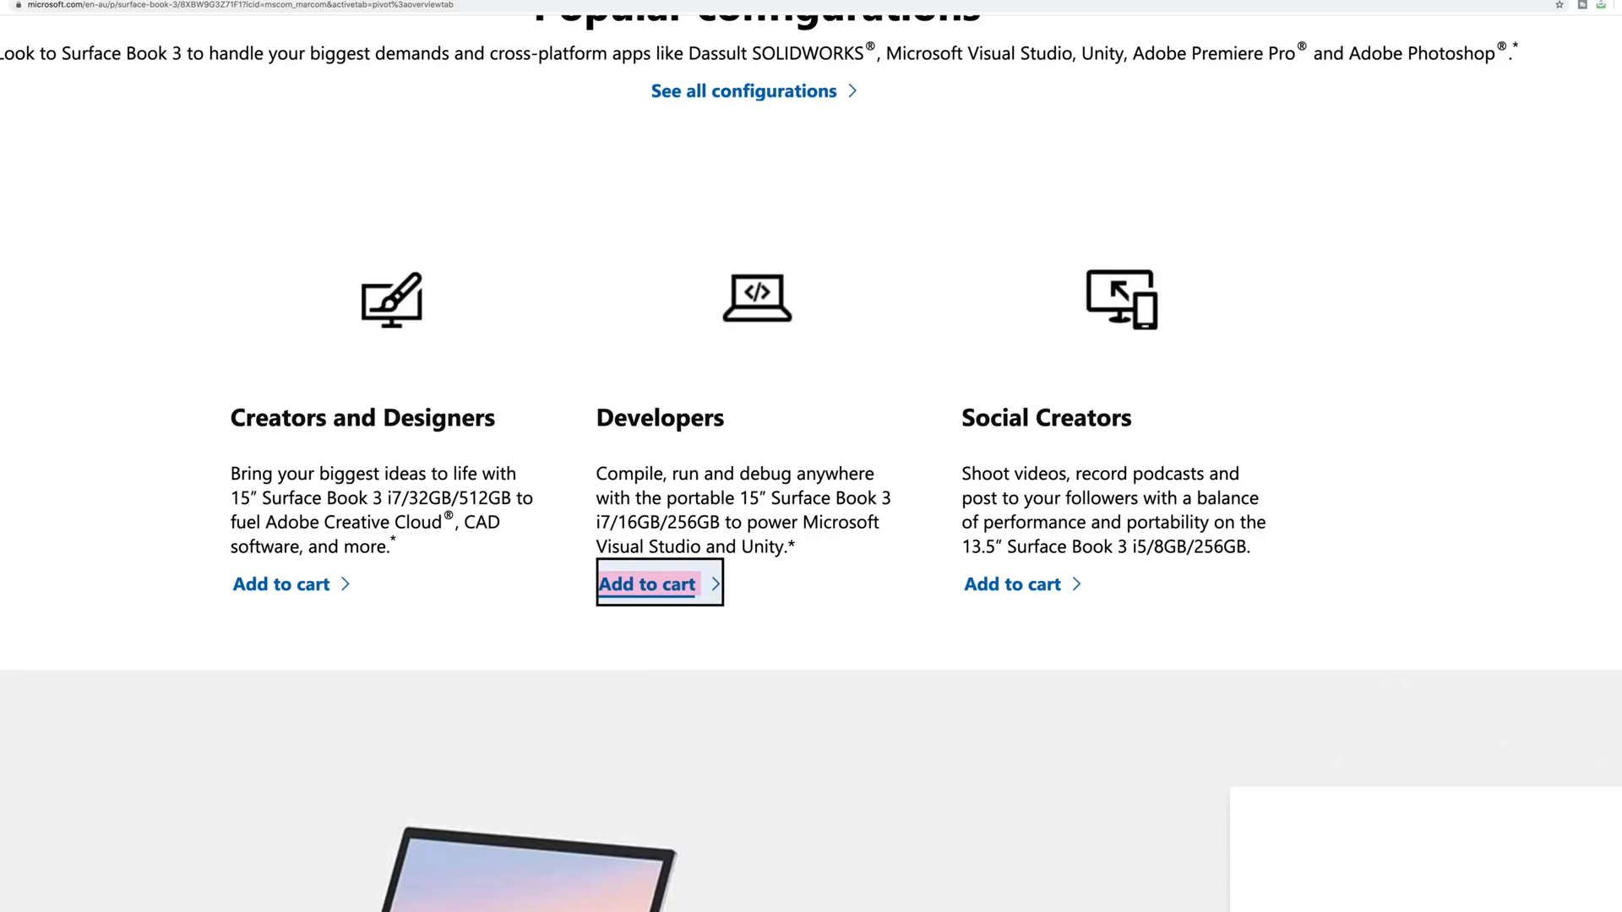
click(646, 584)
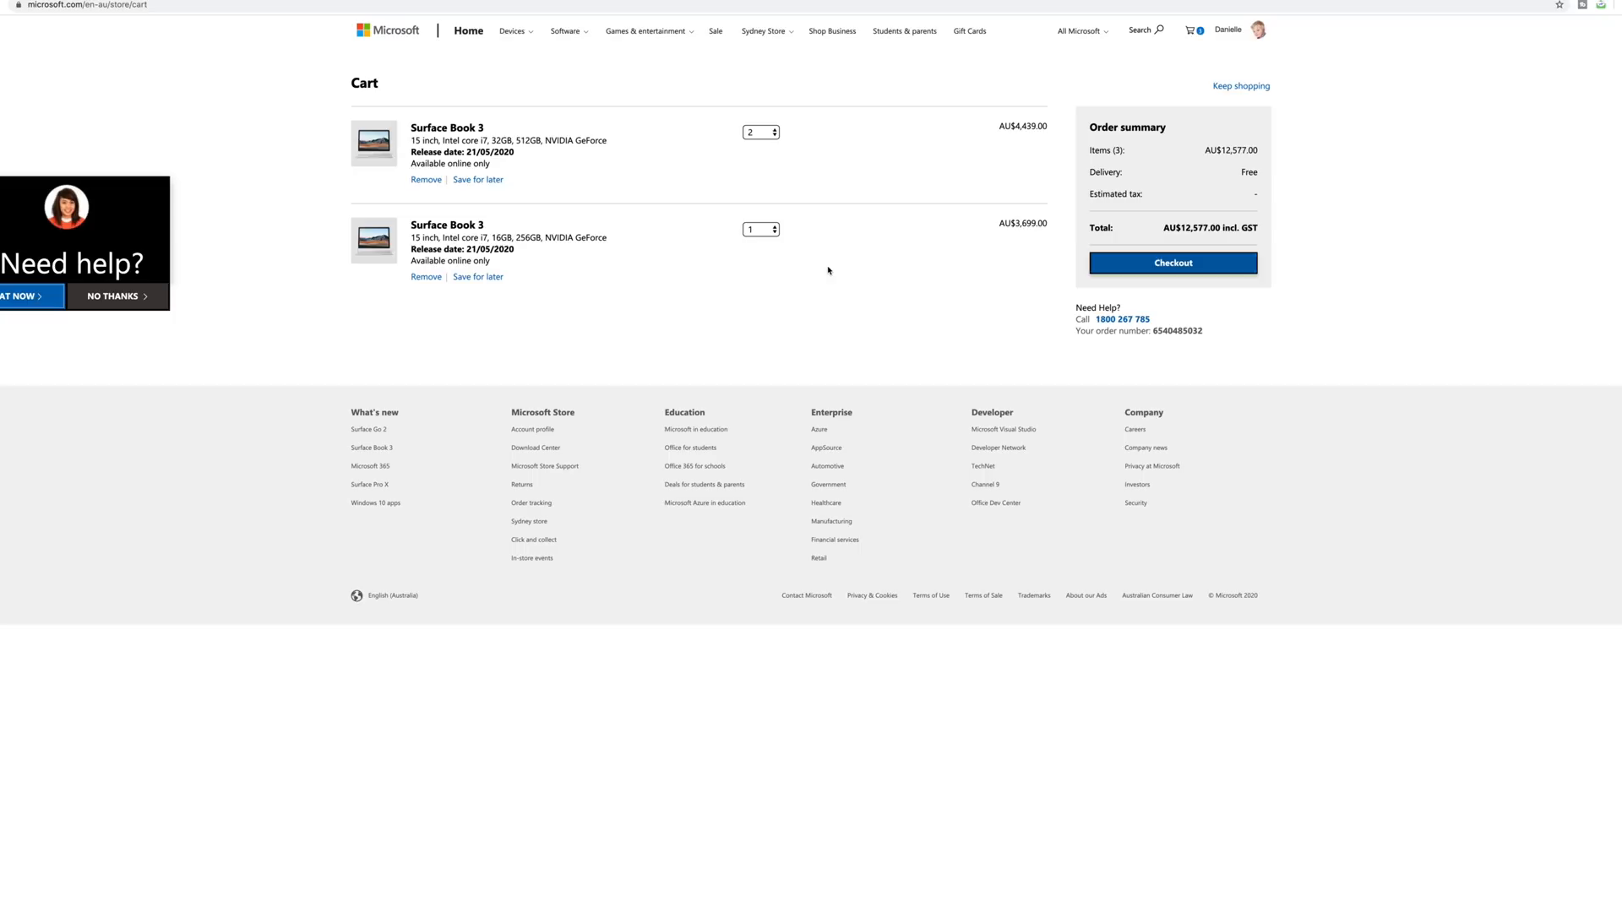
scroll(down, 3)
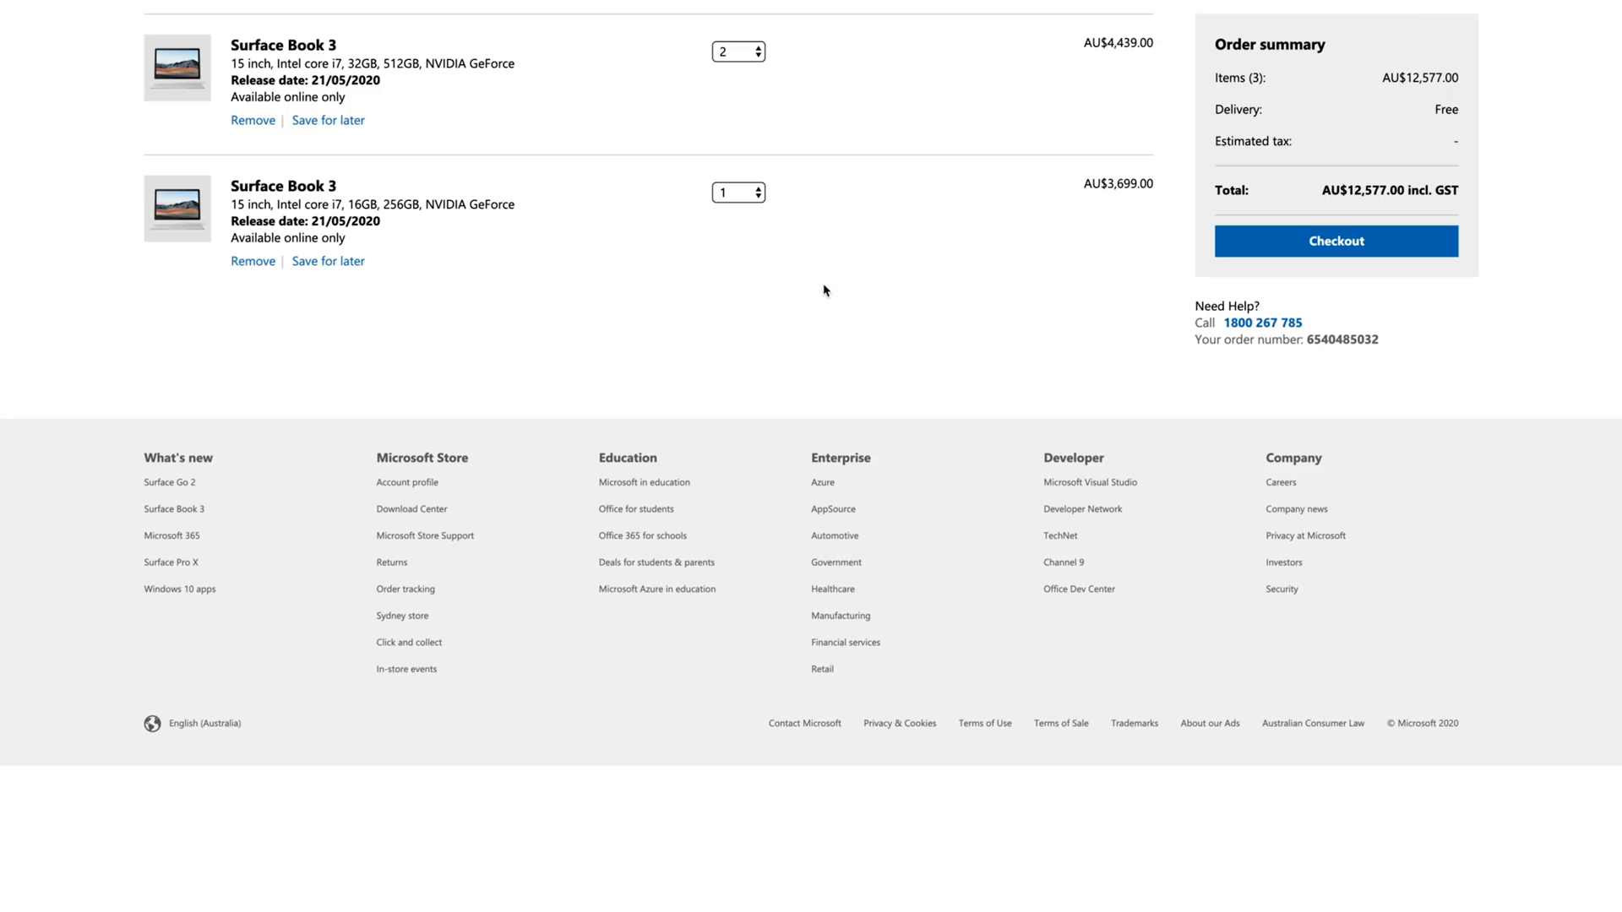
mouse_move(1059, 83)
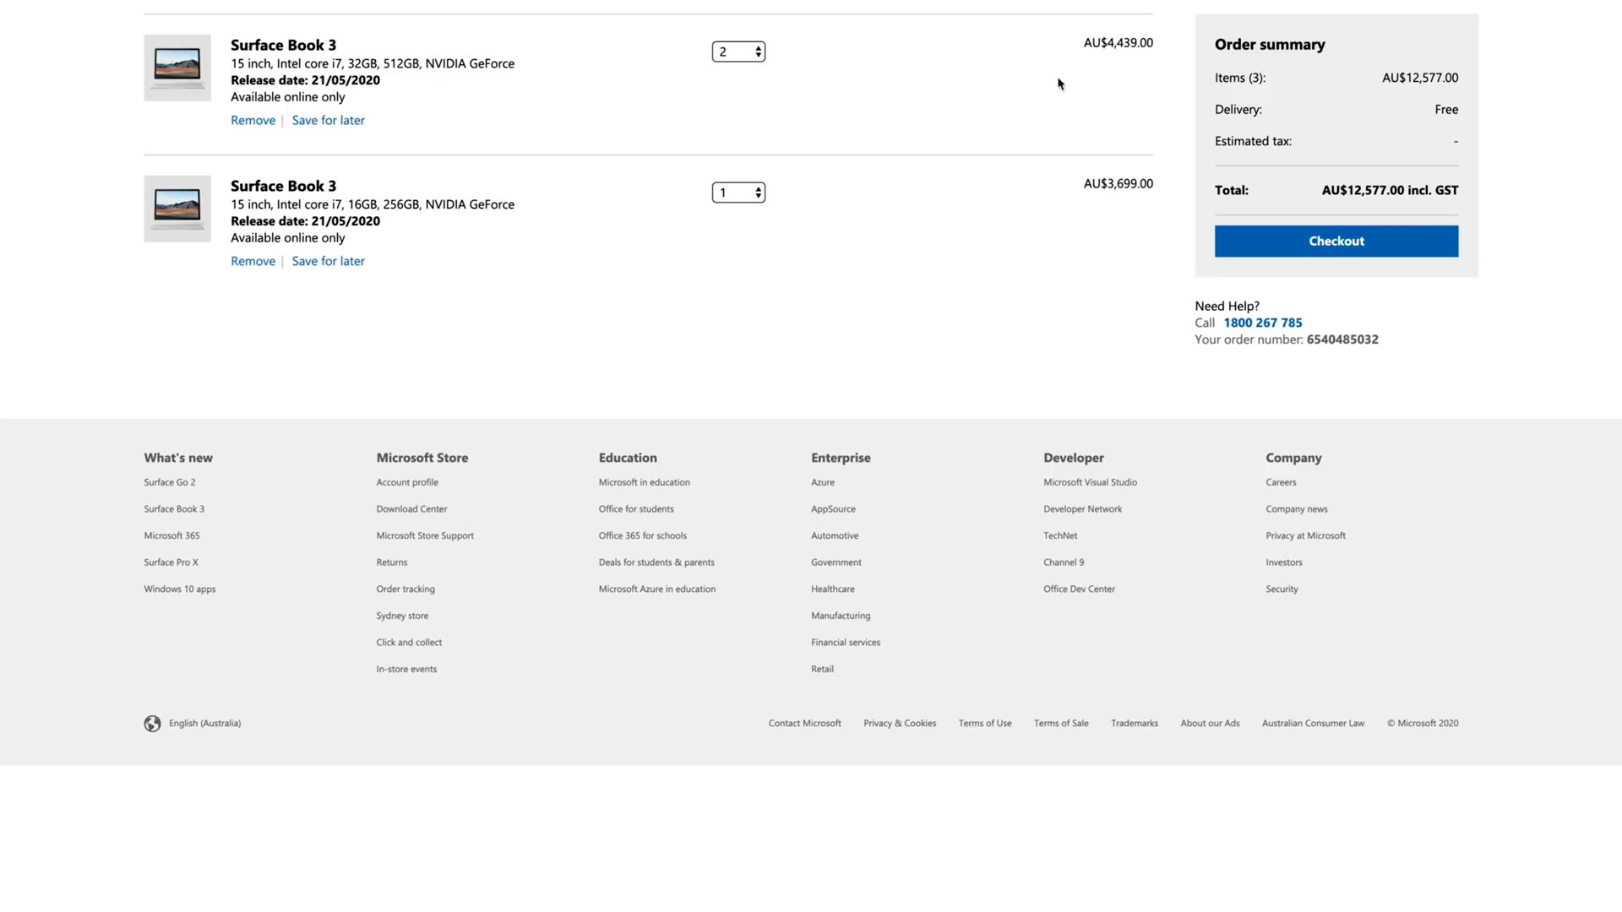
scroll(up, 3)
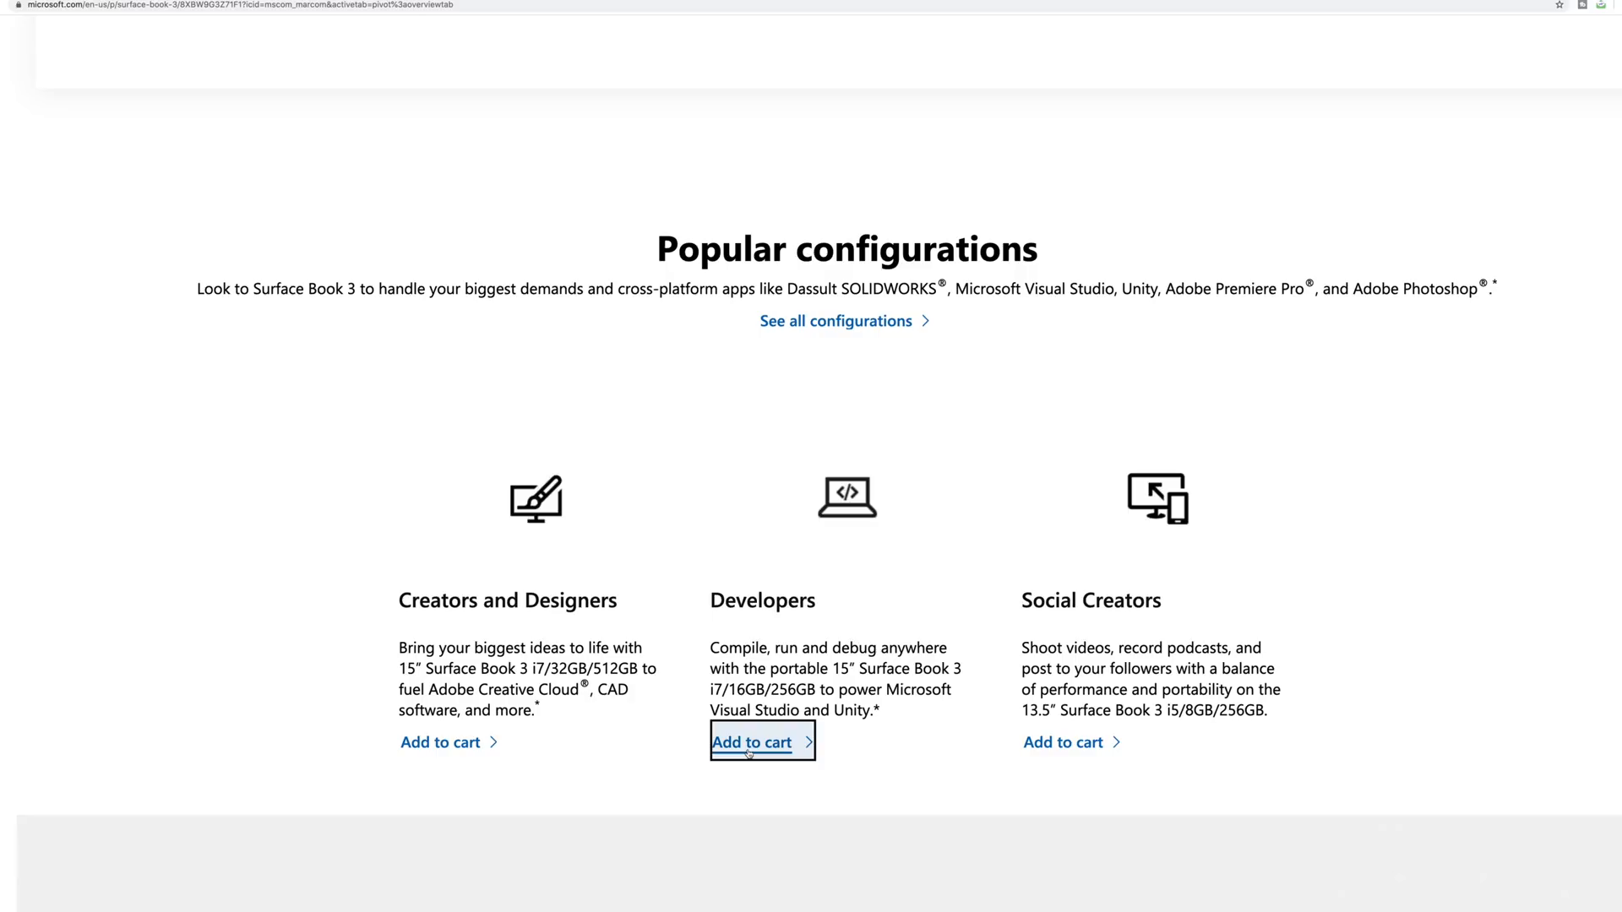
Add two 15-inch i7 16GB 256GB Developers builds at $2,299.99 to the US cart.
click(761, 742)
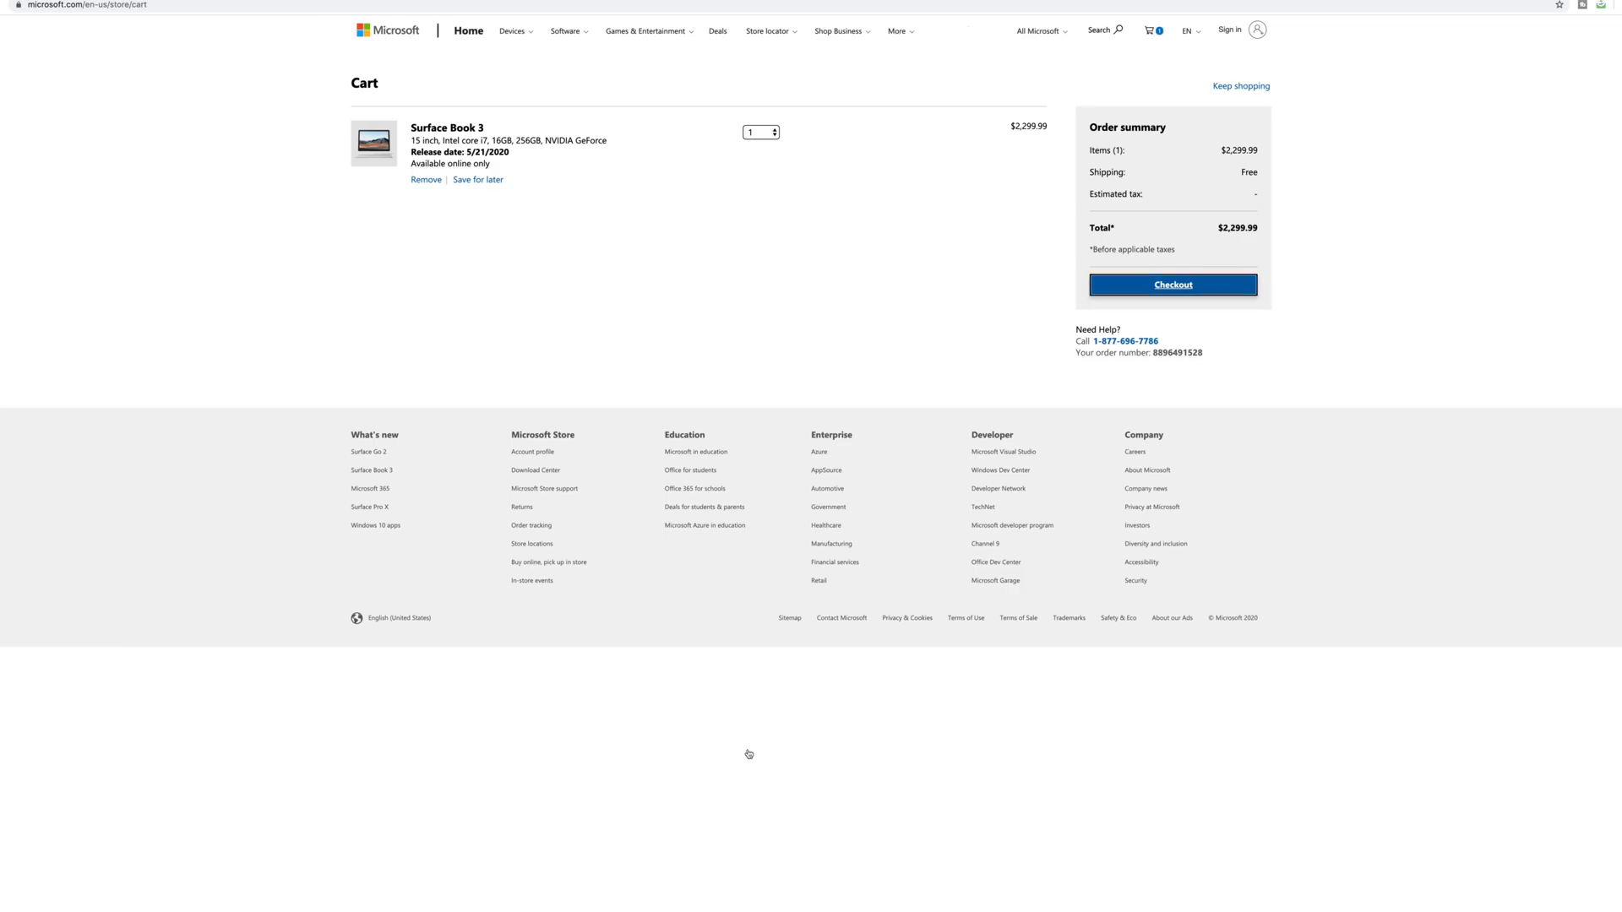
mouse_move(674, 663)
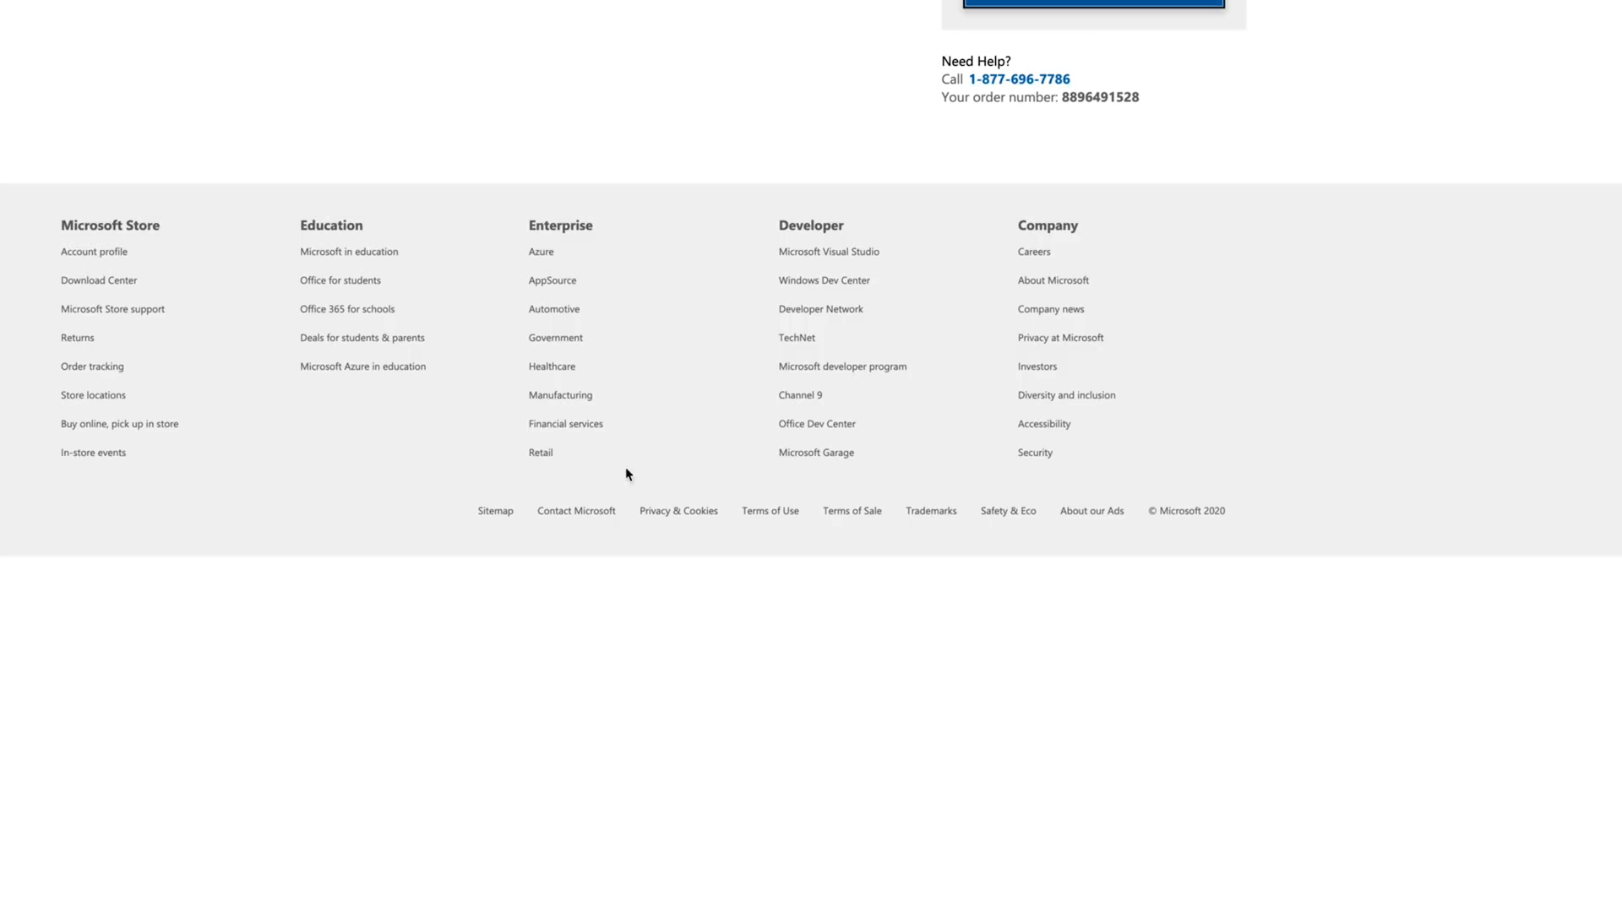
scroll(up, 3)
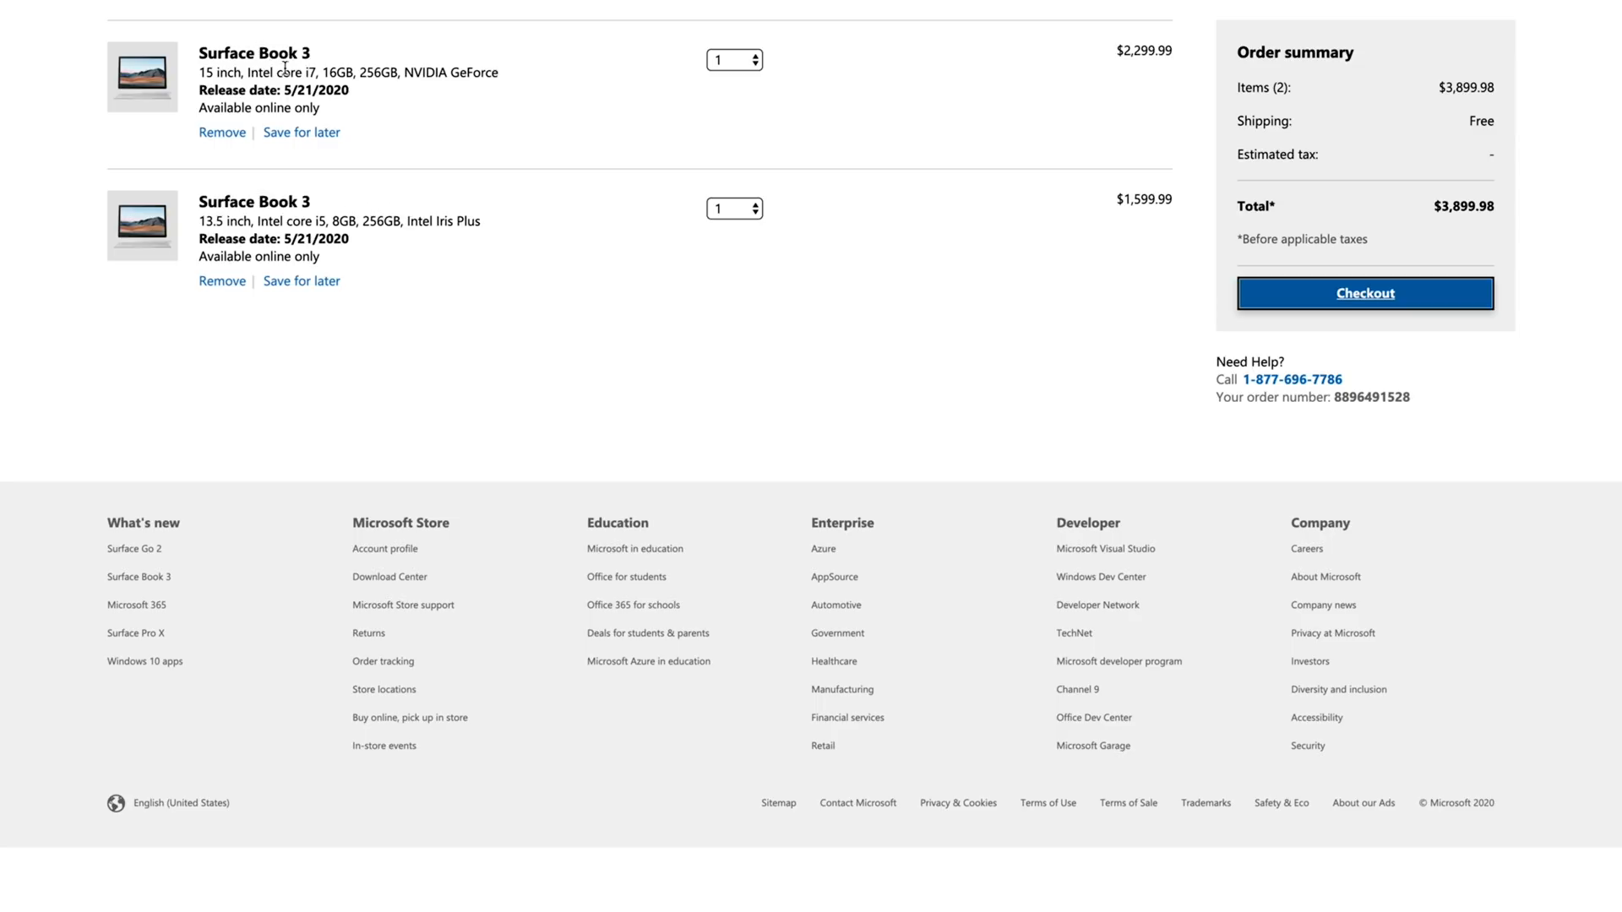
mouse_move(123, 192)
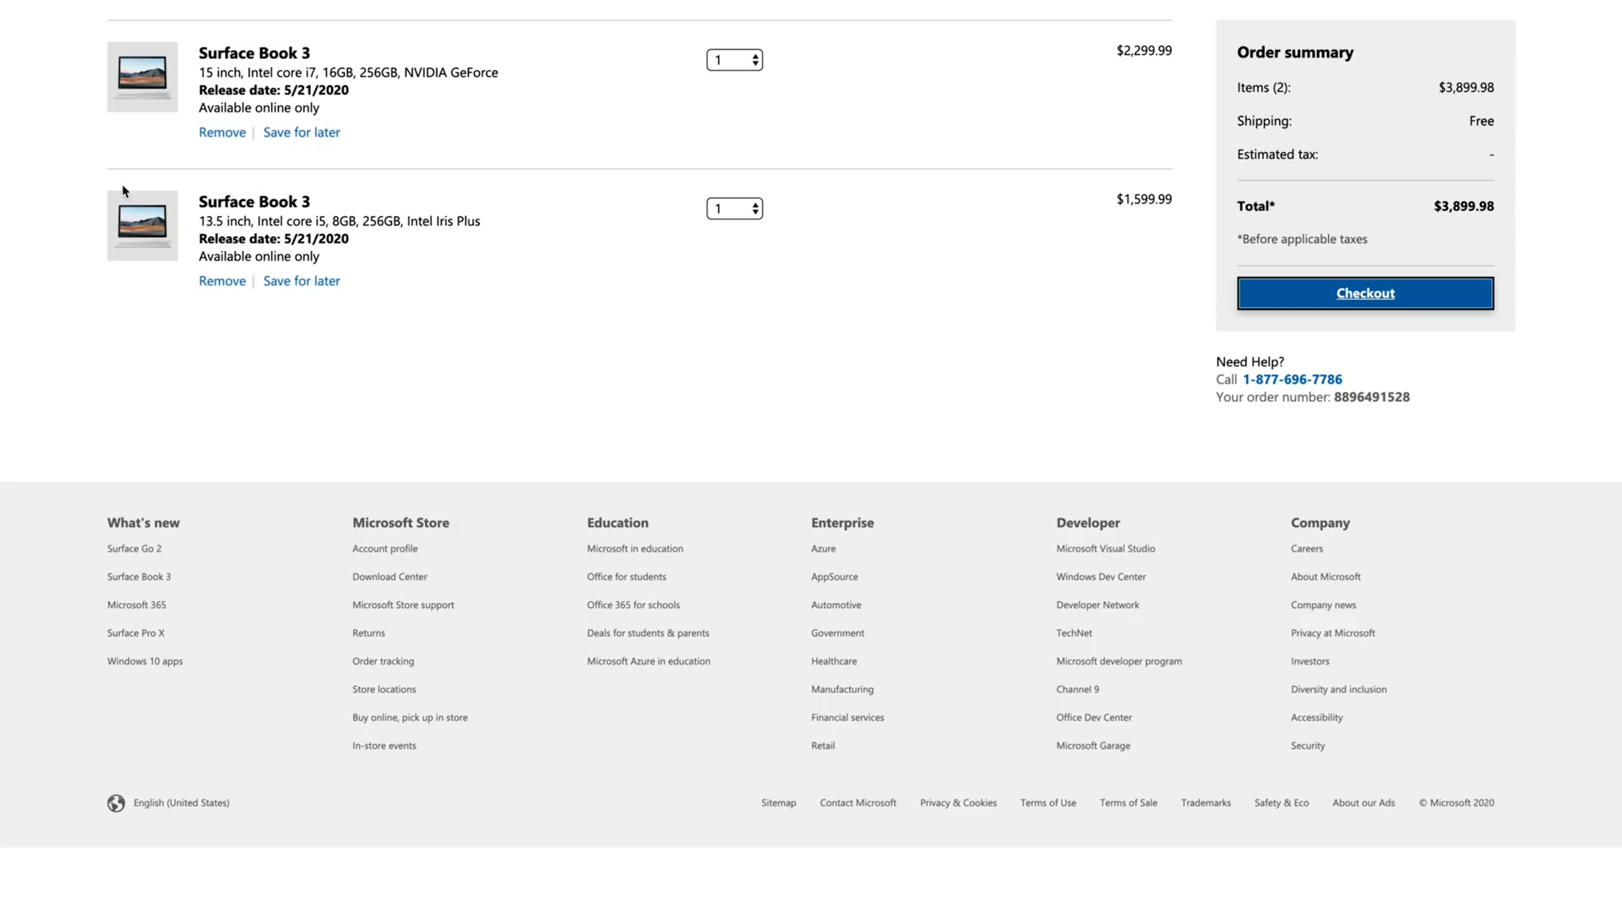
scroll(up, 3)
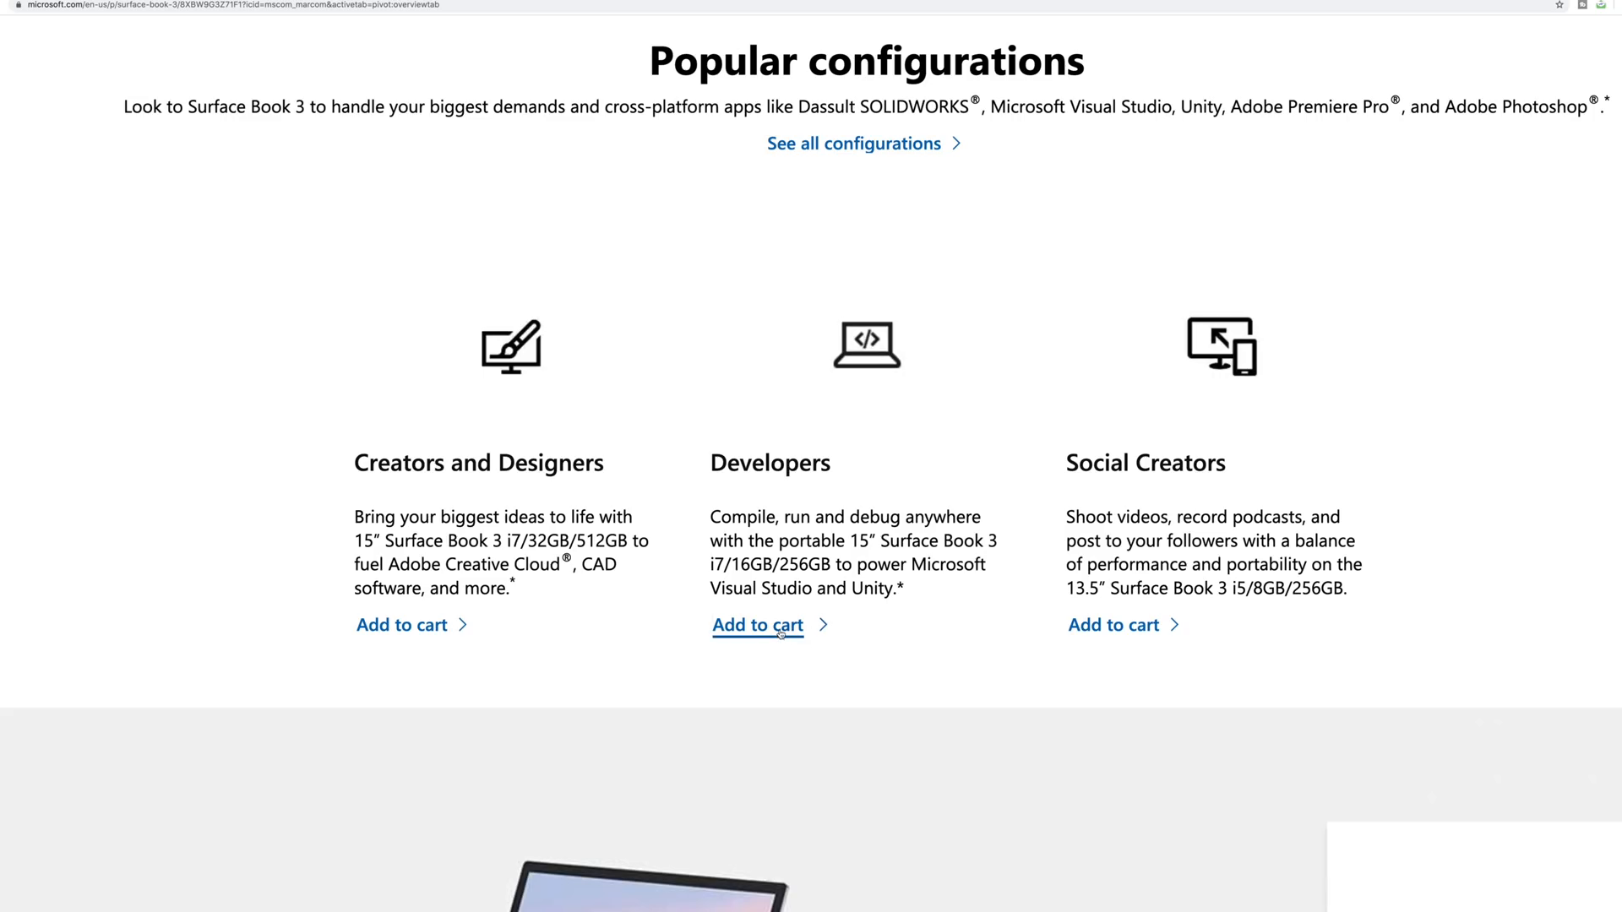
click(757, 625)
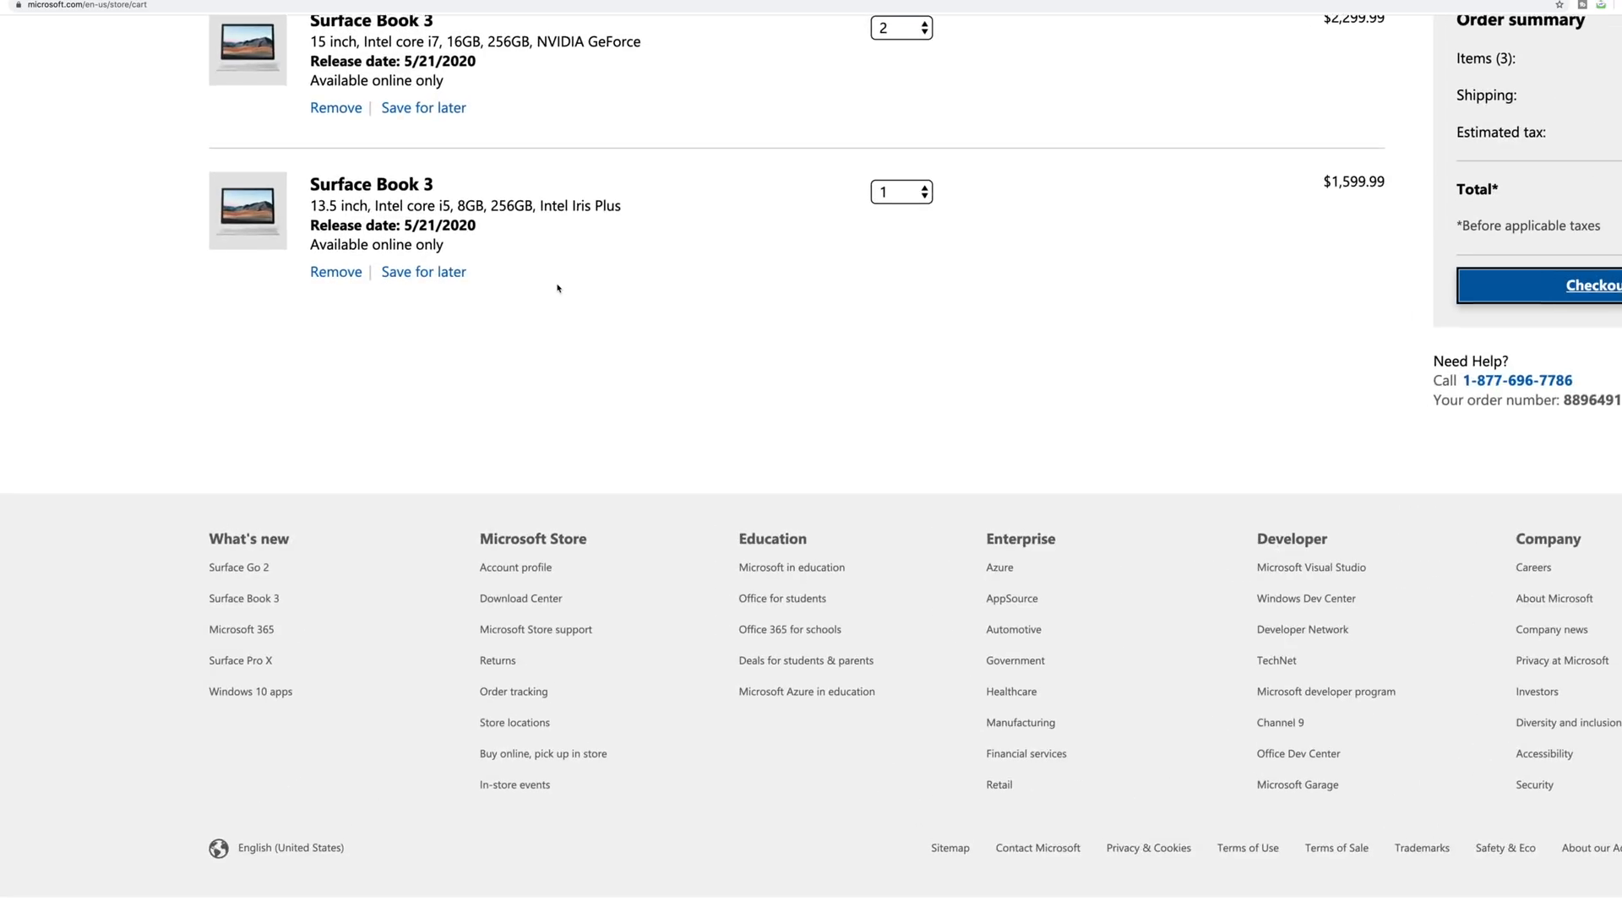
scroll(up, 3)
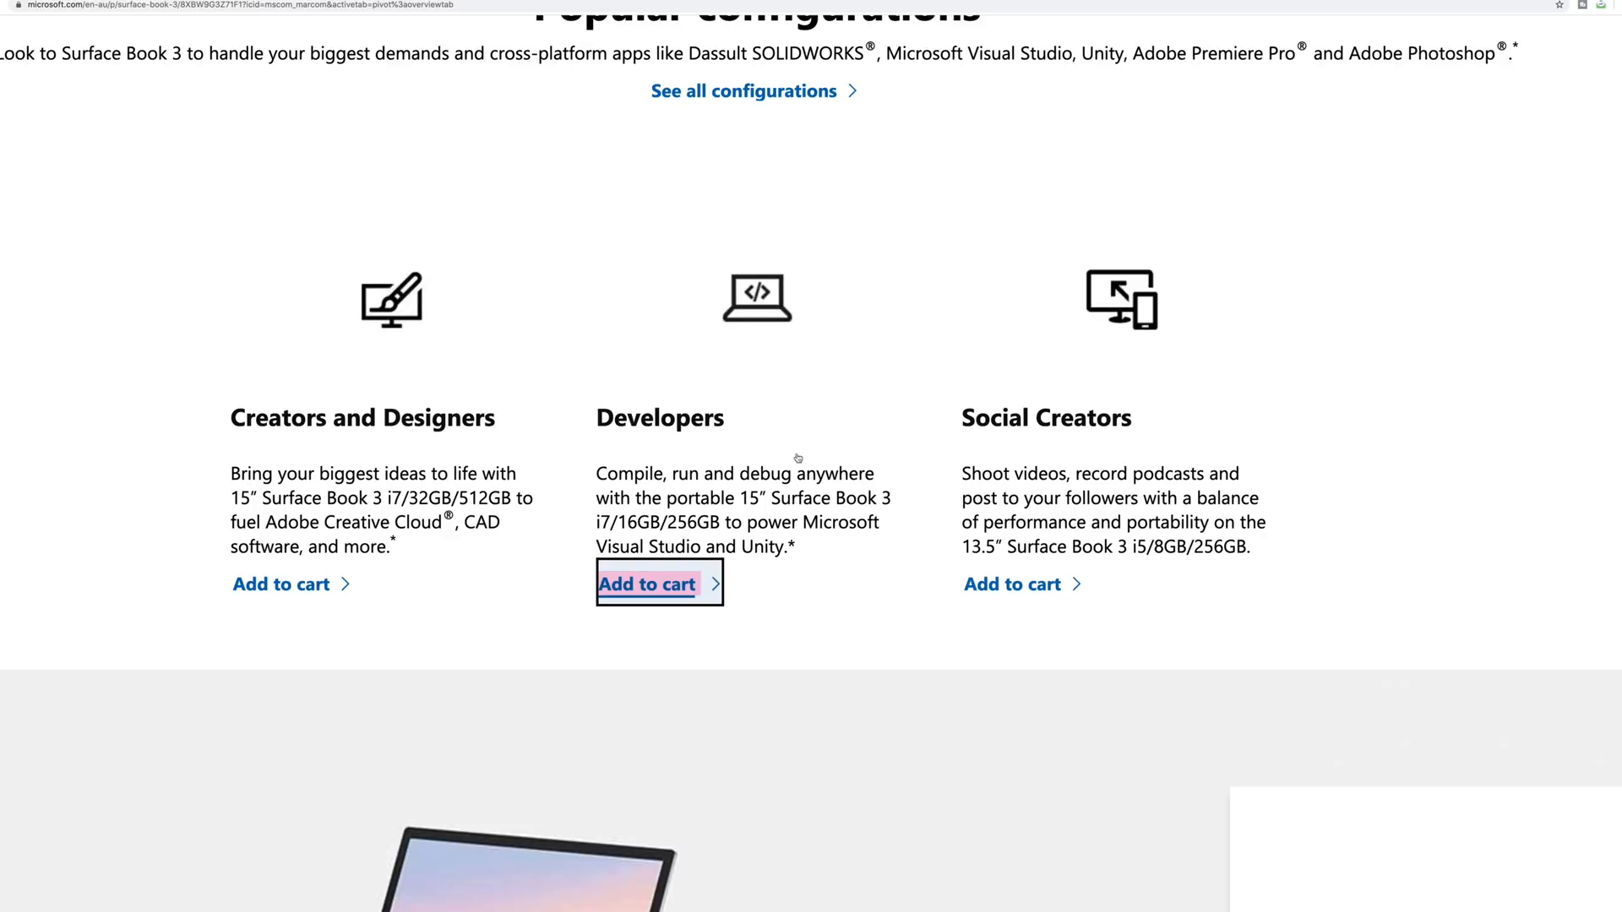
mouse_move(1054, 399)
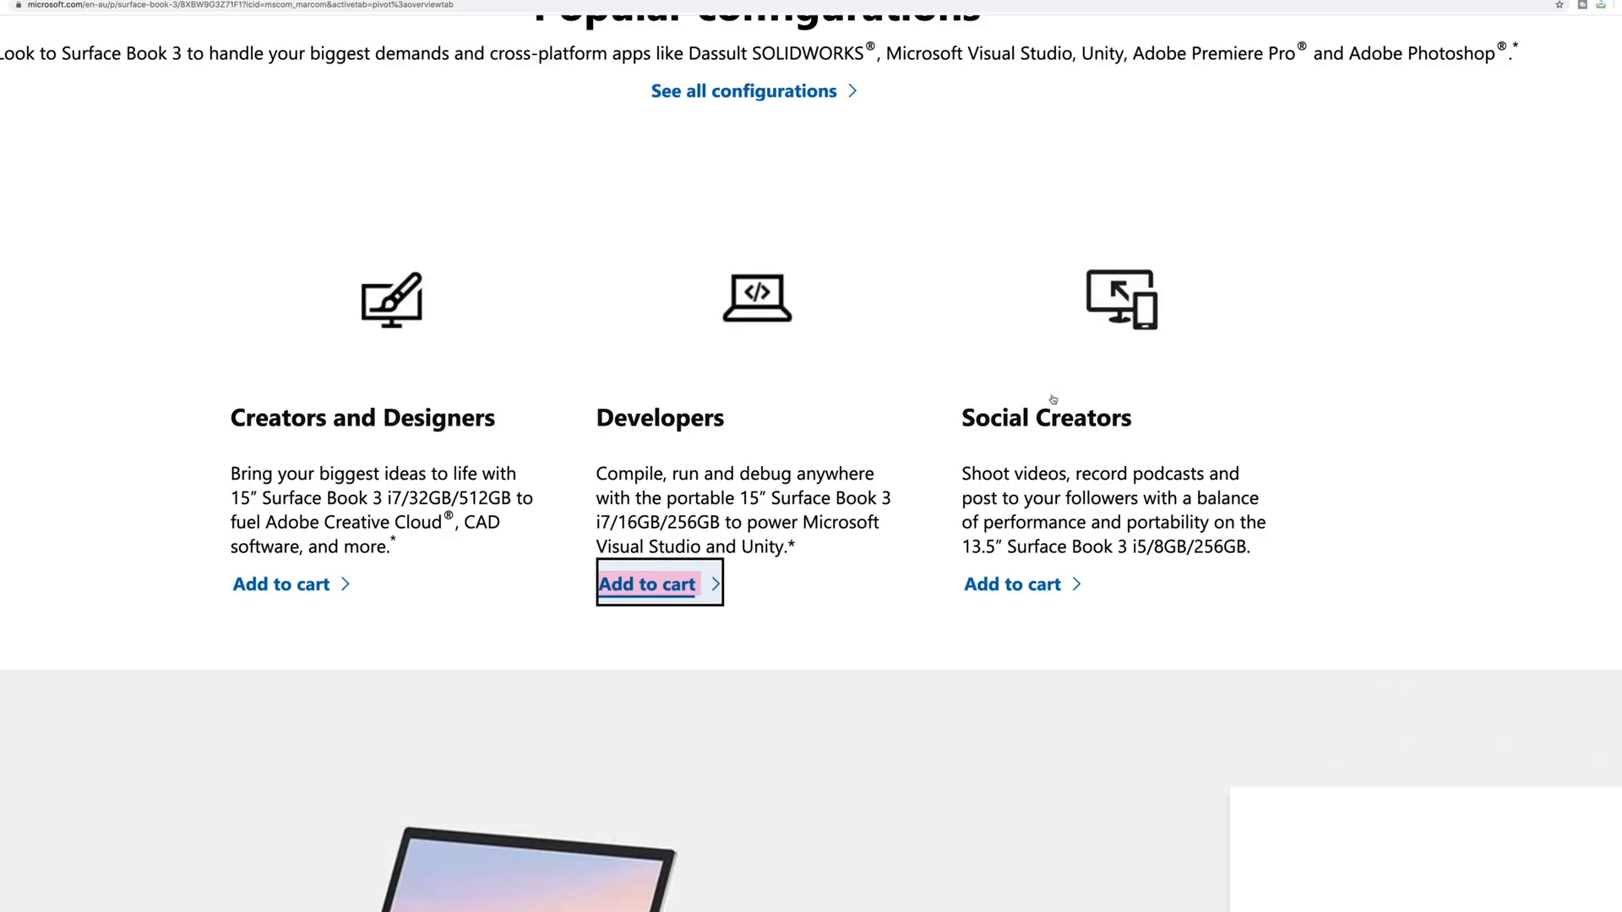
mouse_move(1072, 454)
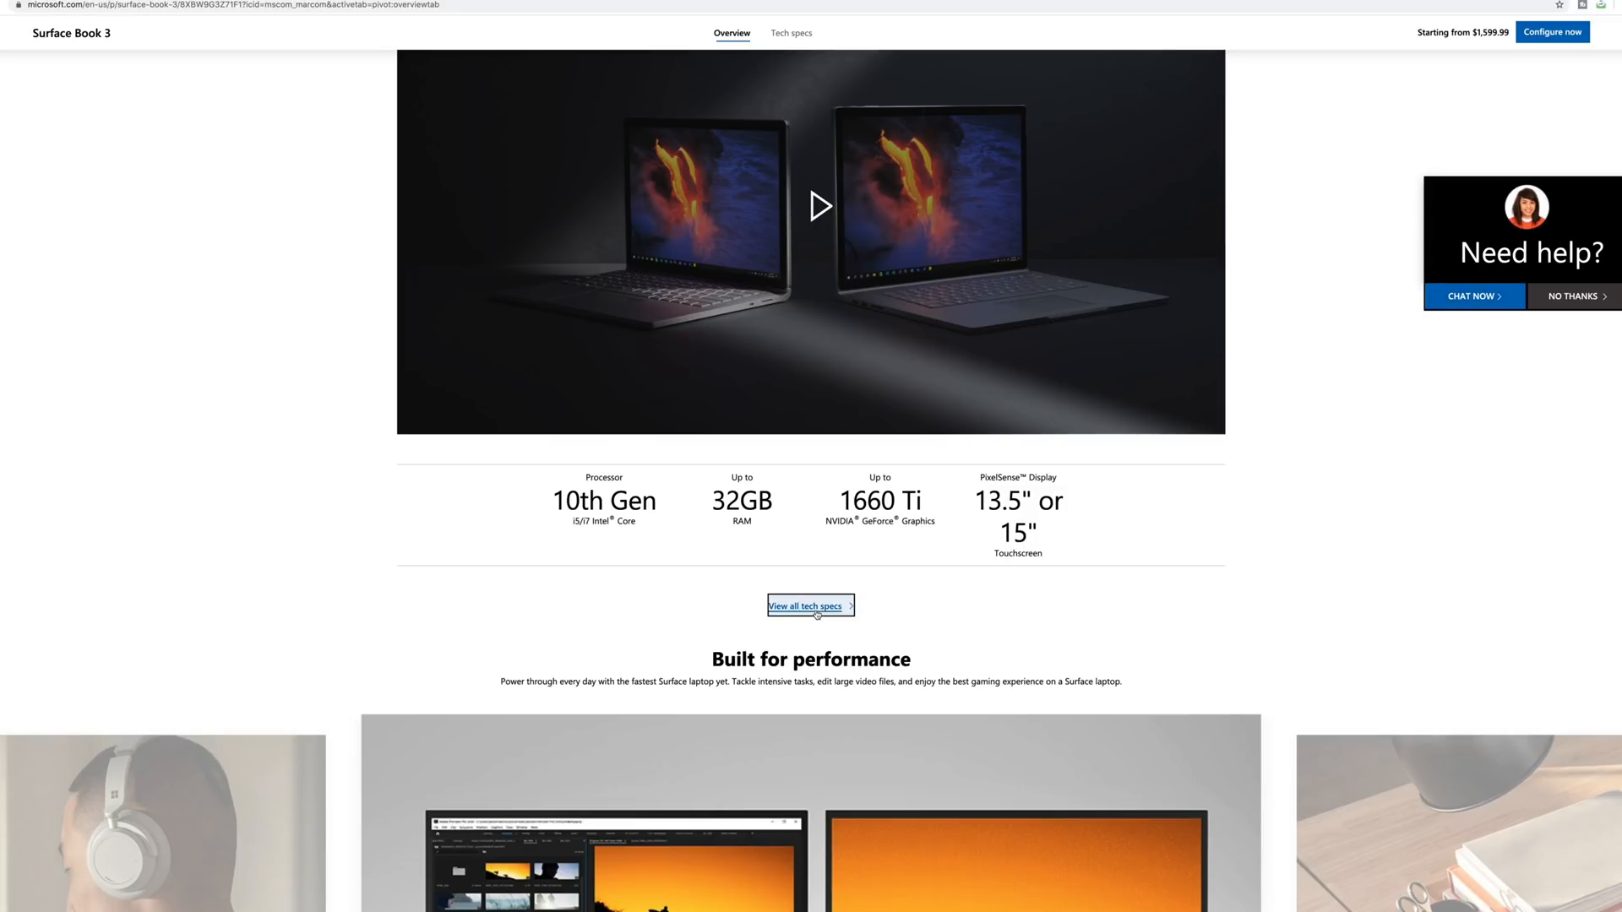
click(811, 605)
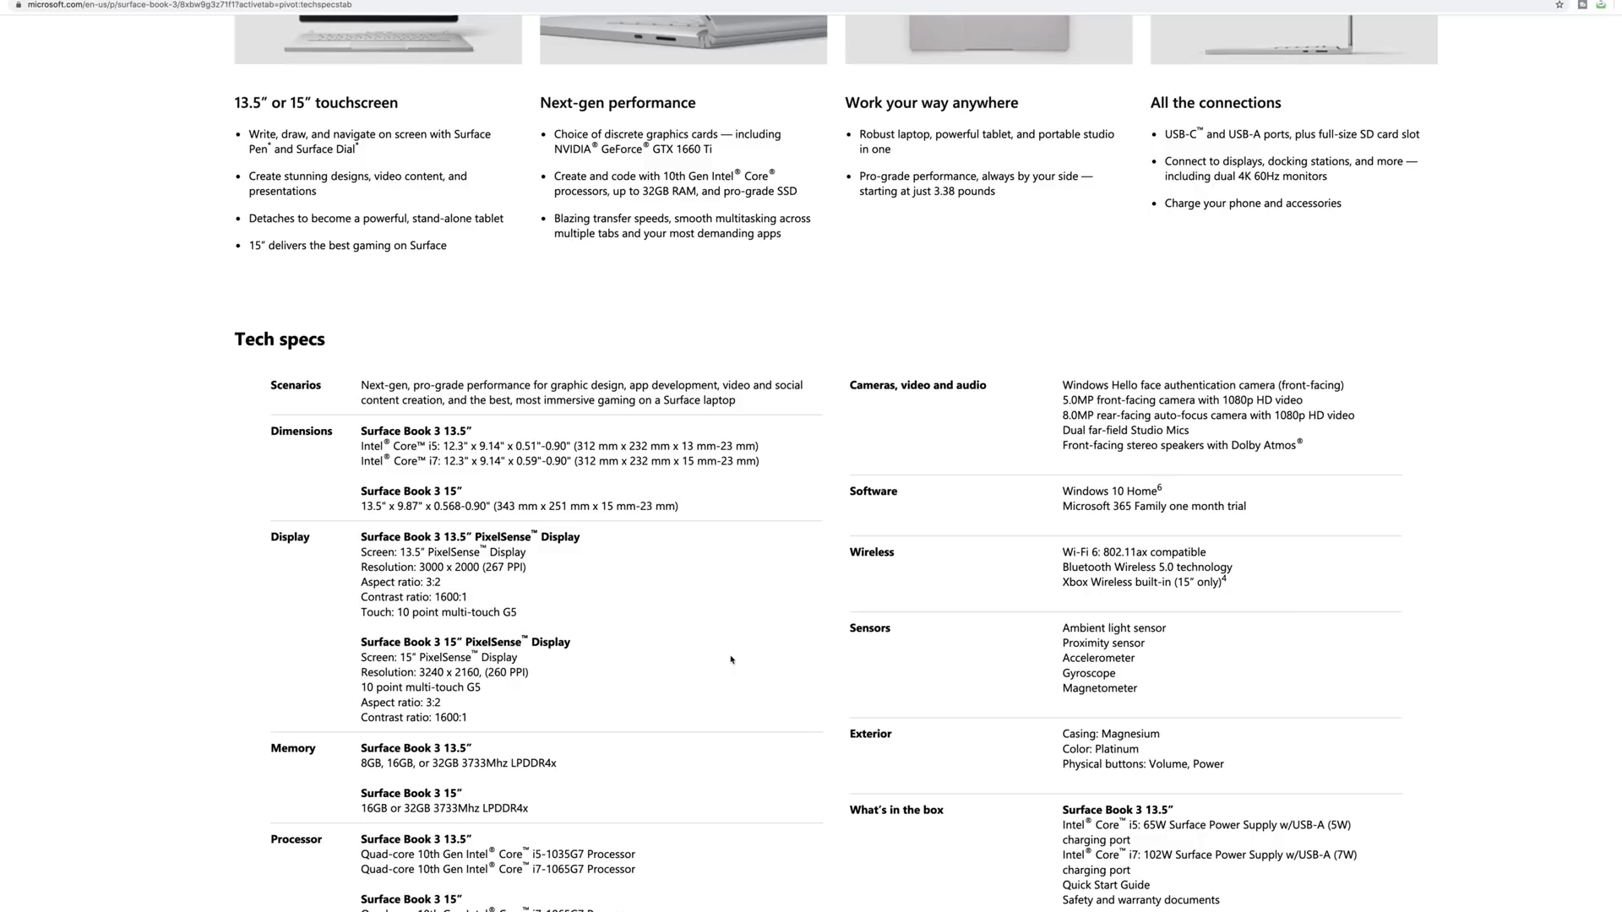
scroll(down, 3)
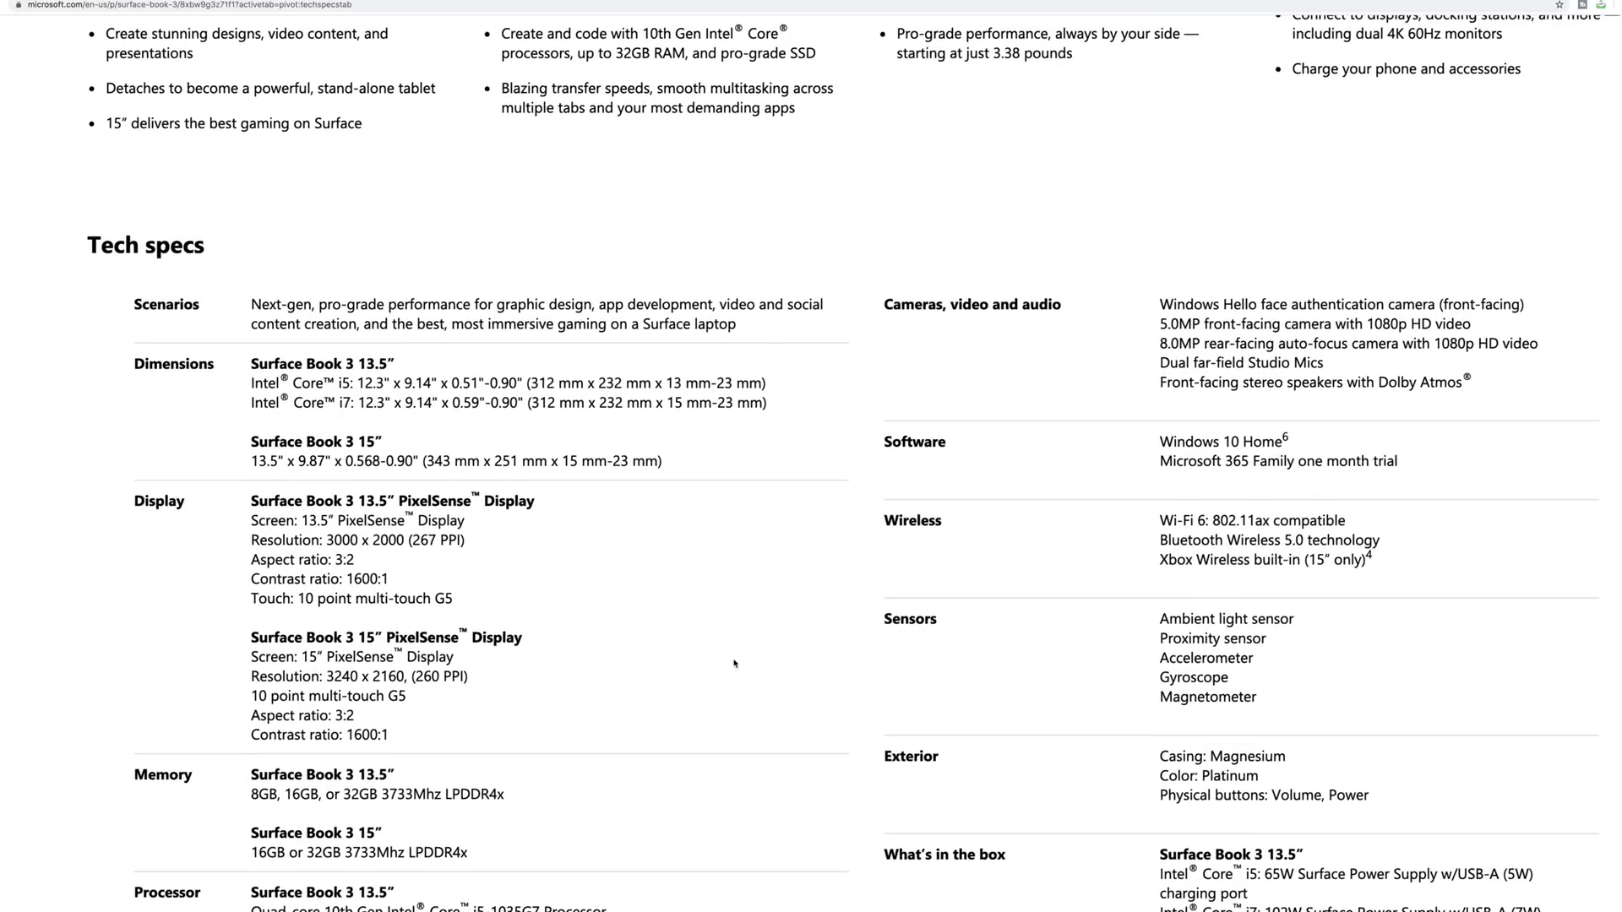
scroll(down, 3)
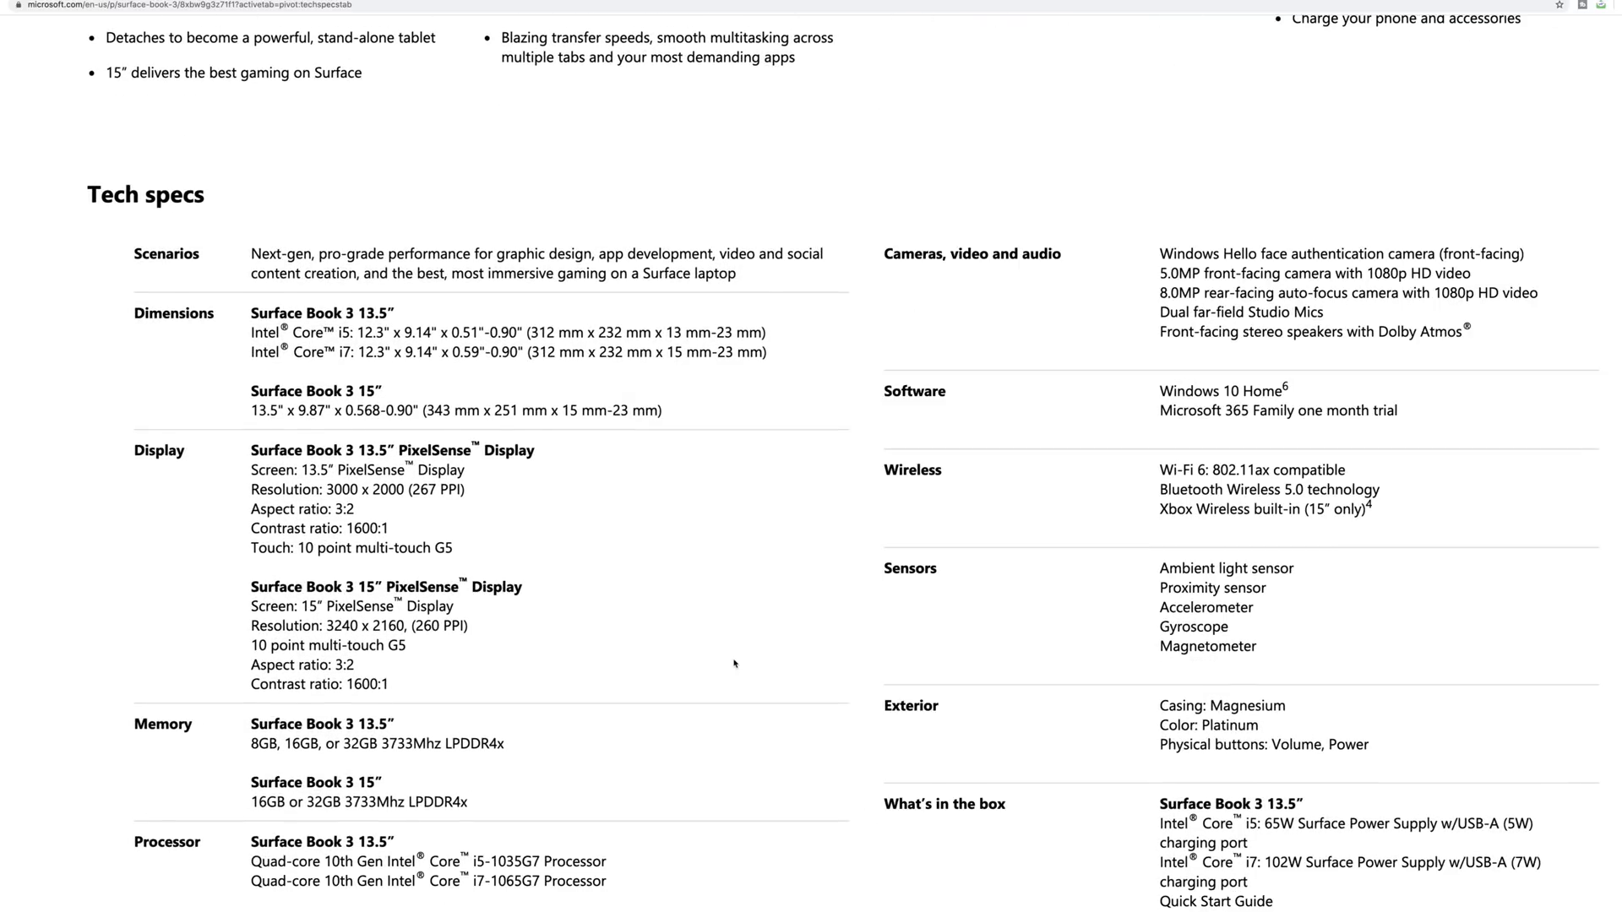
mouse_move(695, 683)
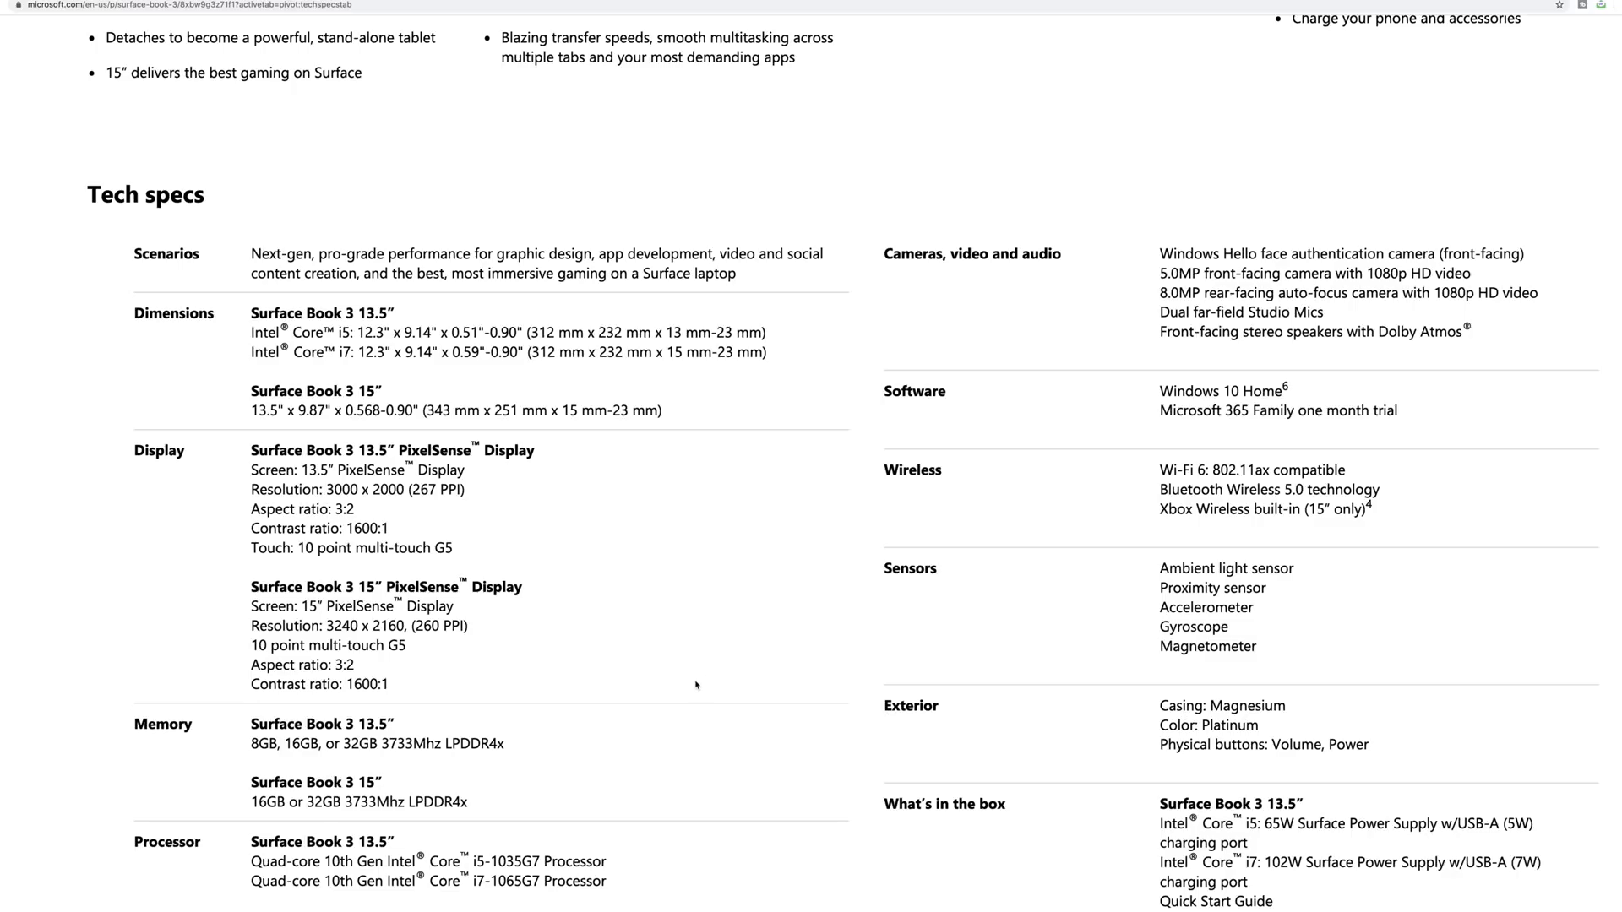
mouse_move(945, 327)
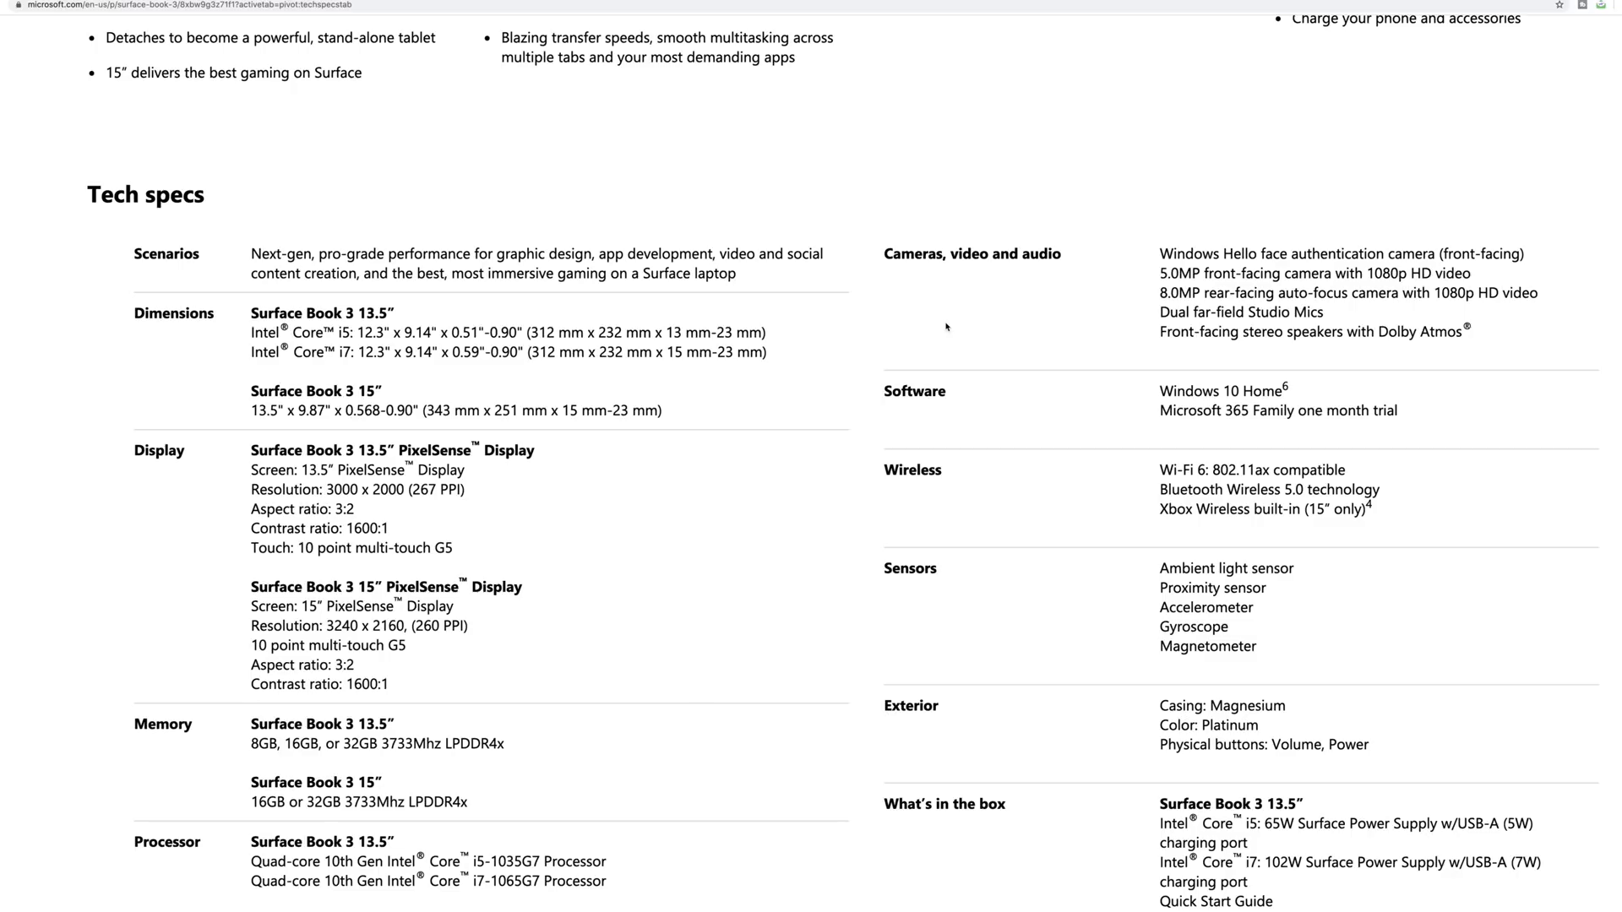
mouse_move(499, 507)
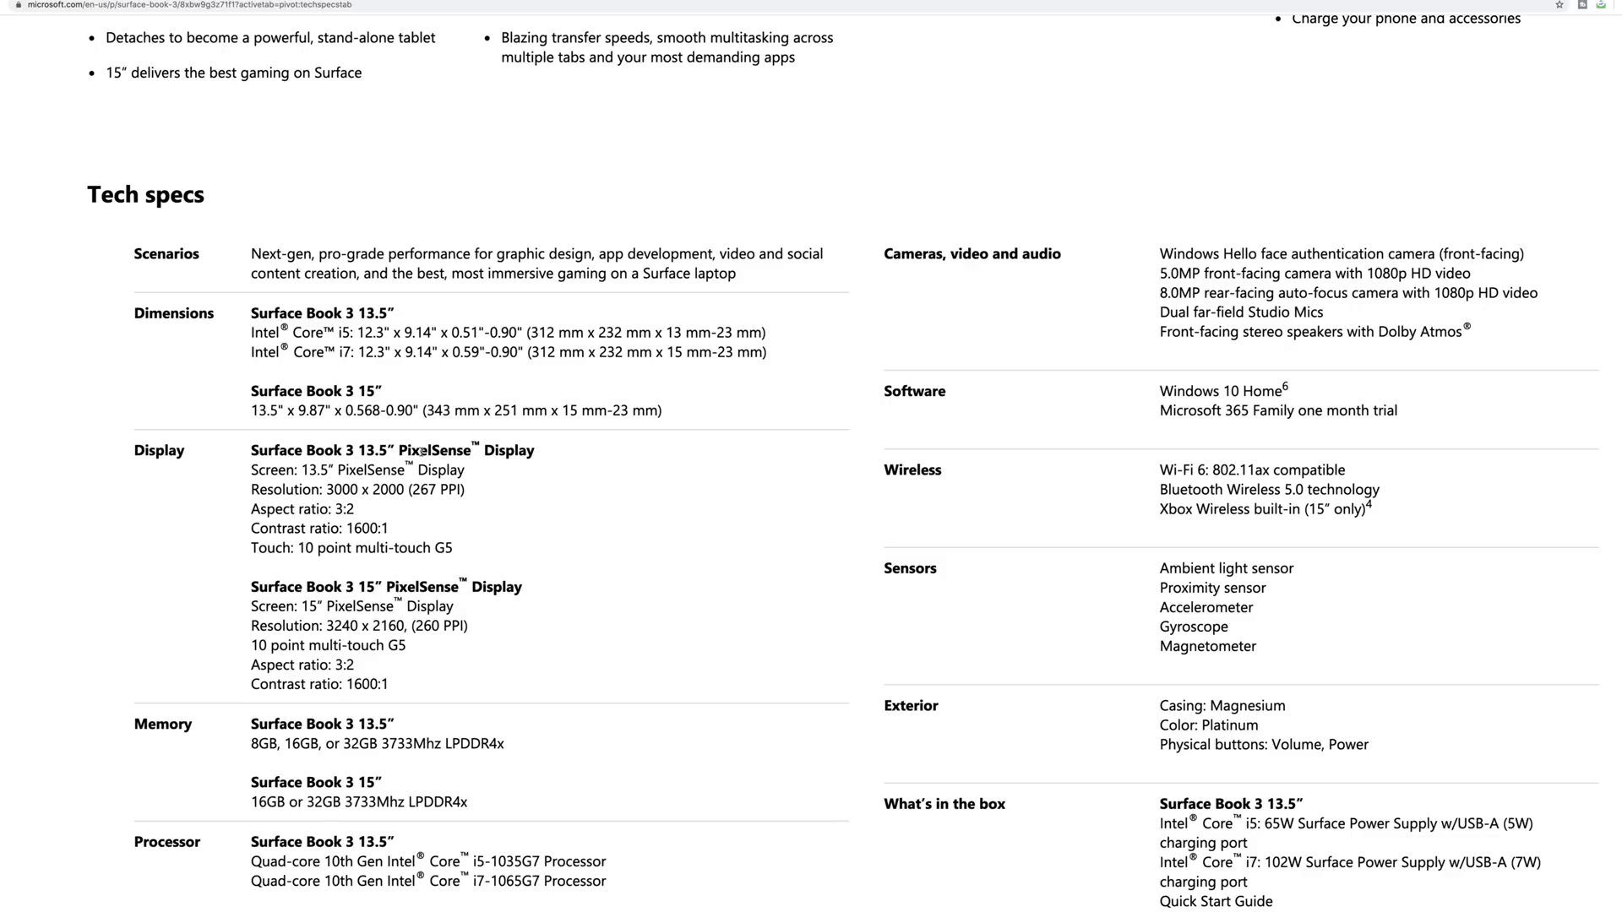
mouse_move(398, 512)
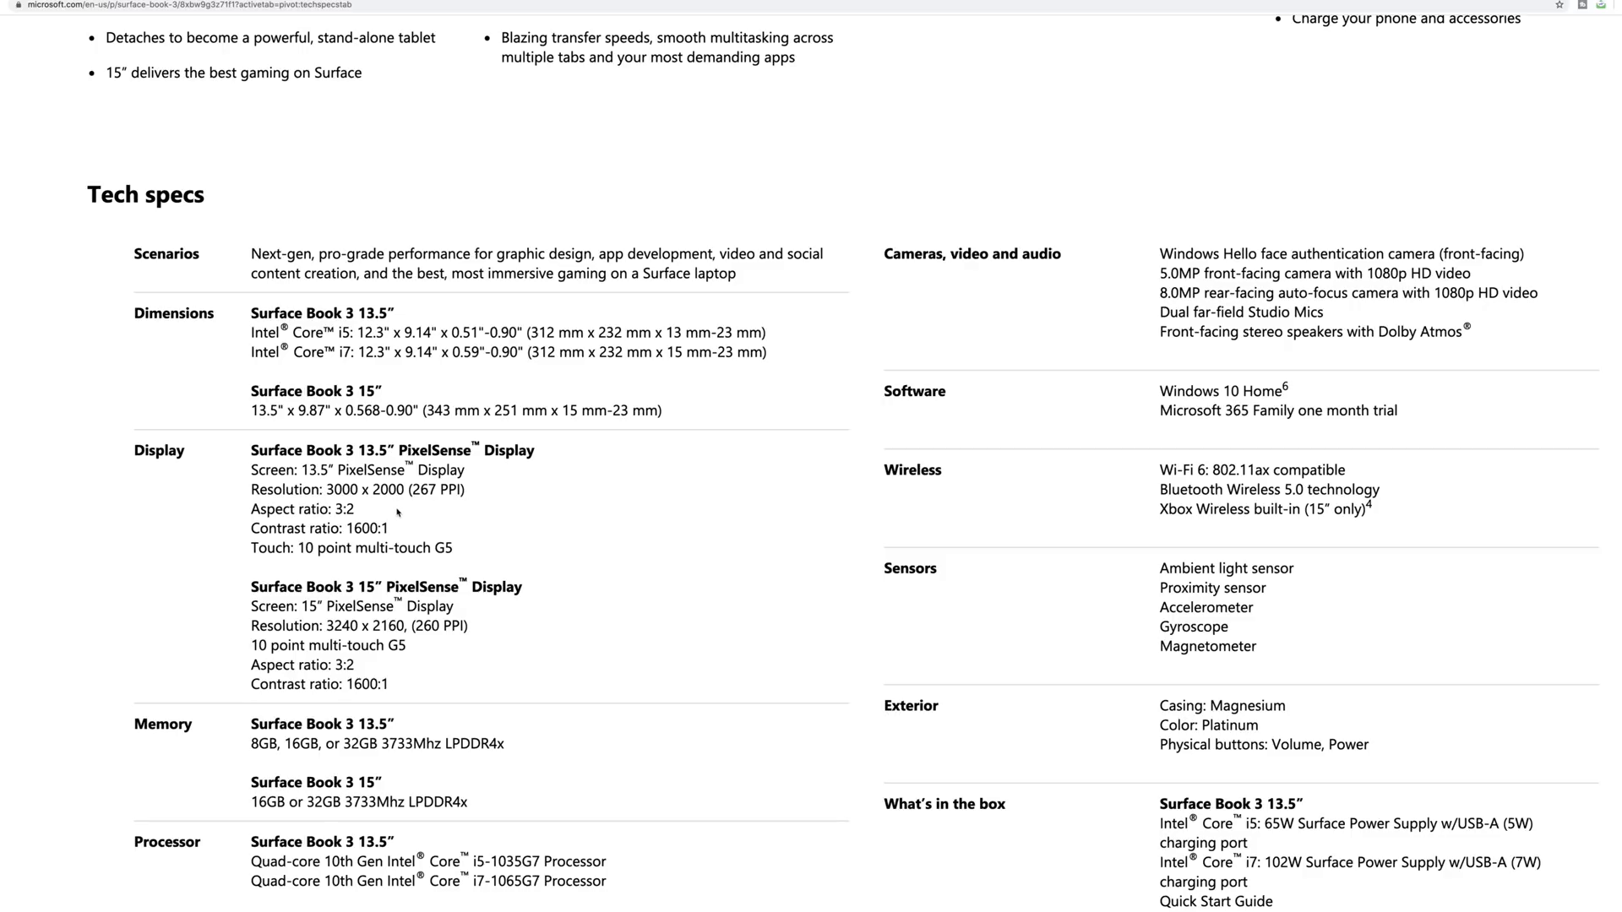
scroll(down, 3)
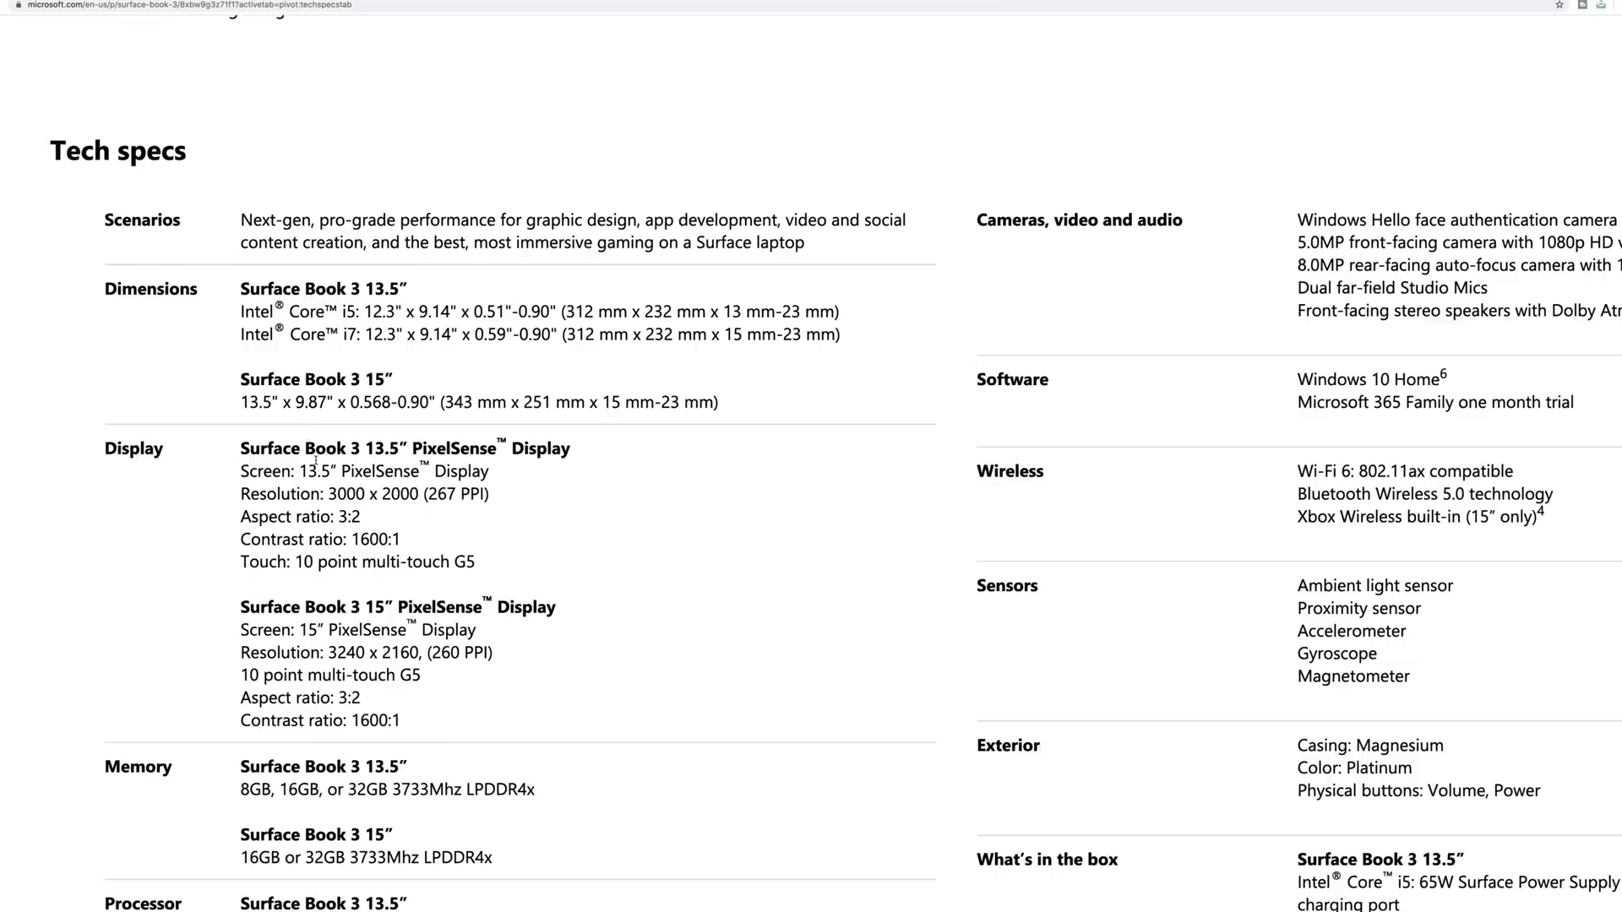
scroll(down, 3)
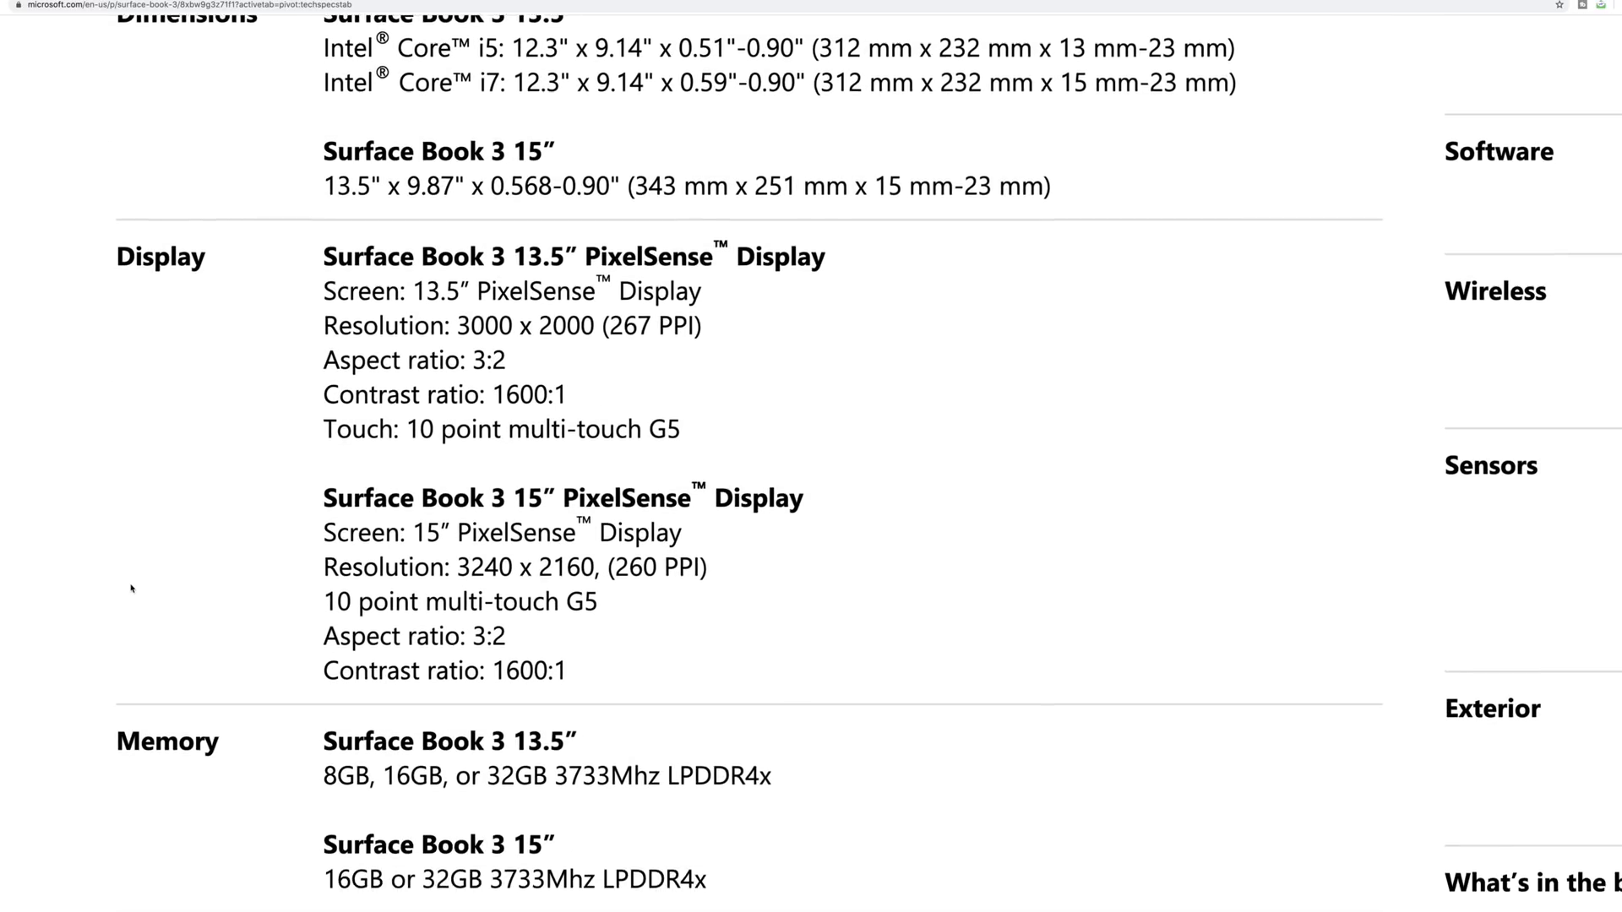
scroll(up, 3)
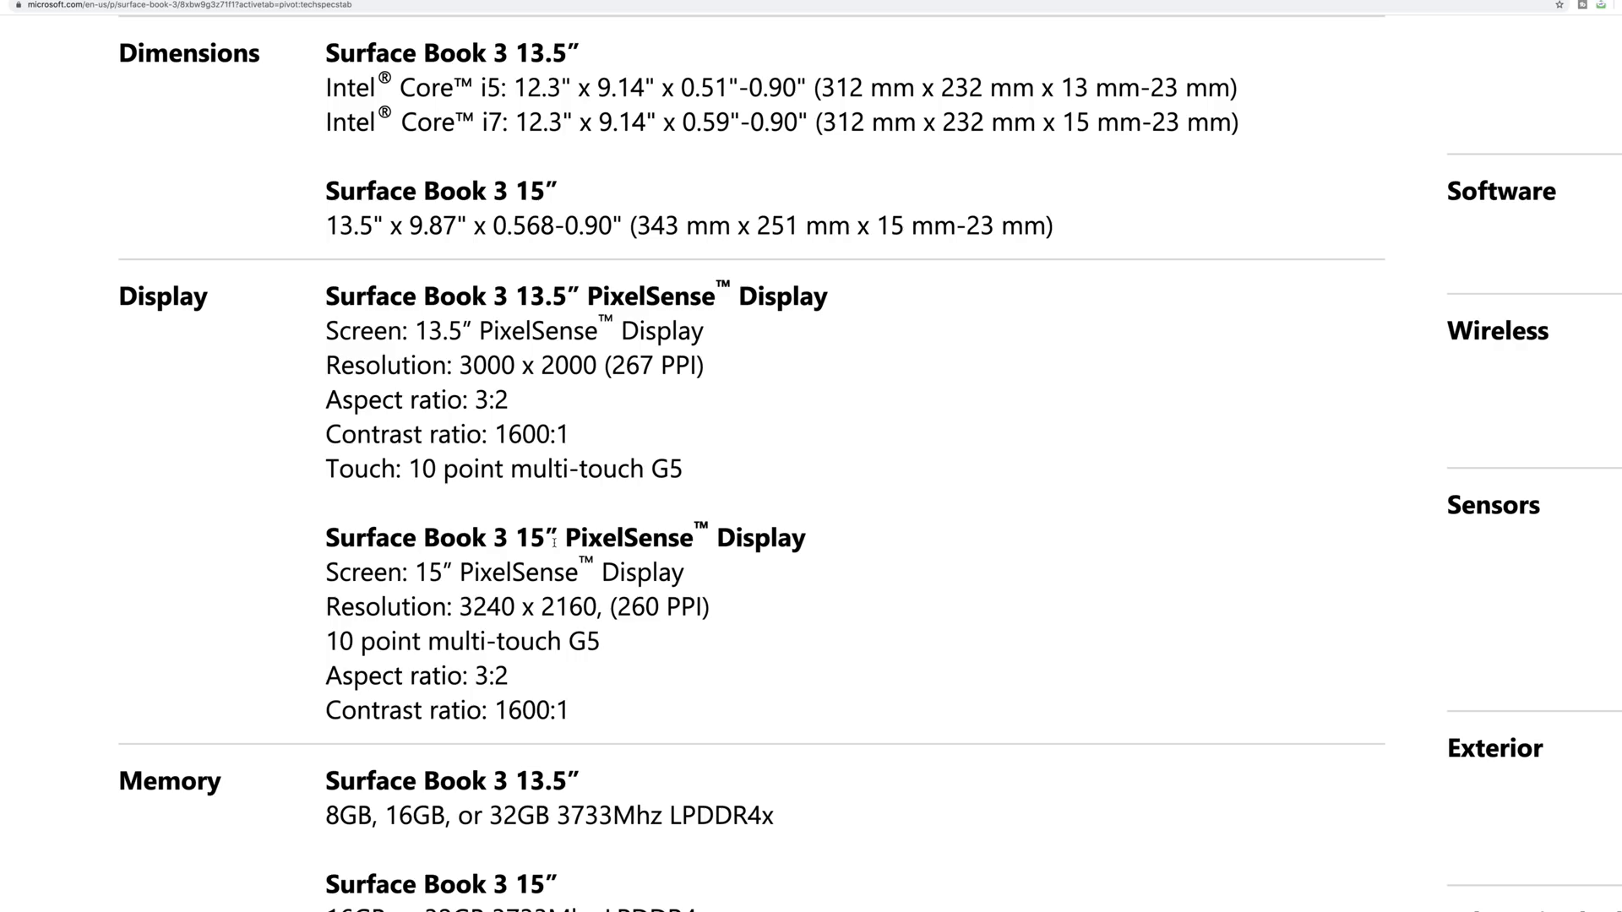
scroll(down, 3)
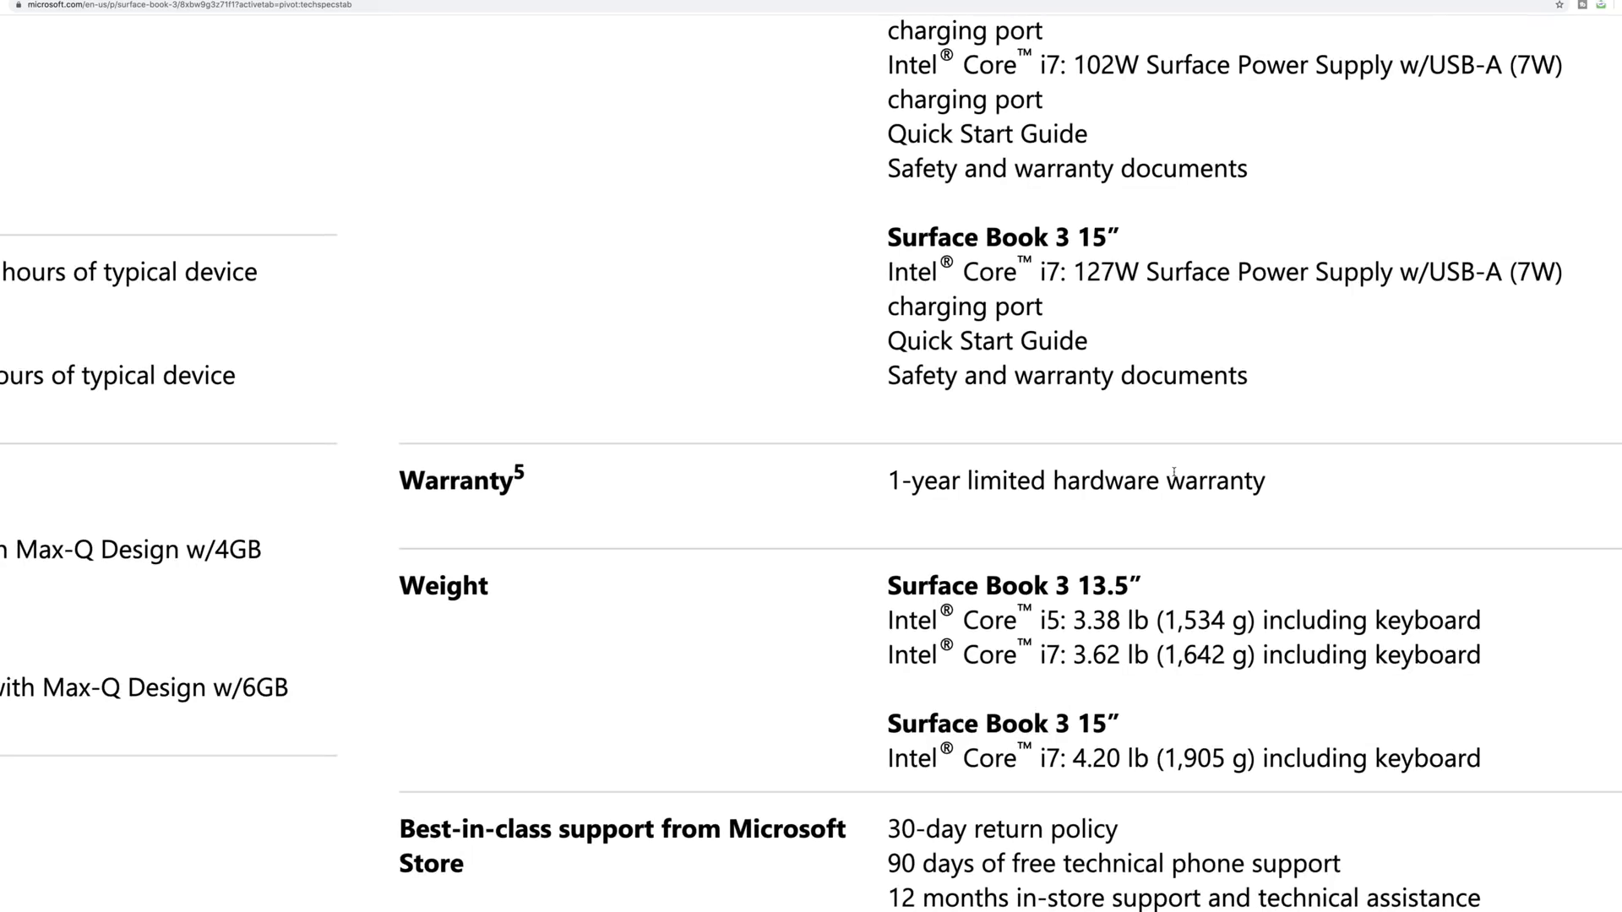
scroll(down, 3)
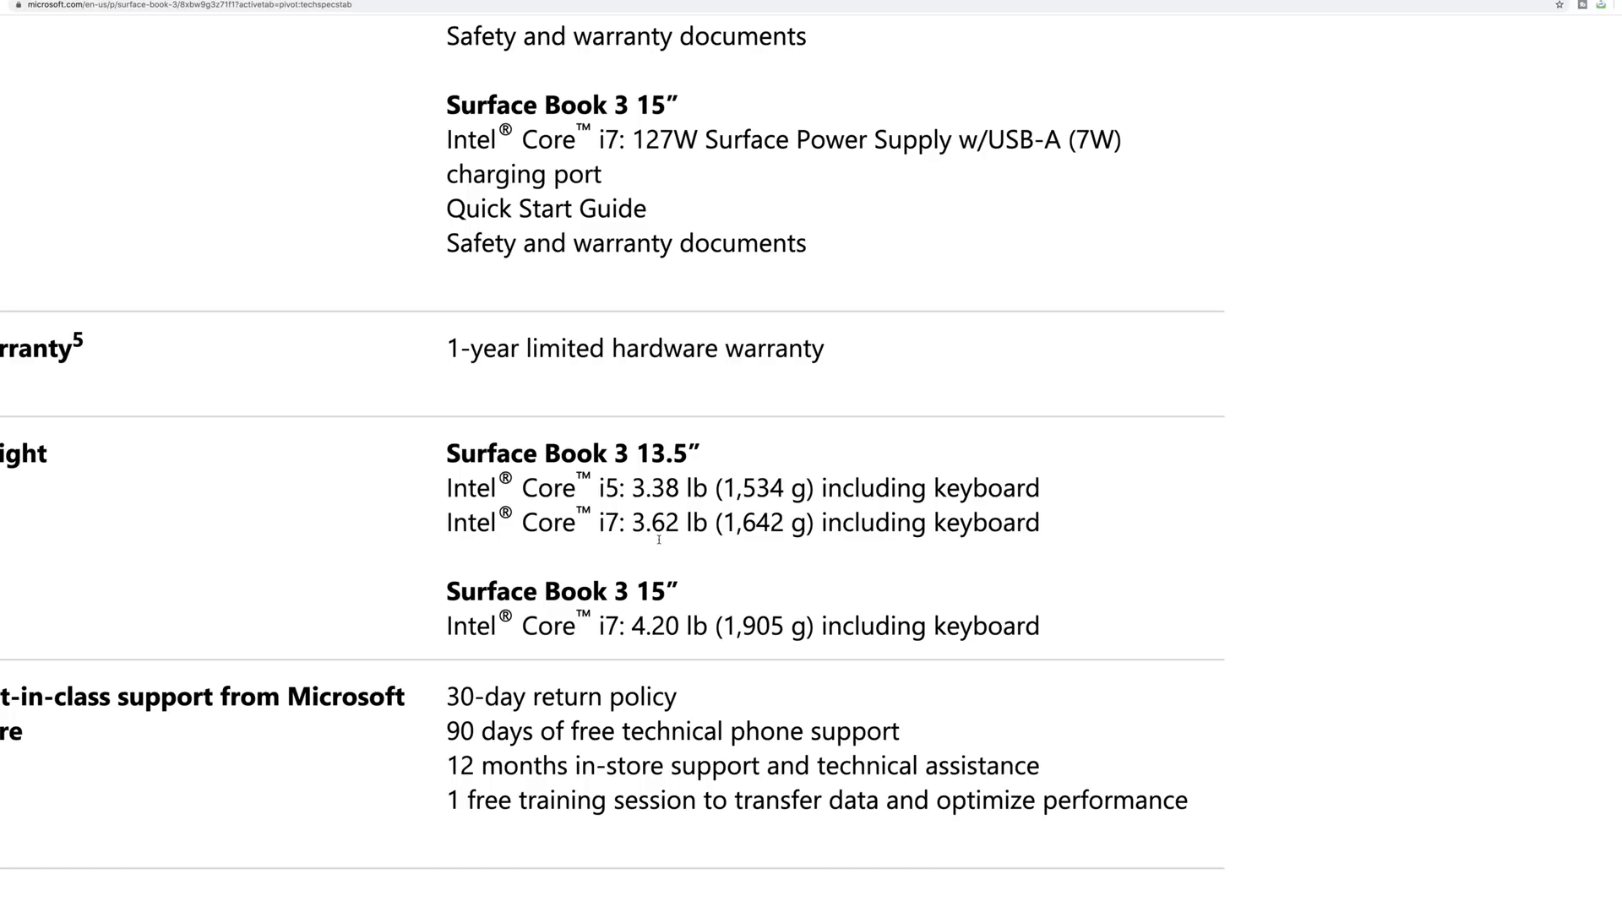
mouse_move(648, 549)
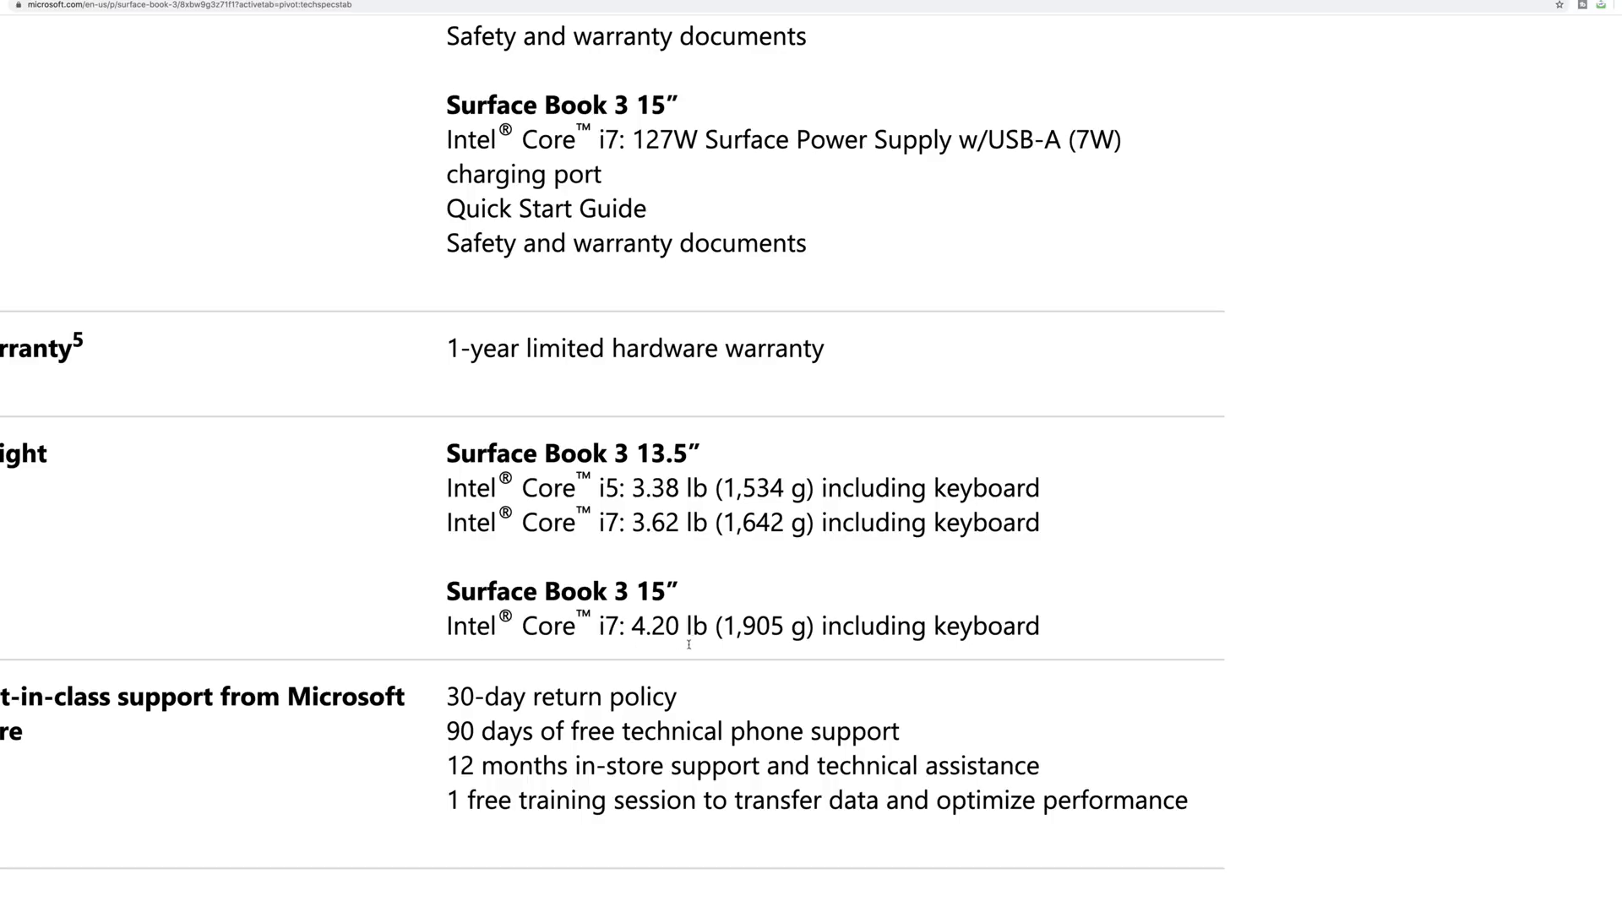
mouse_move(718, 659)
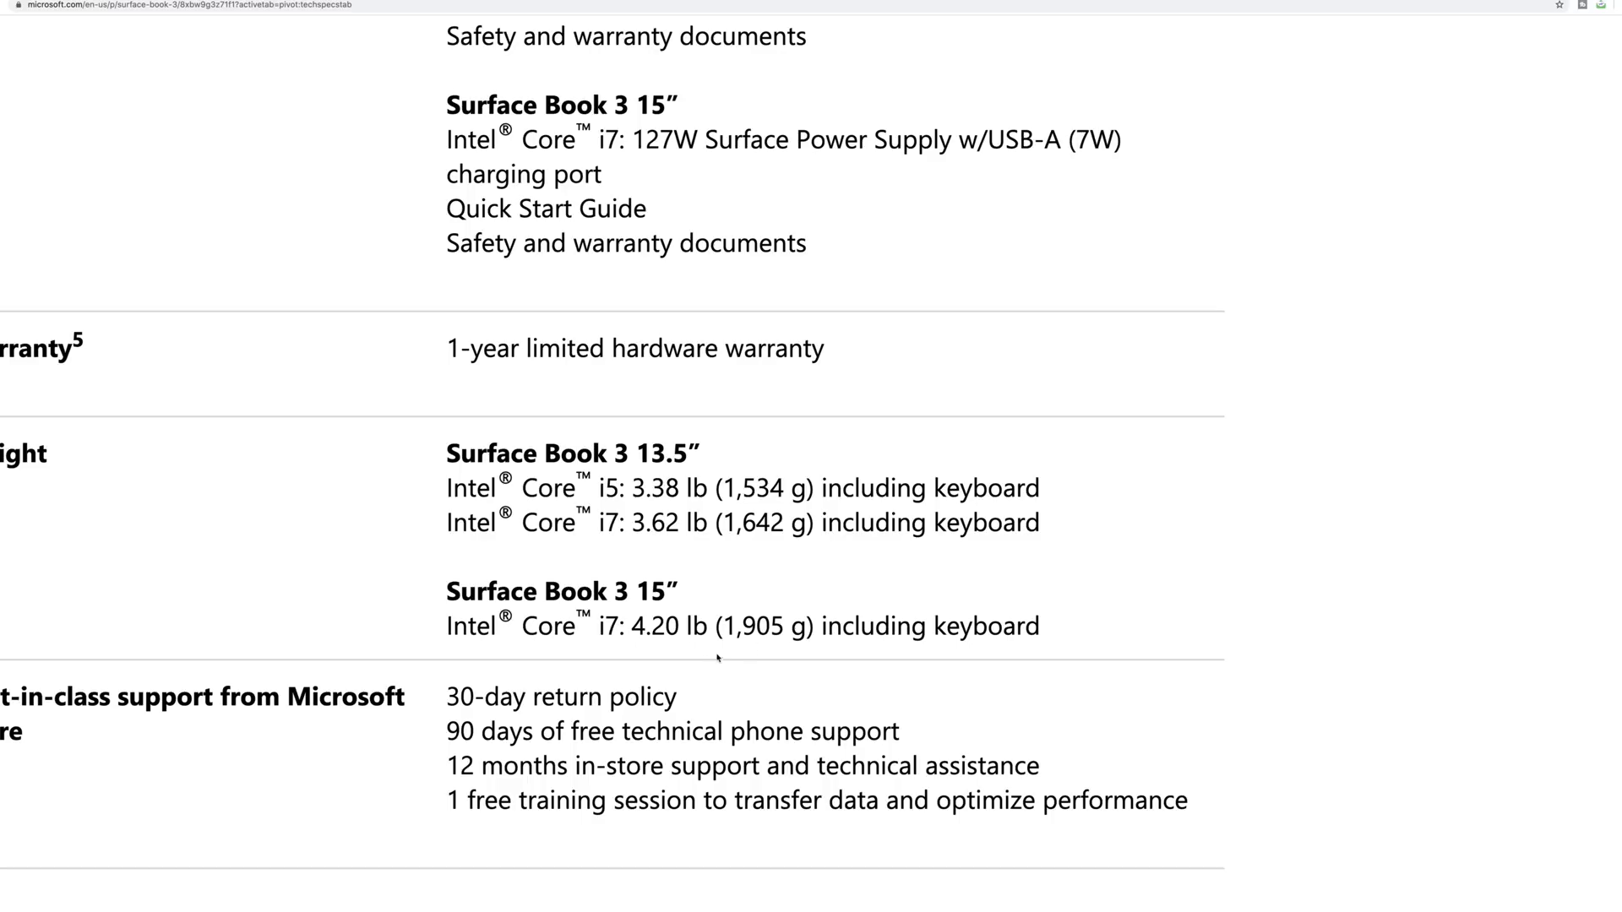
mouse_move(590, 672)
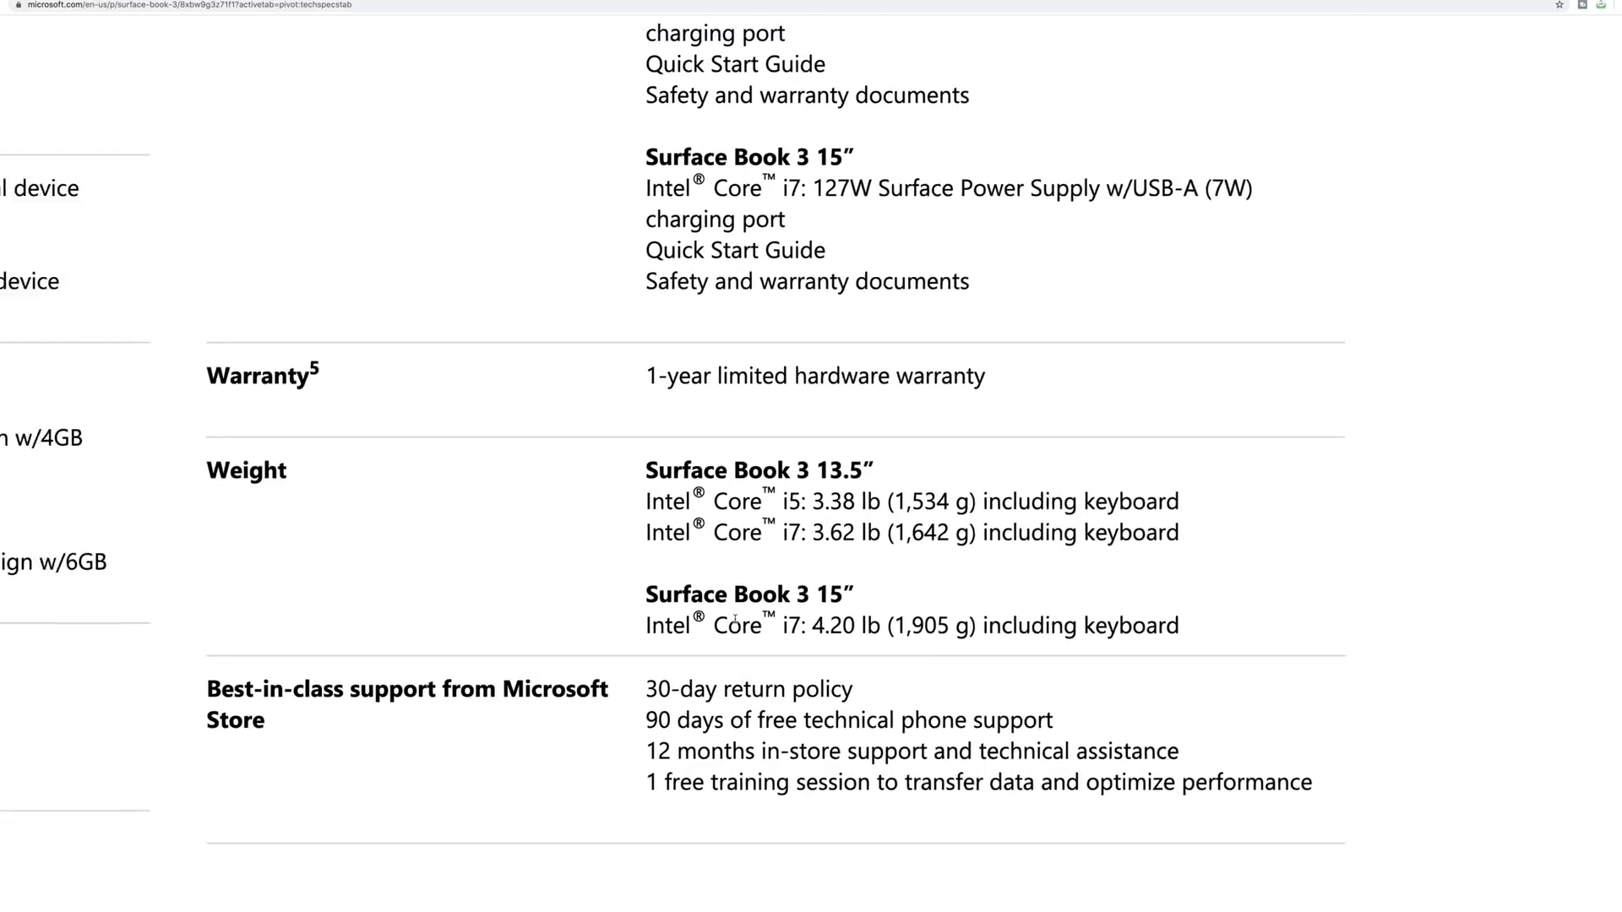
scroll(up, 3)
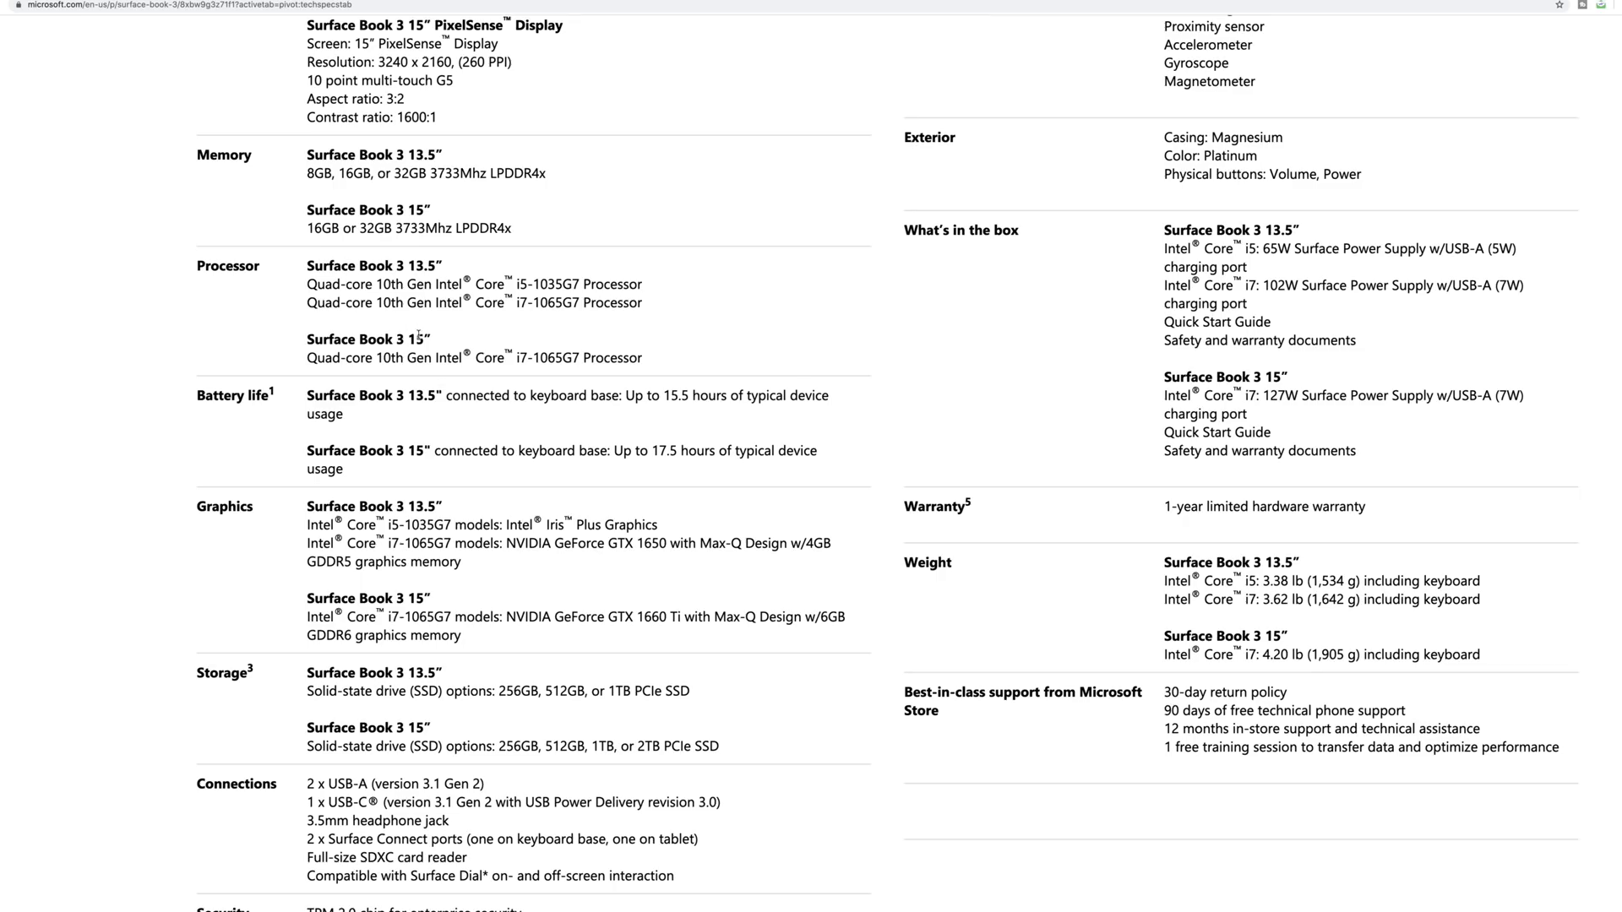
scroll(up, 3)
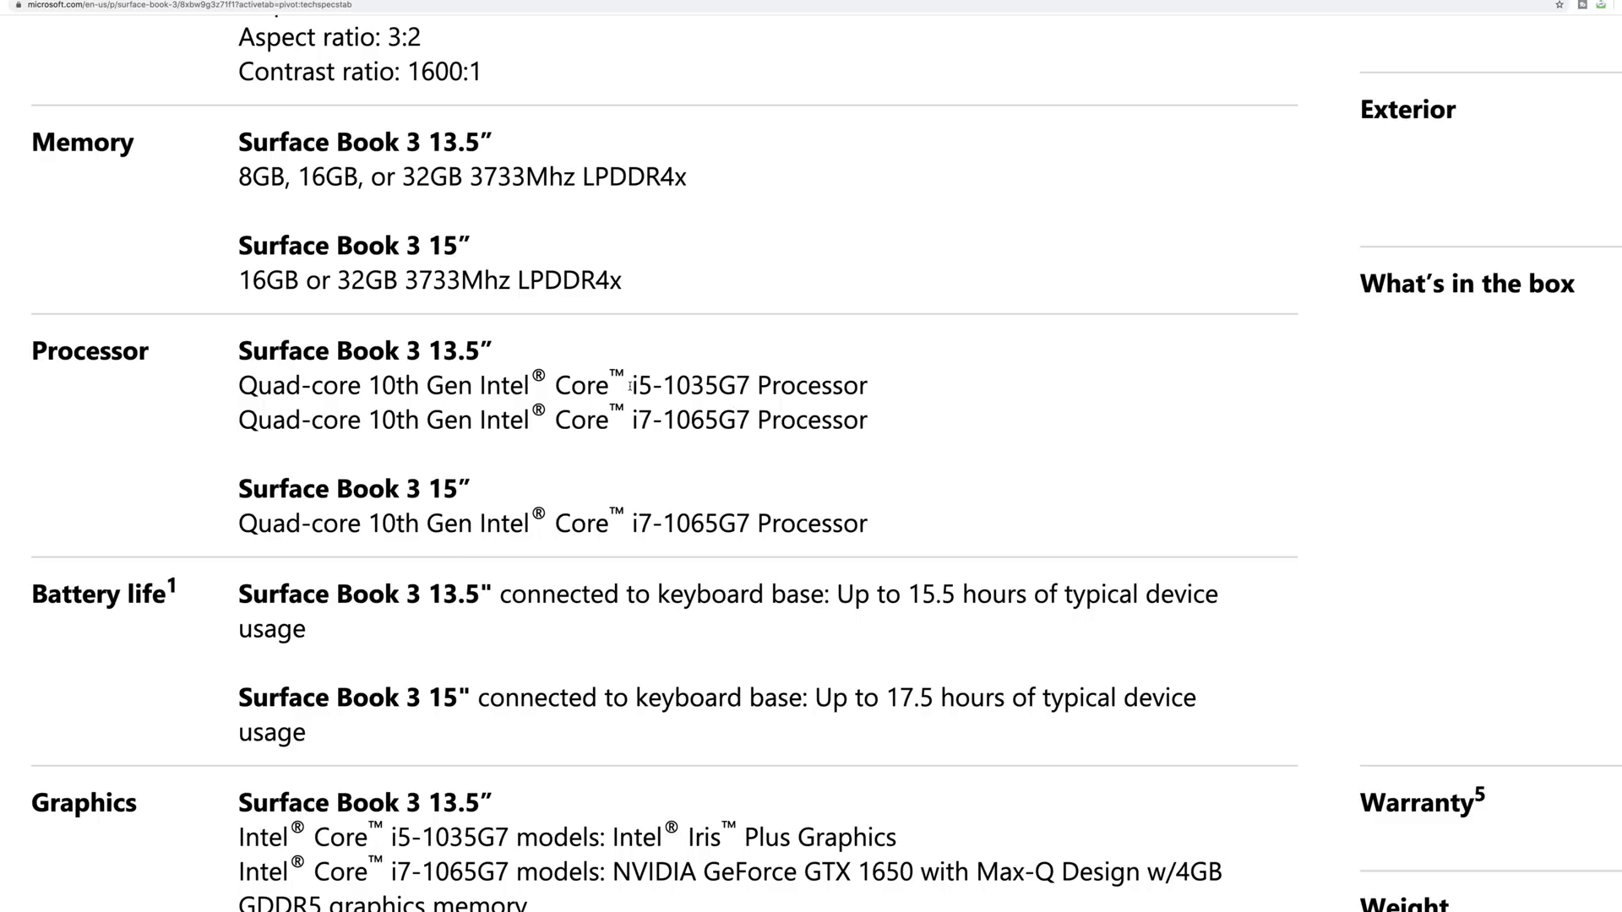
mouse_move(785, 537)
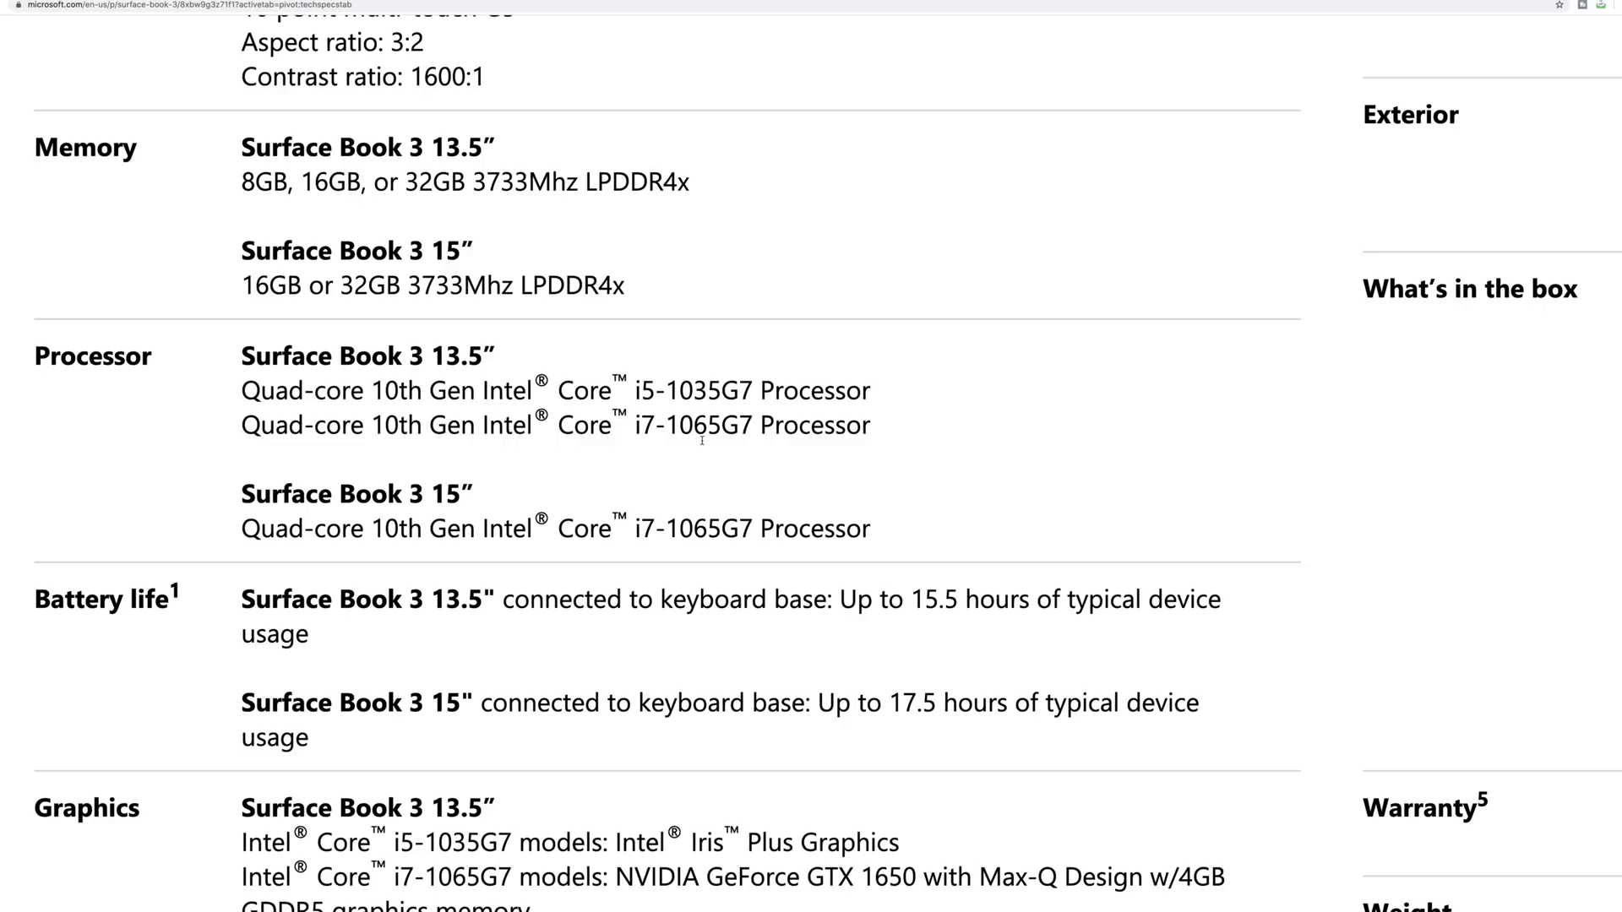
mouse_move(651, 505)
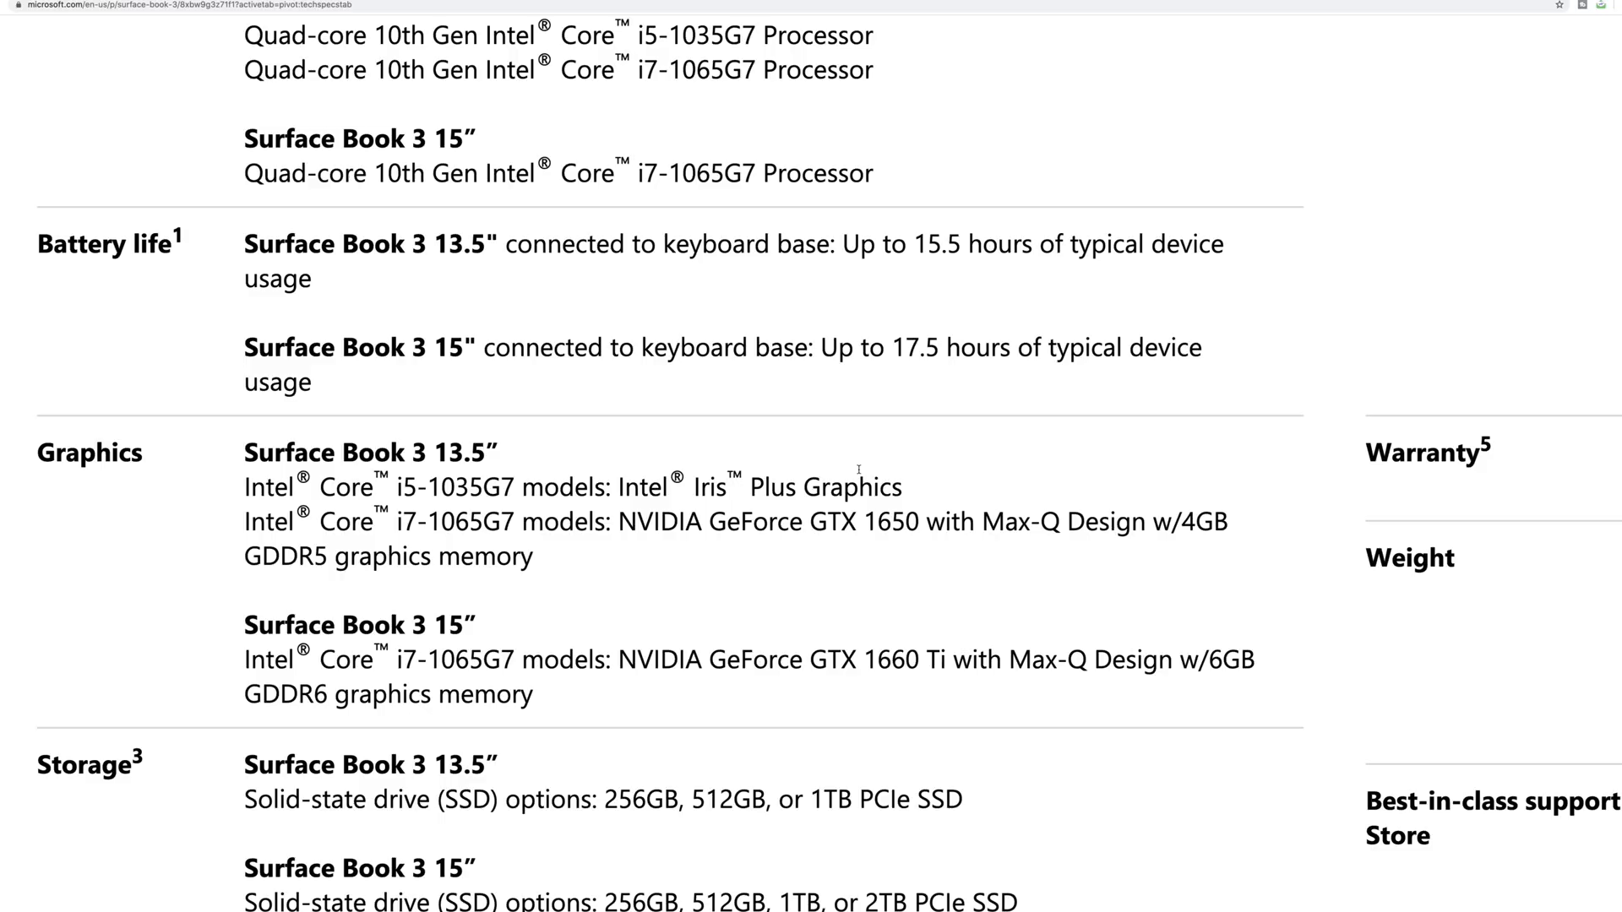
mouse_move(860, 469)
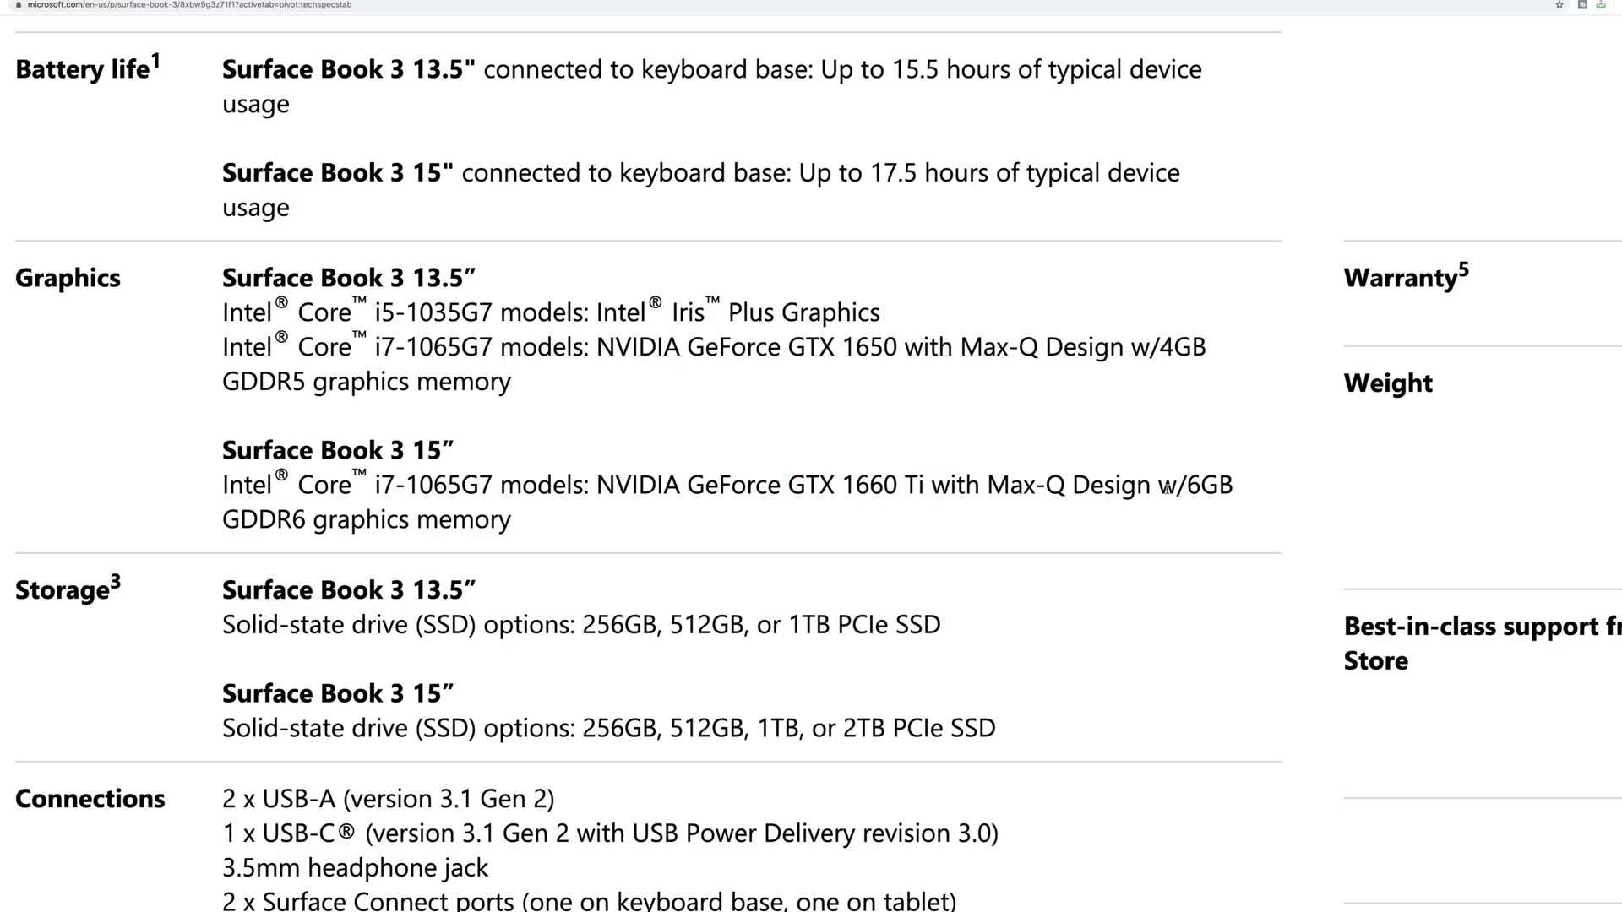
double_click(1195, 486)
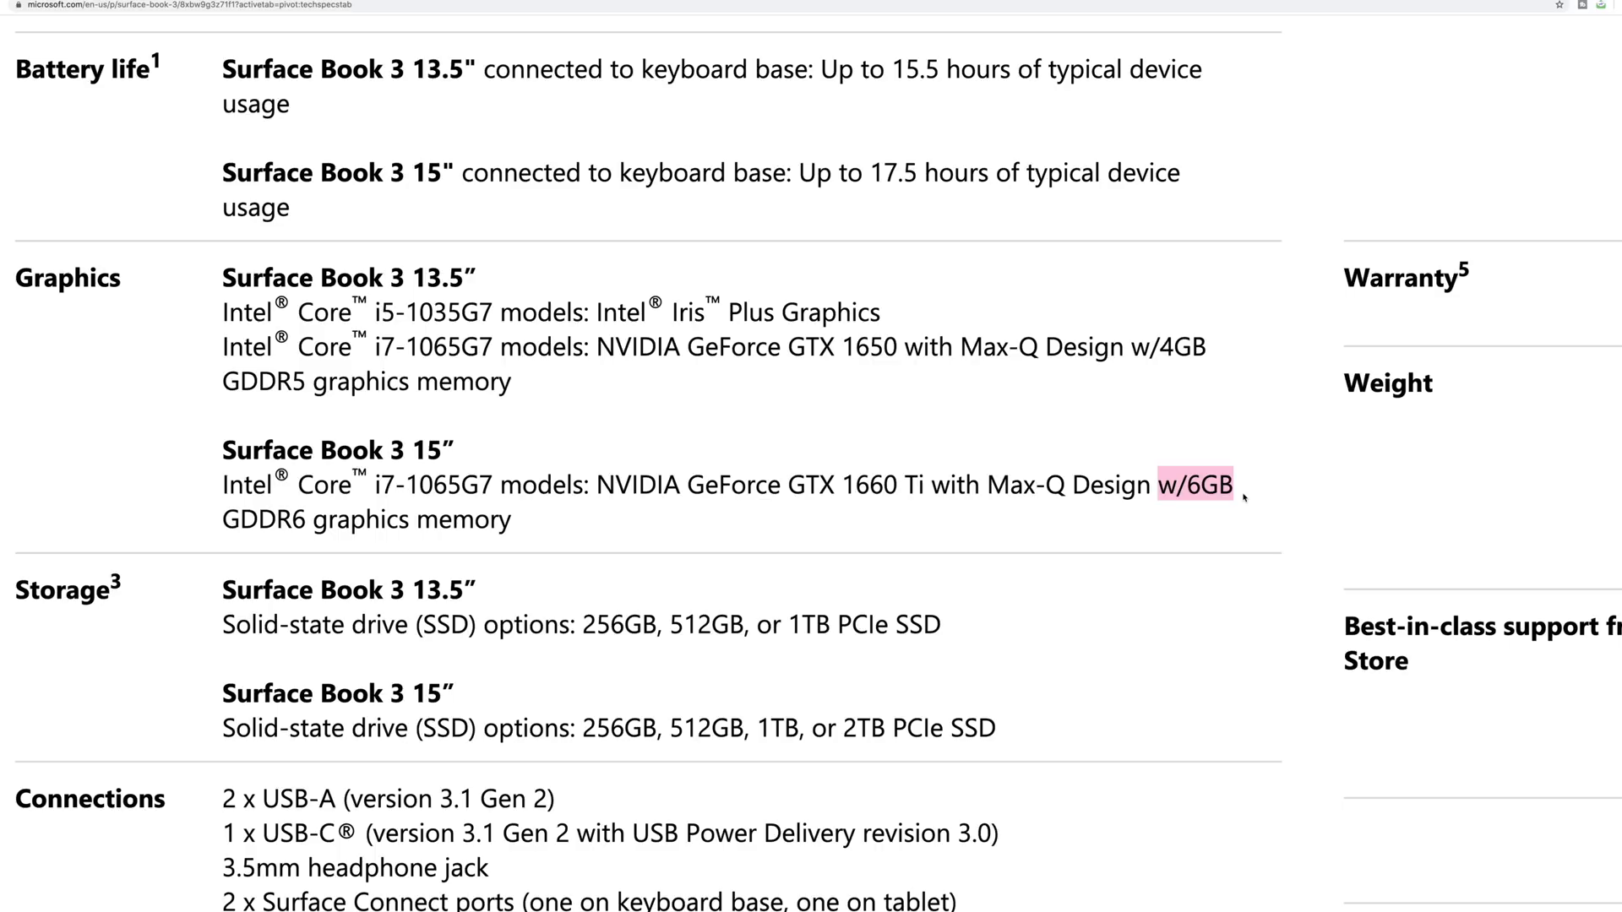
click(1195, 498)
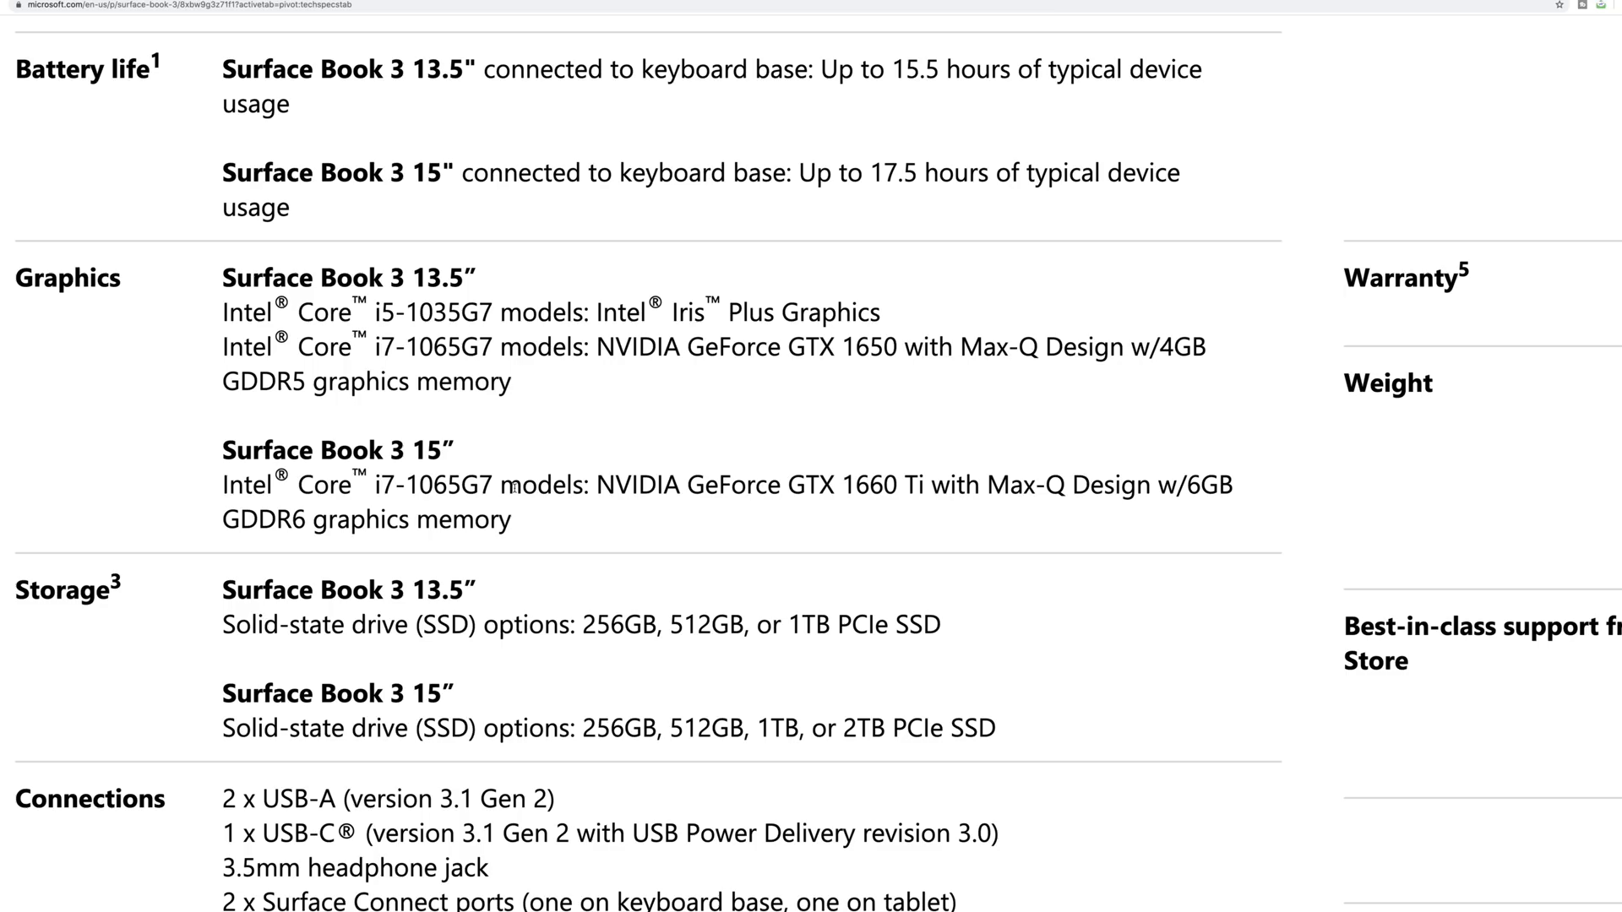
mouse_move(538, 542)
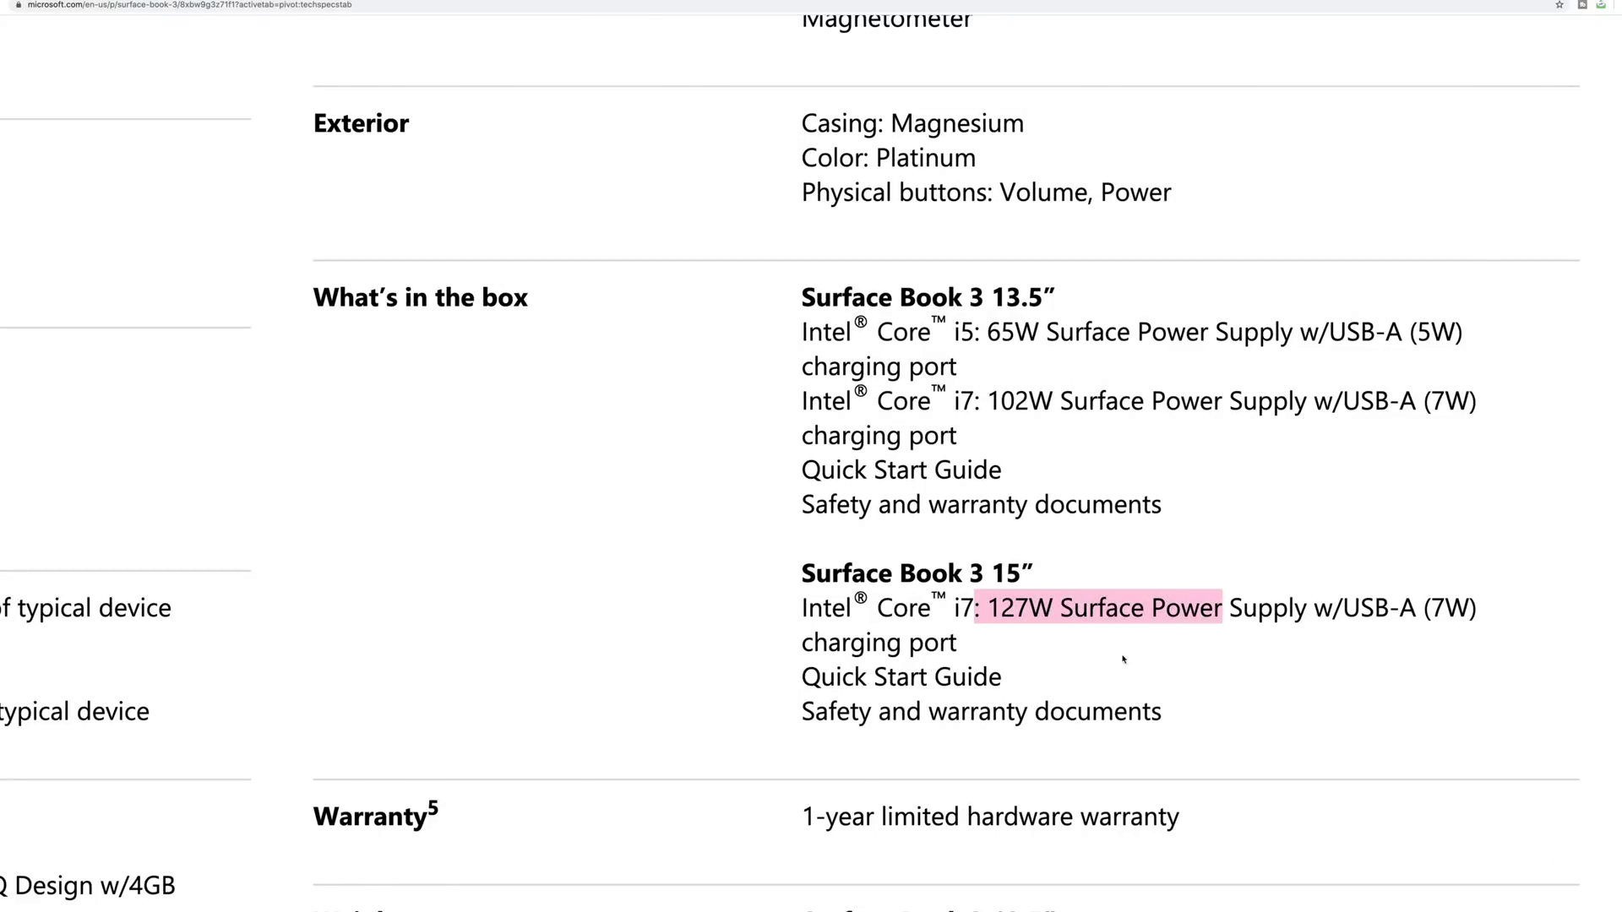
scroll(up, 3)
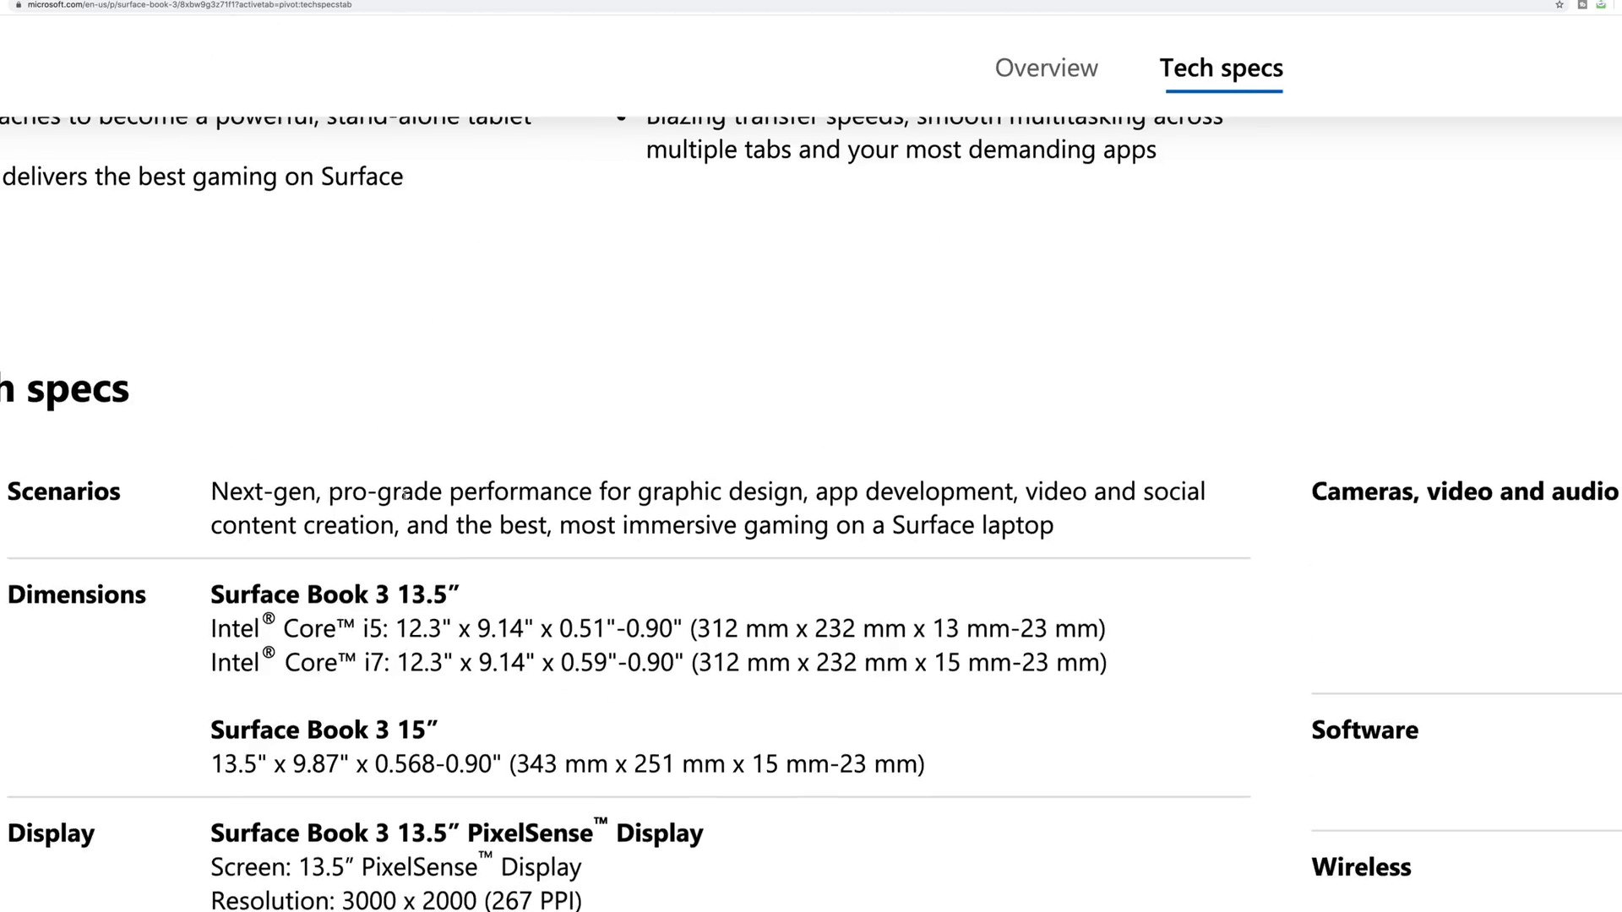
scroll(down, 3)
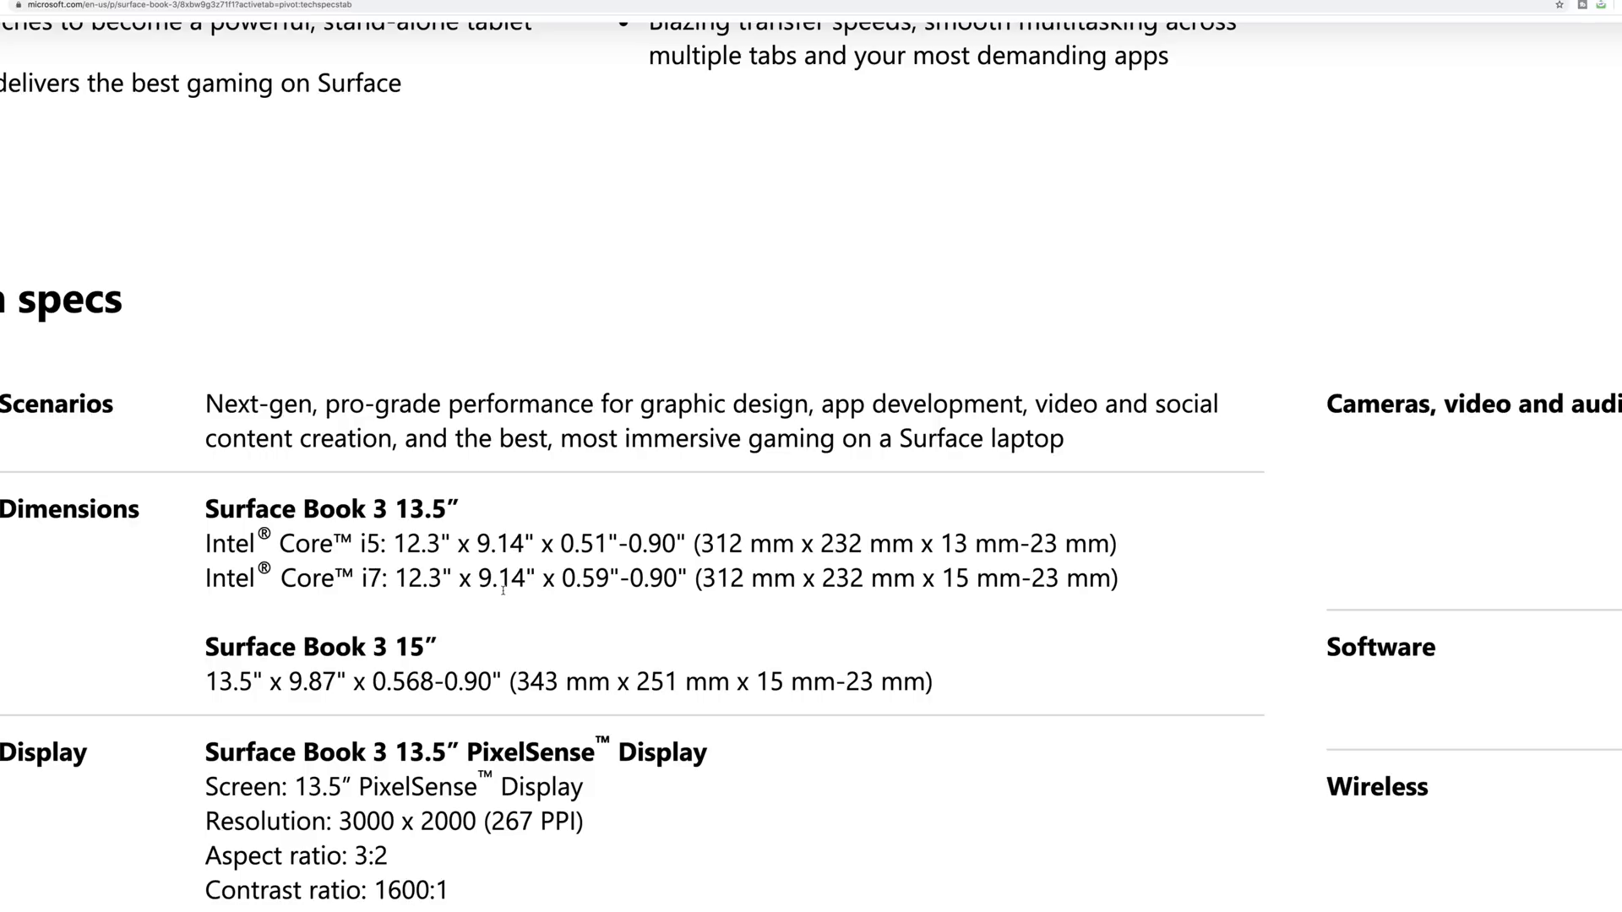
mouse_move(770, 648)
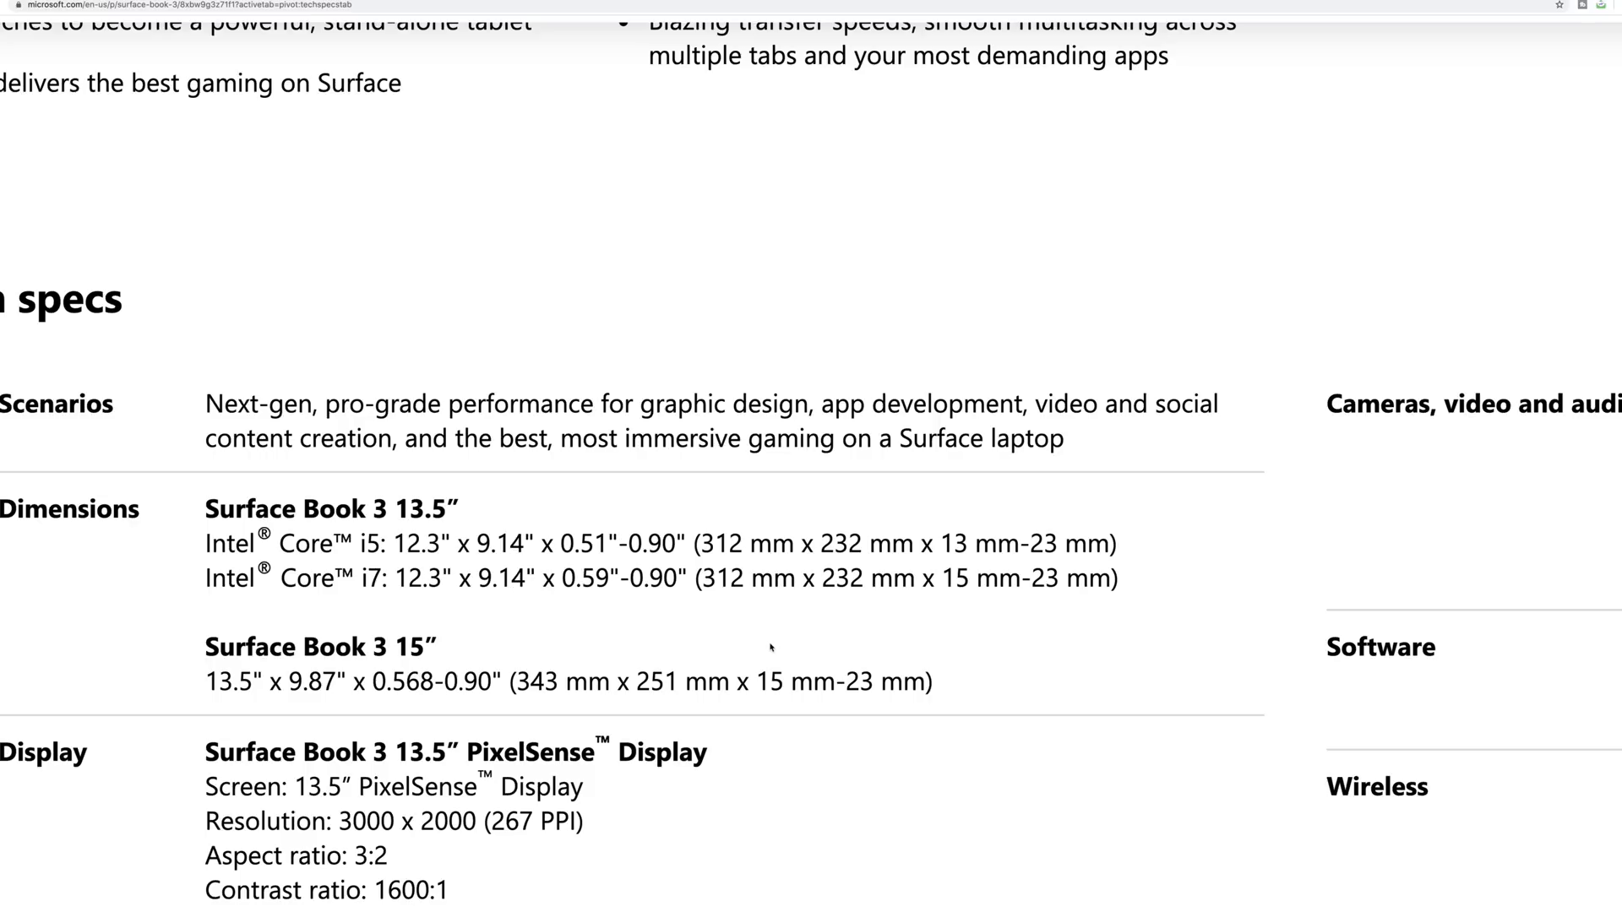
scroll(up, 3)
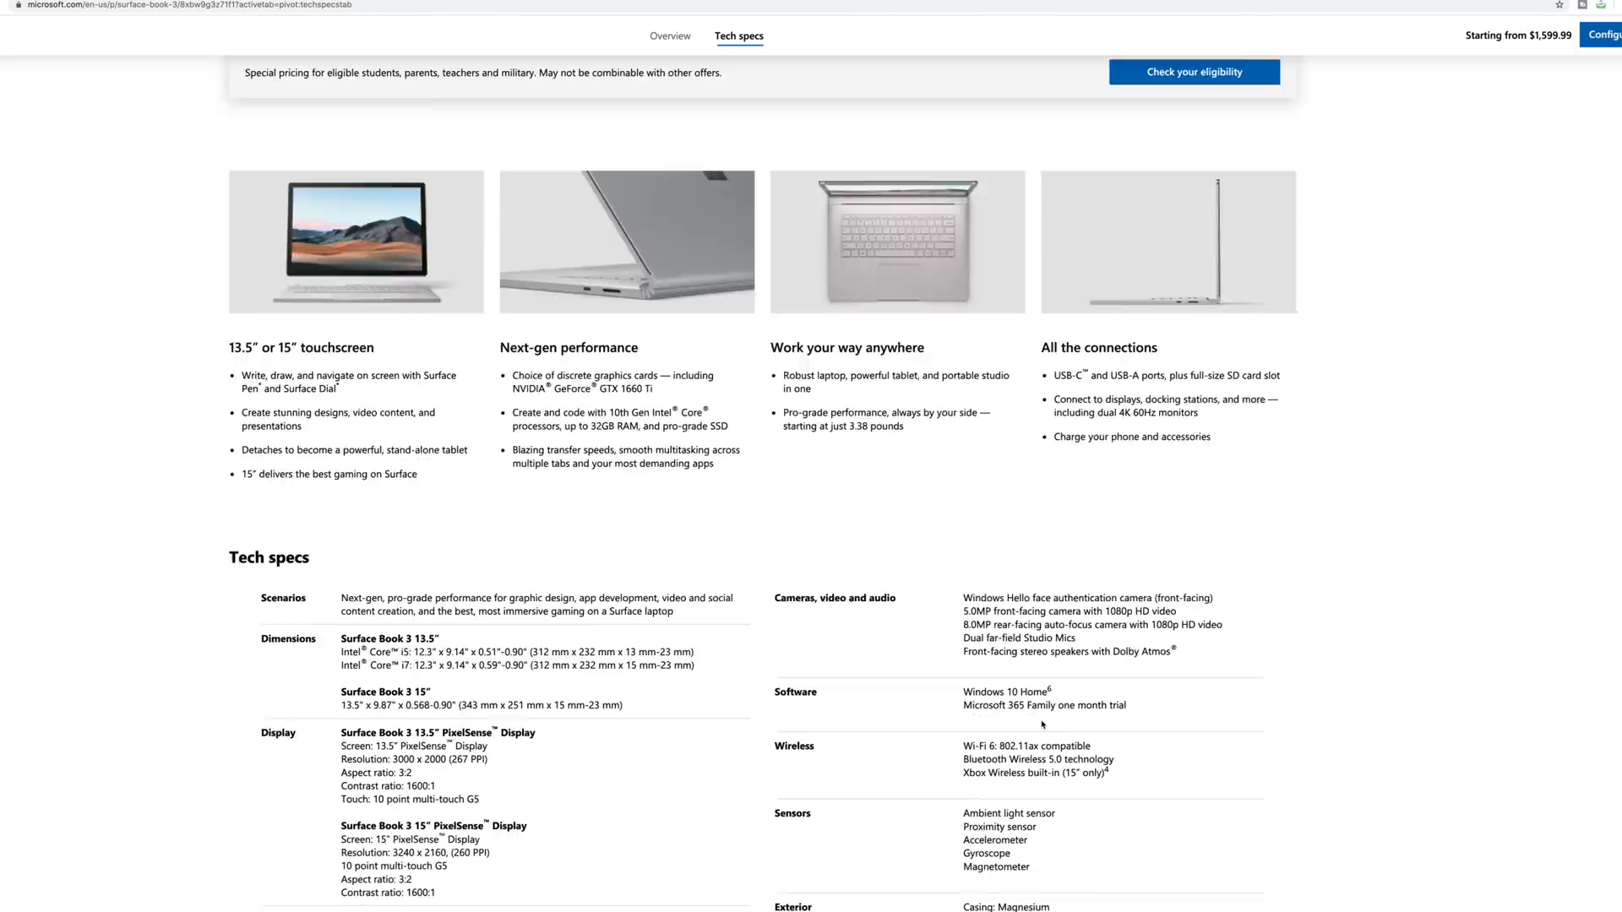
scroll(up, 3)
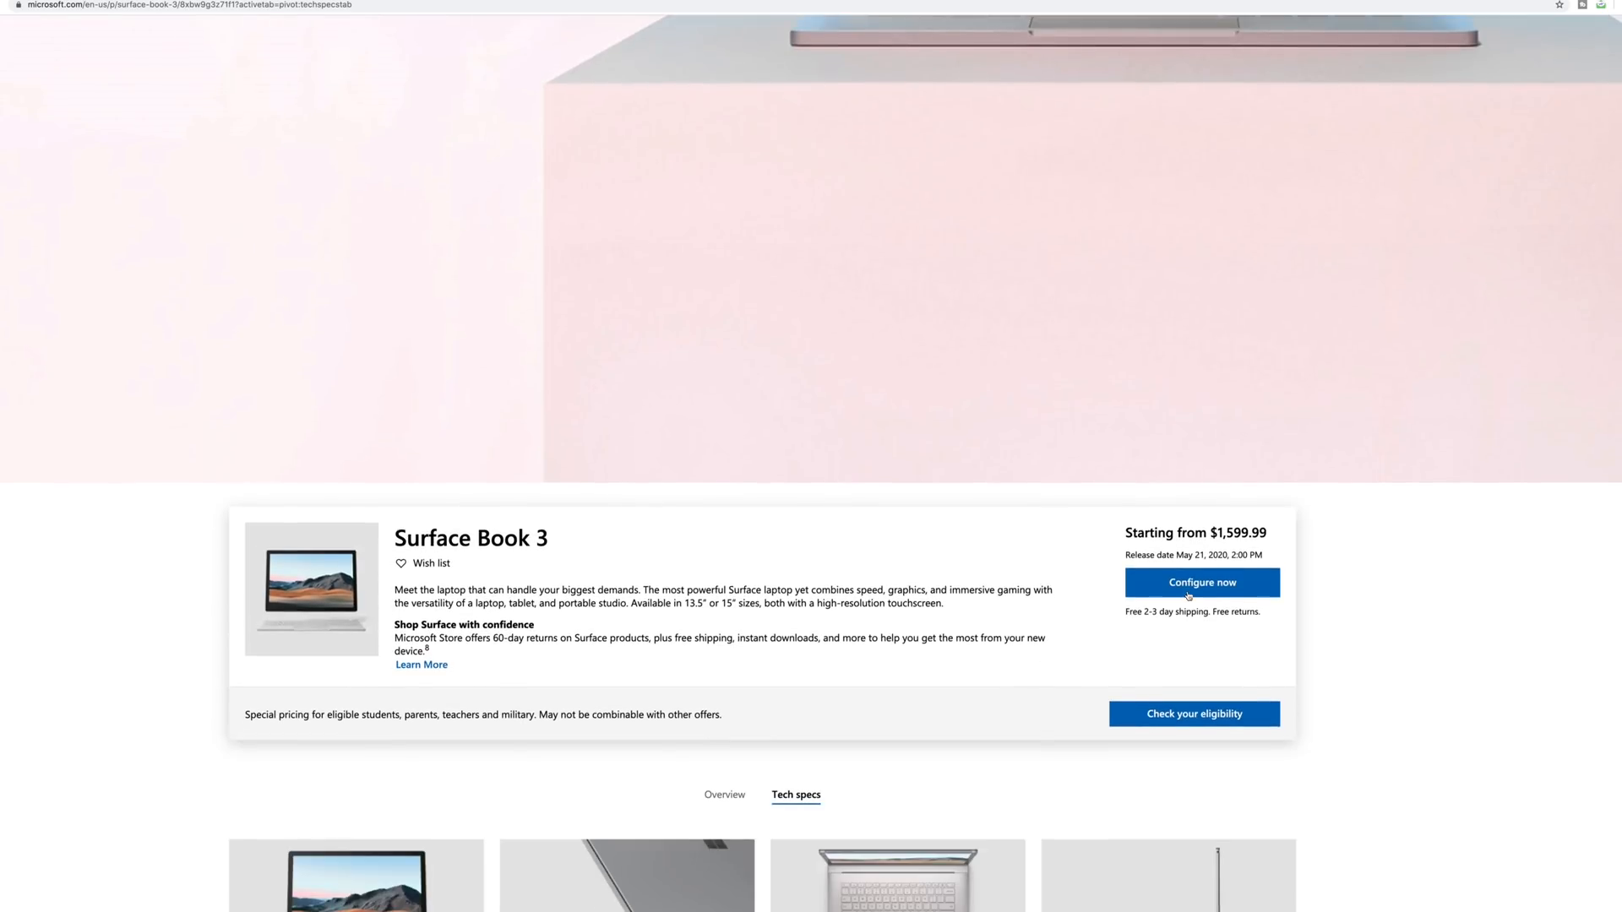
Open the US configurator and pick the 13.5-inch Core i5 and Core i7 16GB builds.
click(1202, 582)
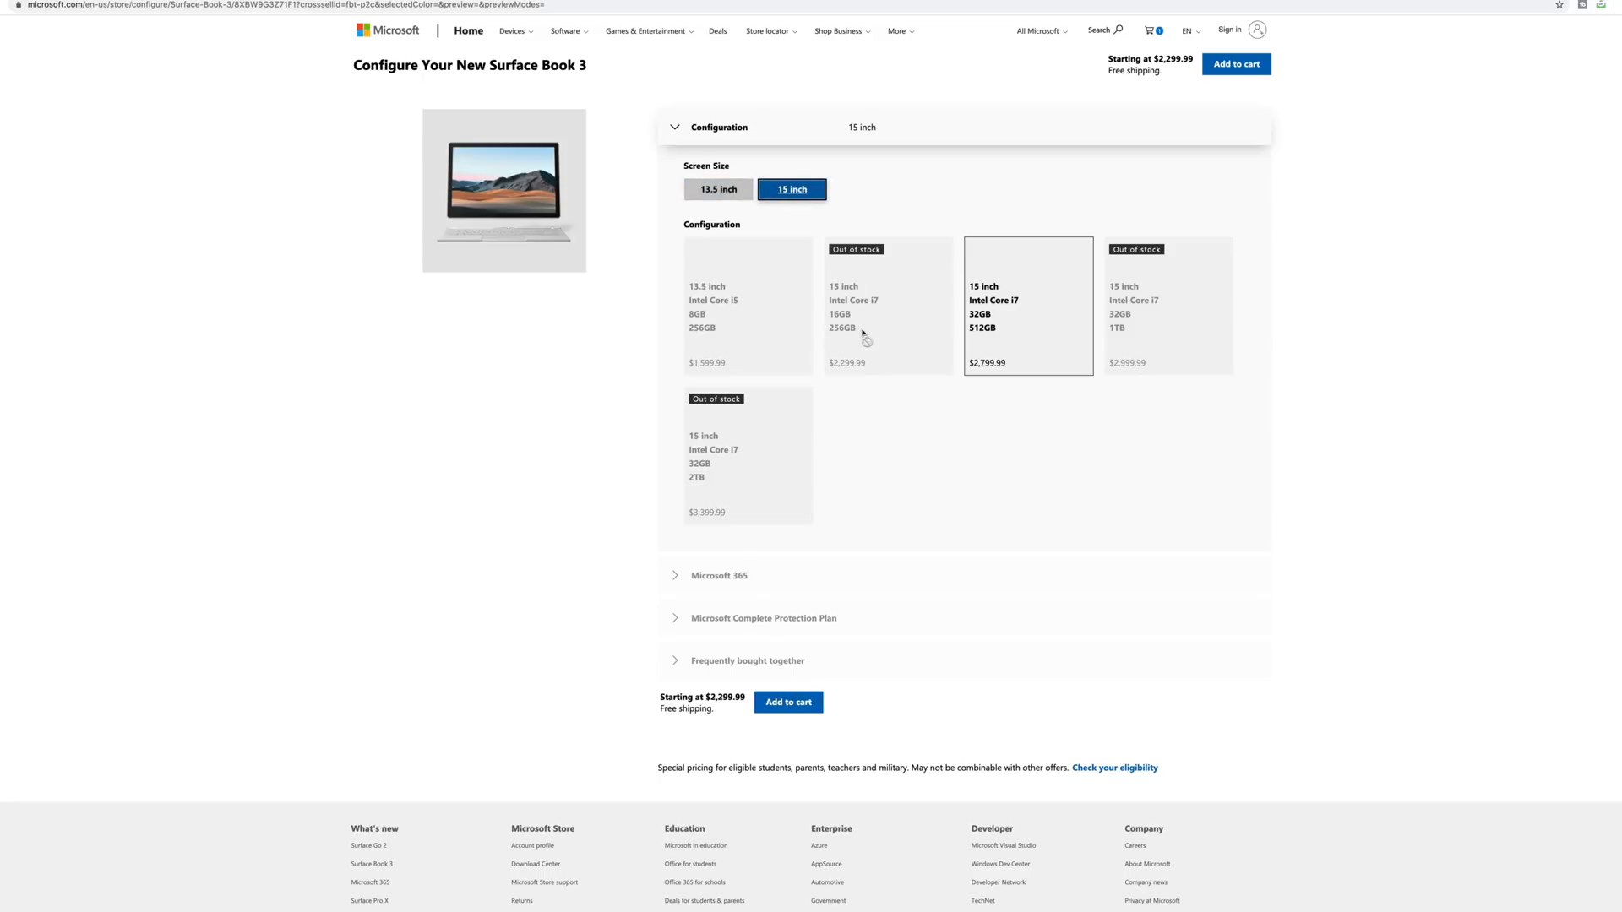
mouse_move(867, 331)
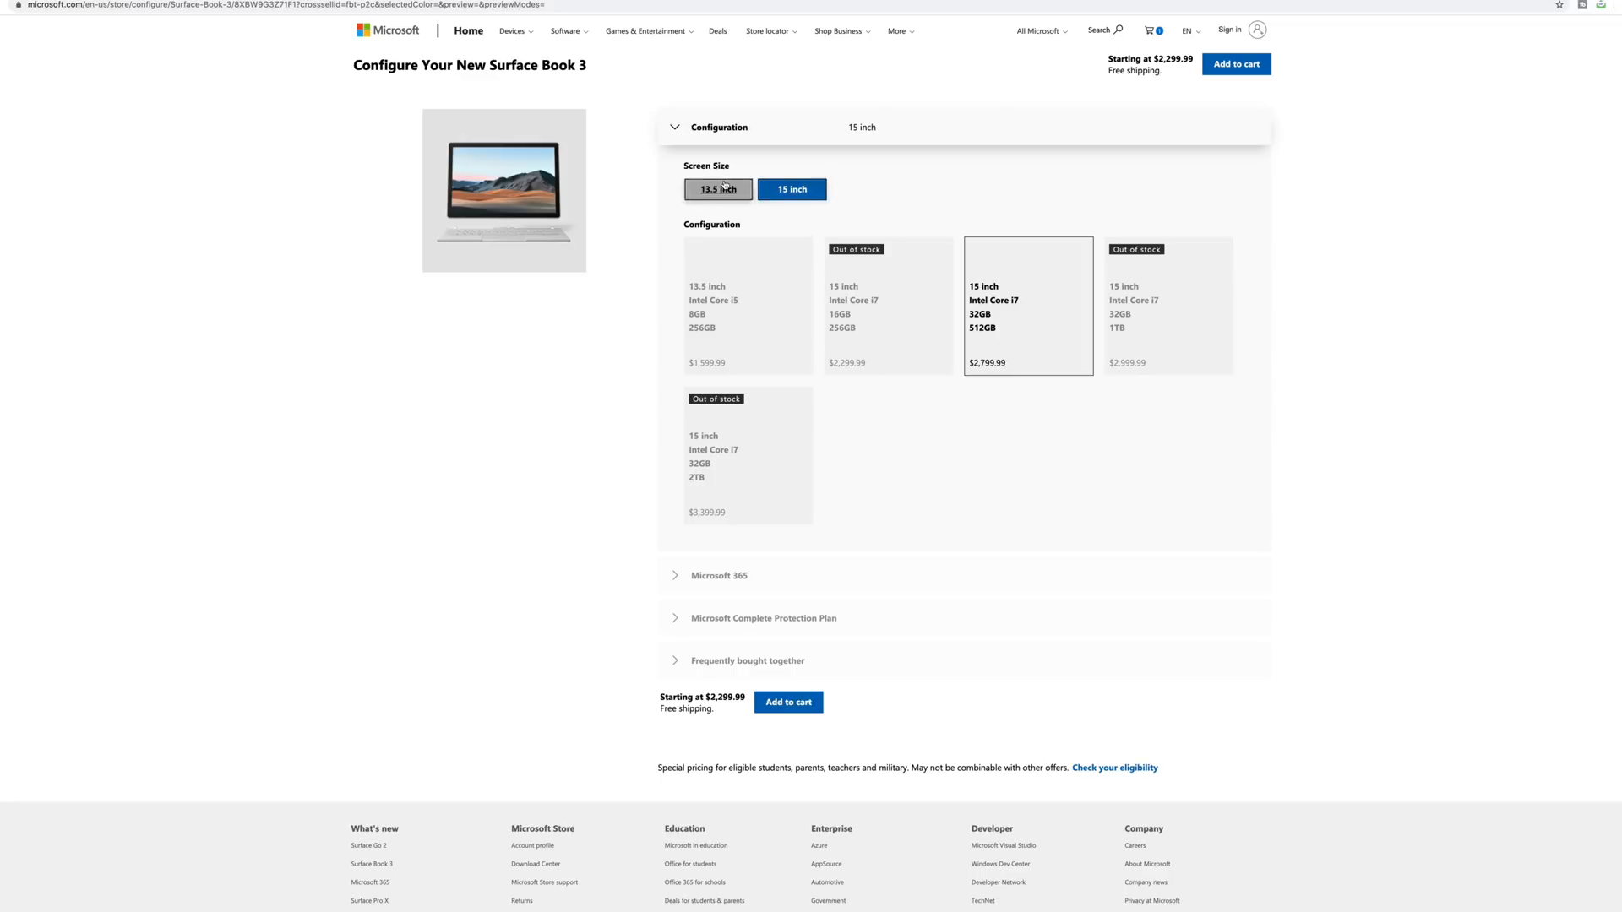
click(792, 190)
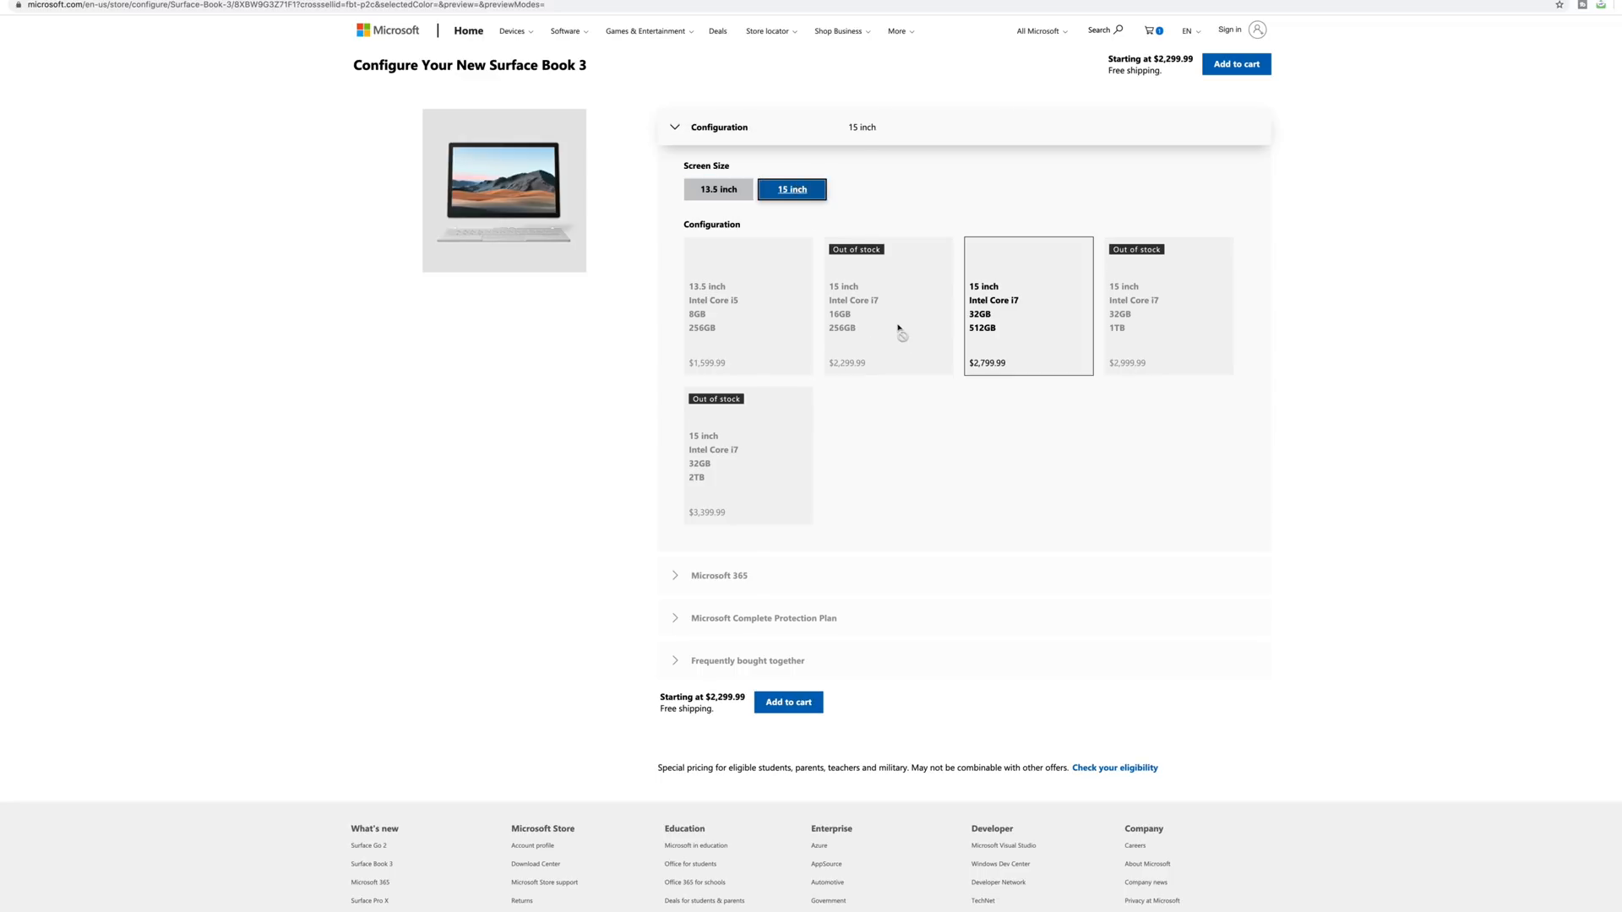
scroll(down, 3)
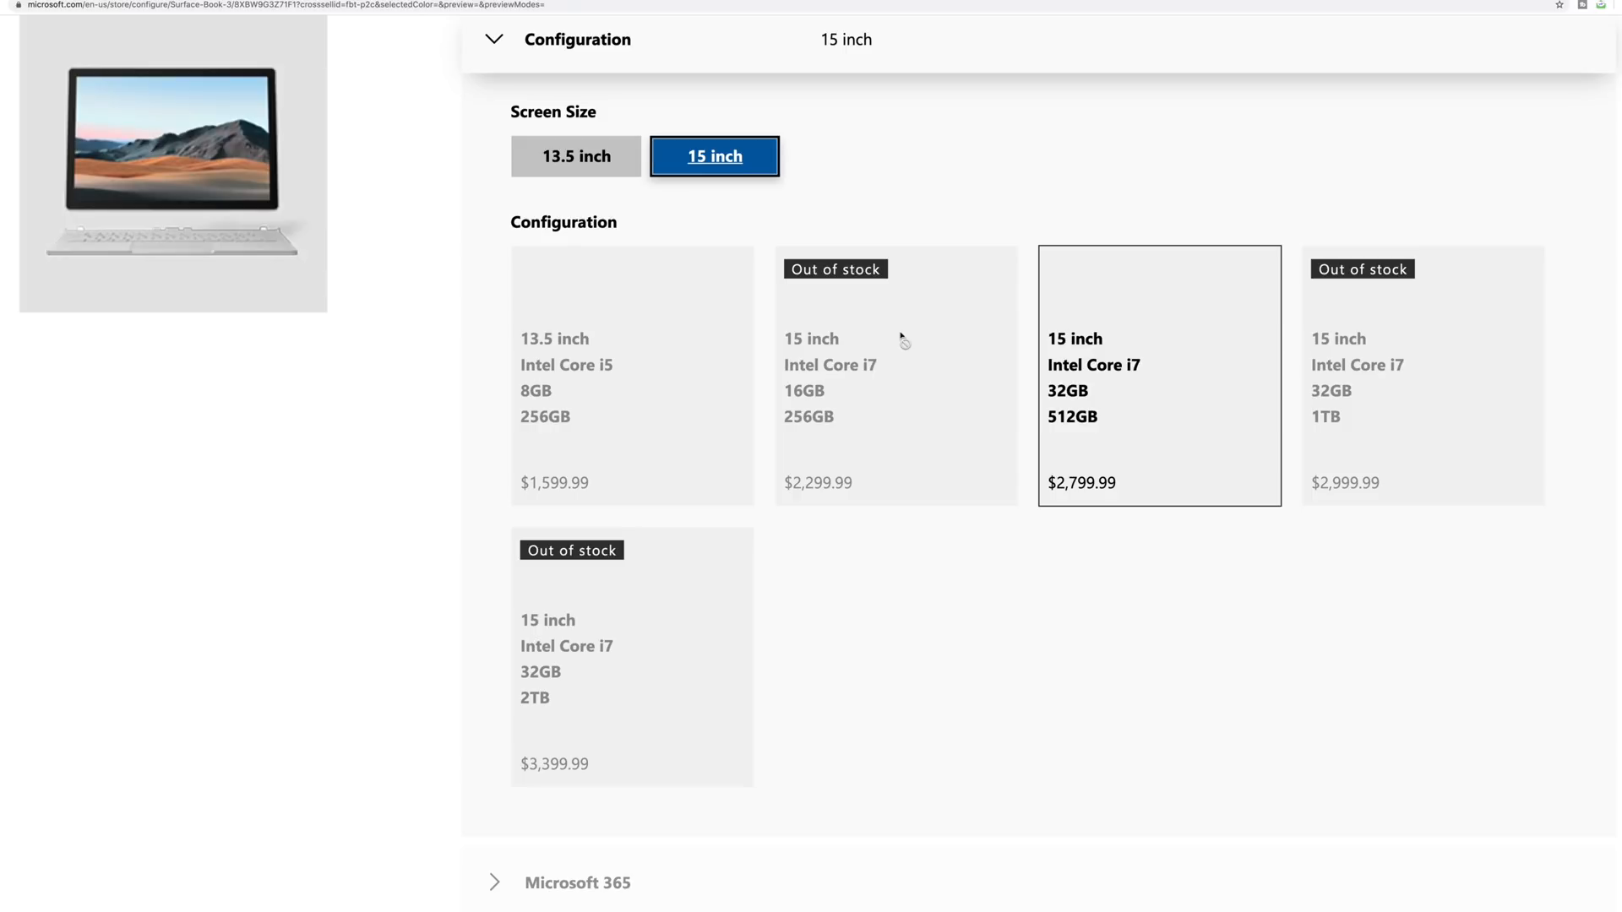
mouse_move(738, 281)
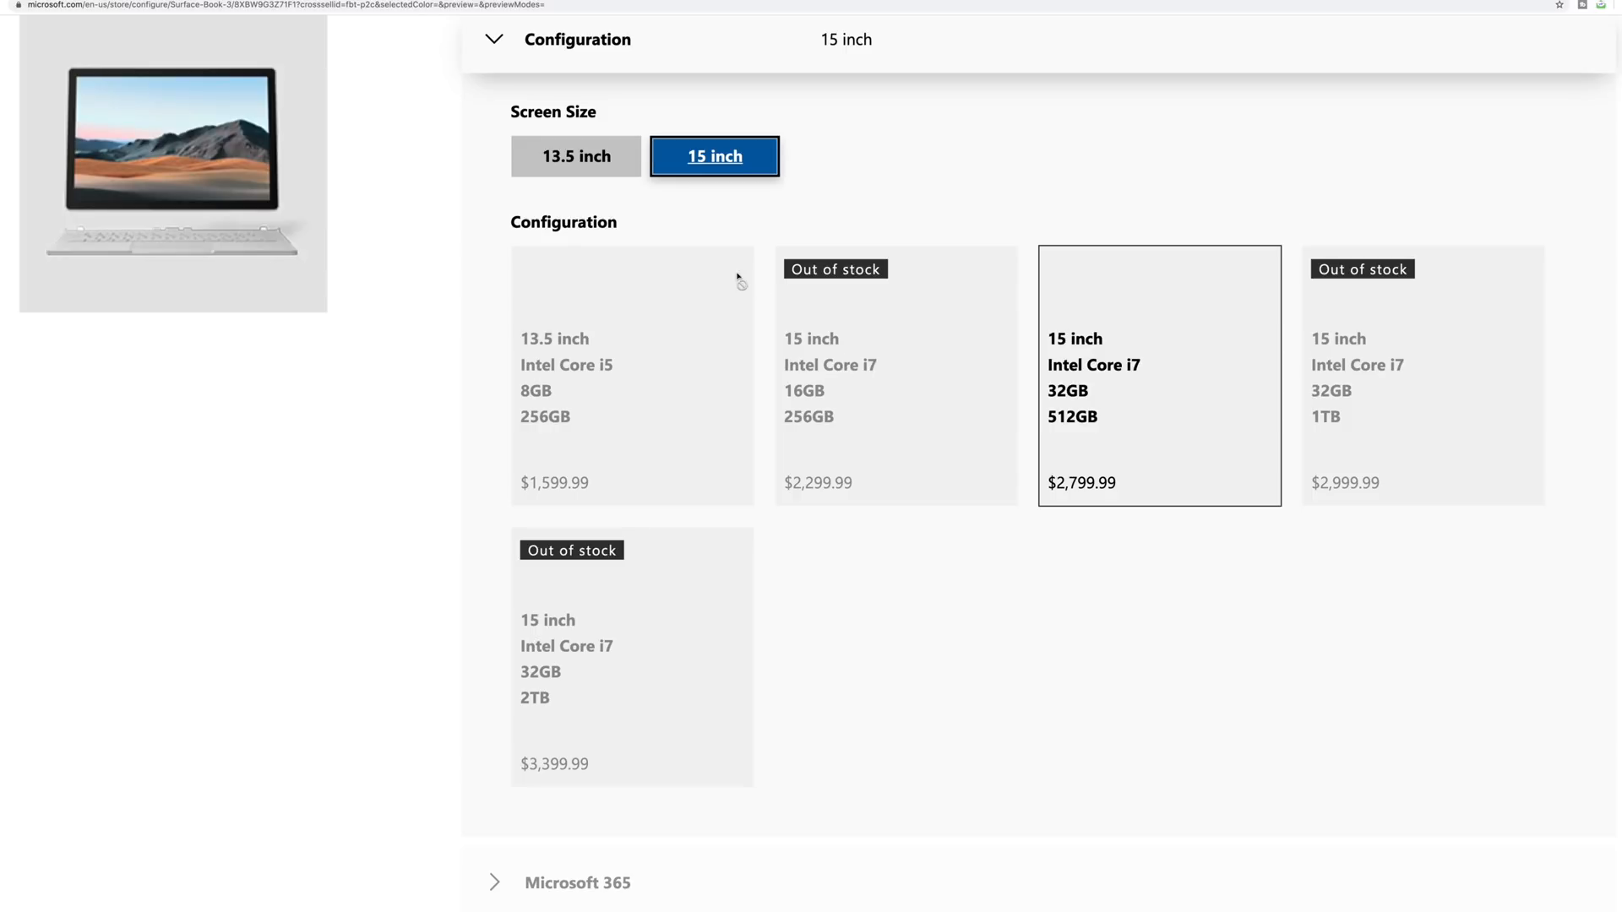
click(575, 156)
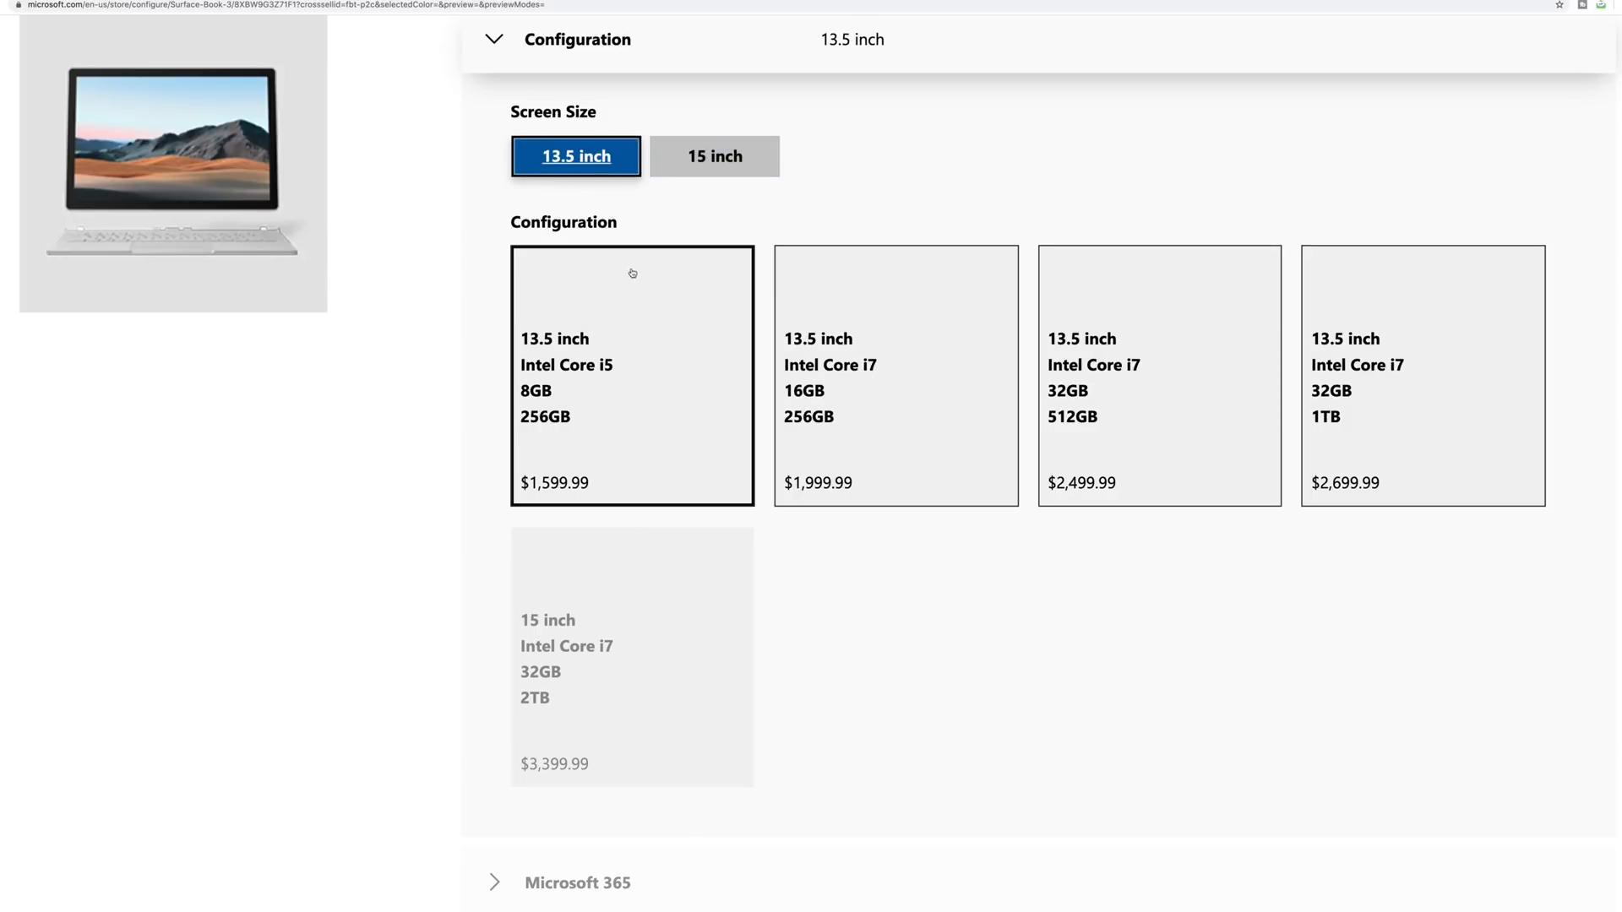
click(896, 375)
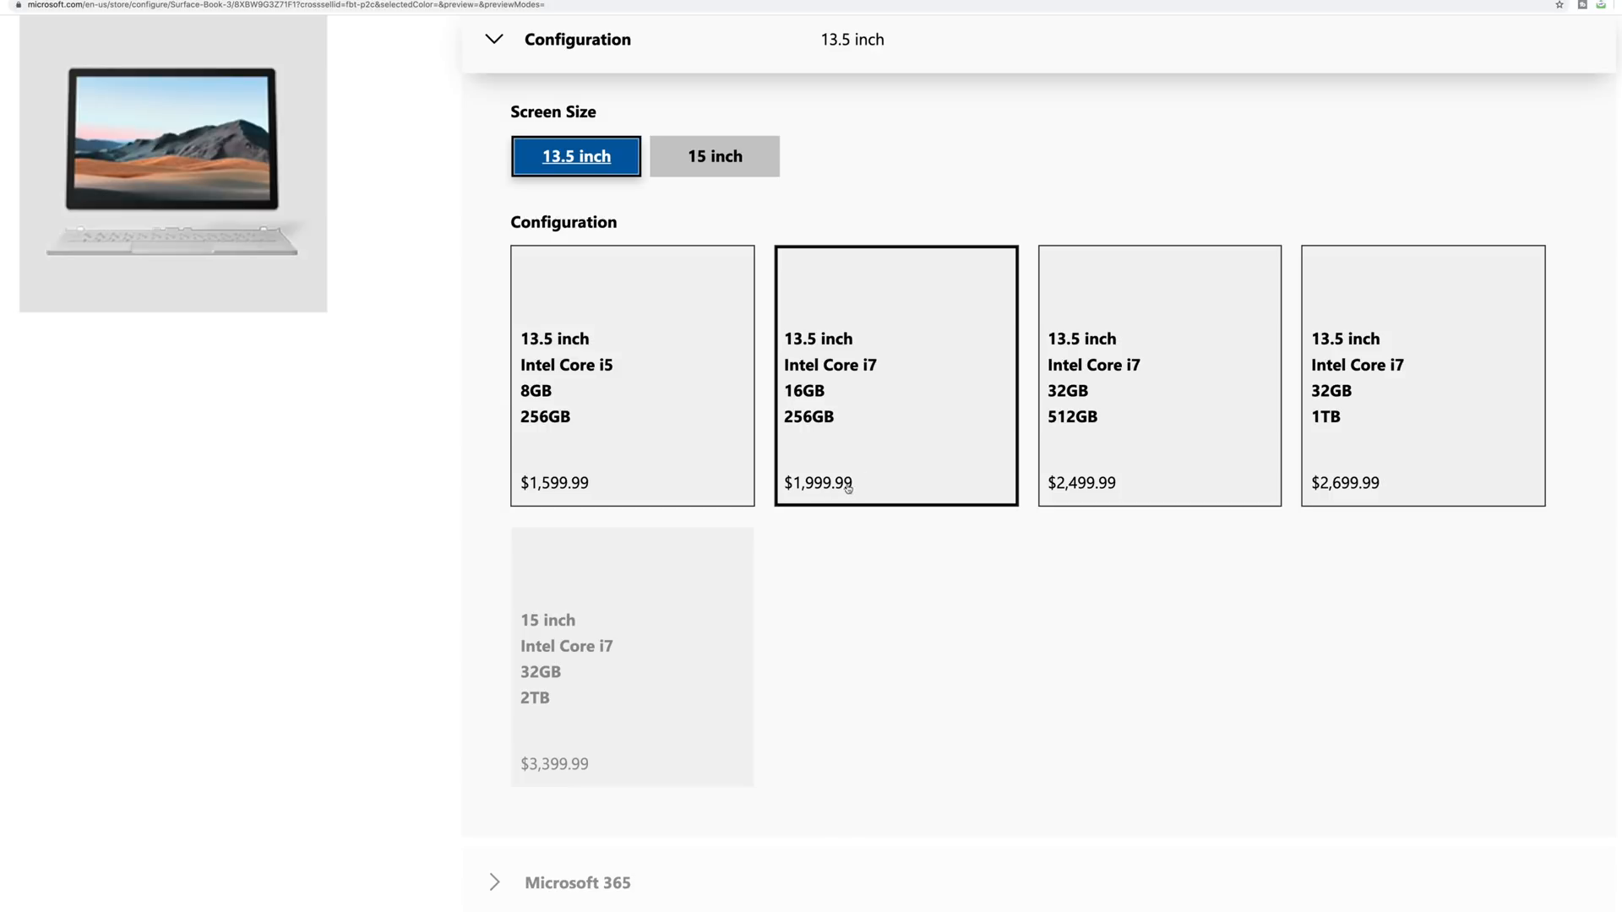
mouse_move(856, 391)
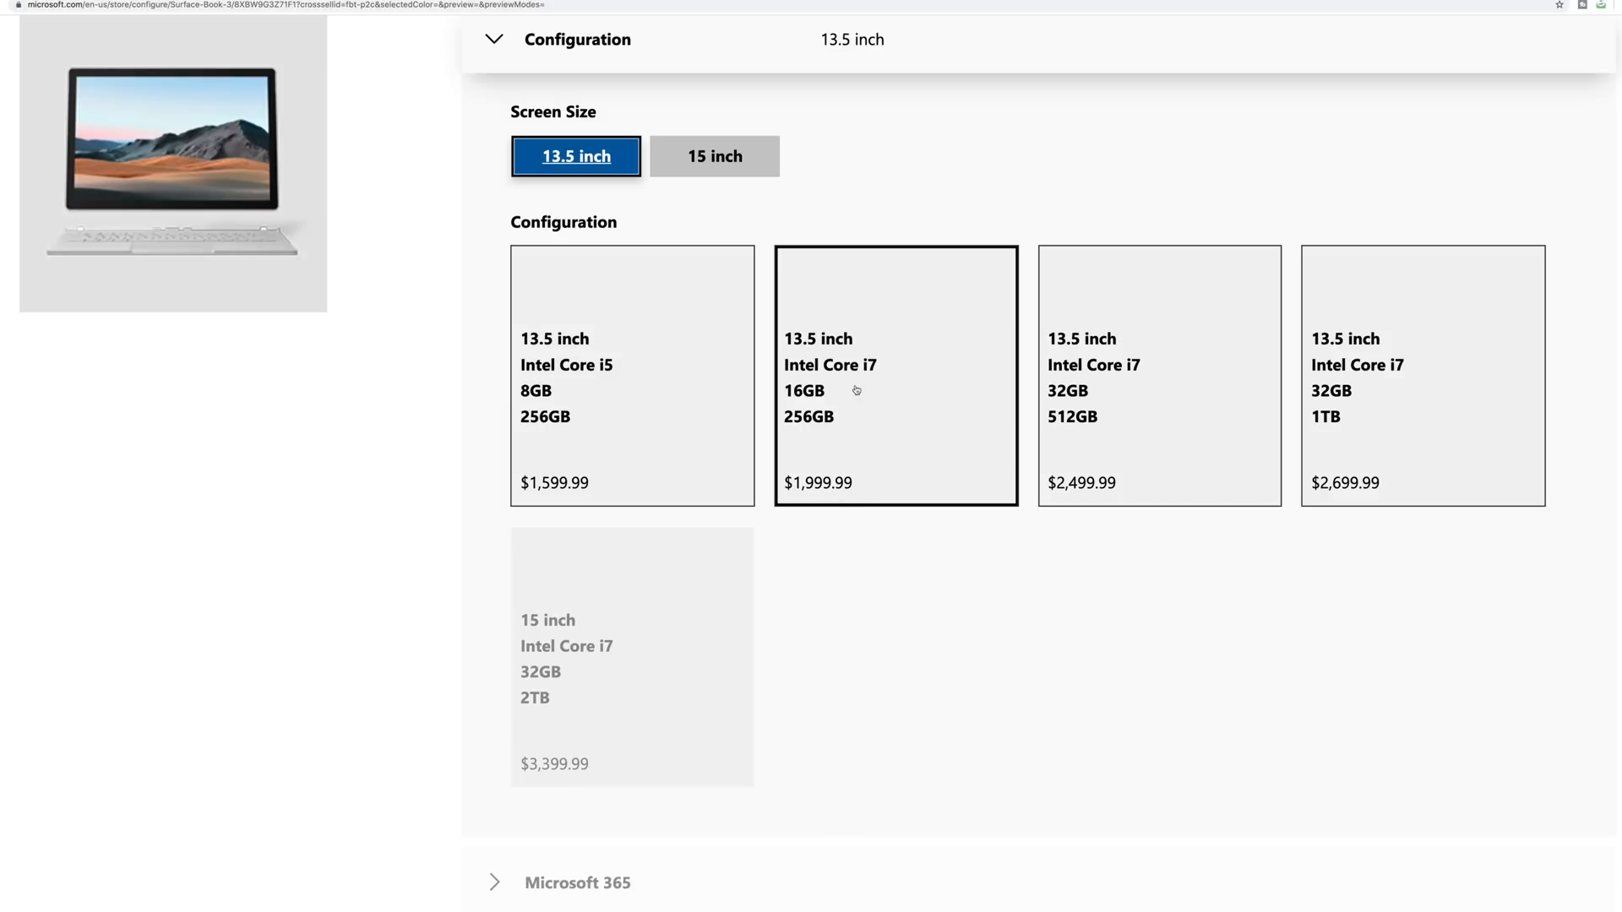
Check 15-inch prices, return to 13.5-inch, and switch to the en-au configurator.
click(714, 156)
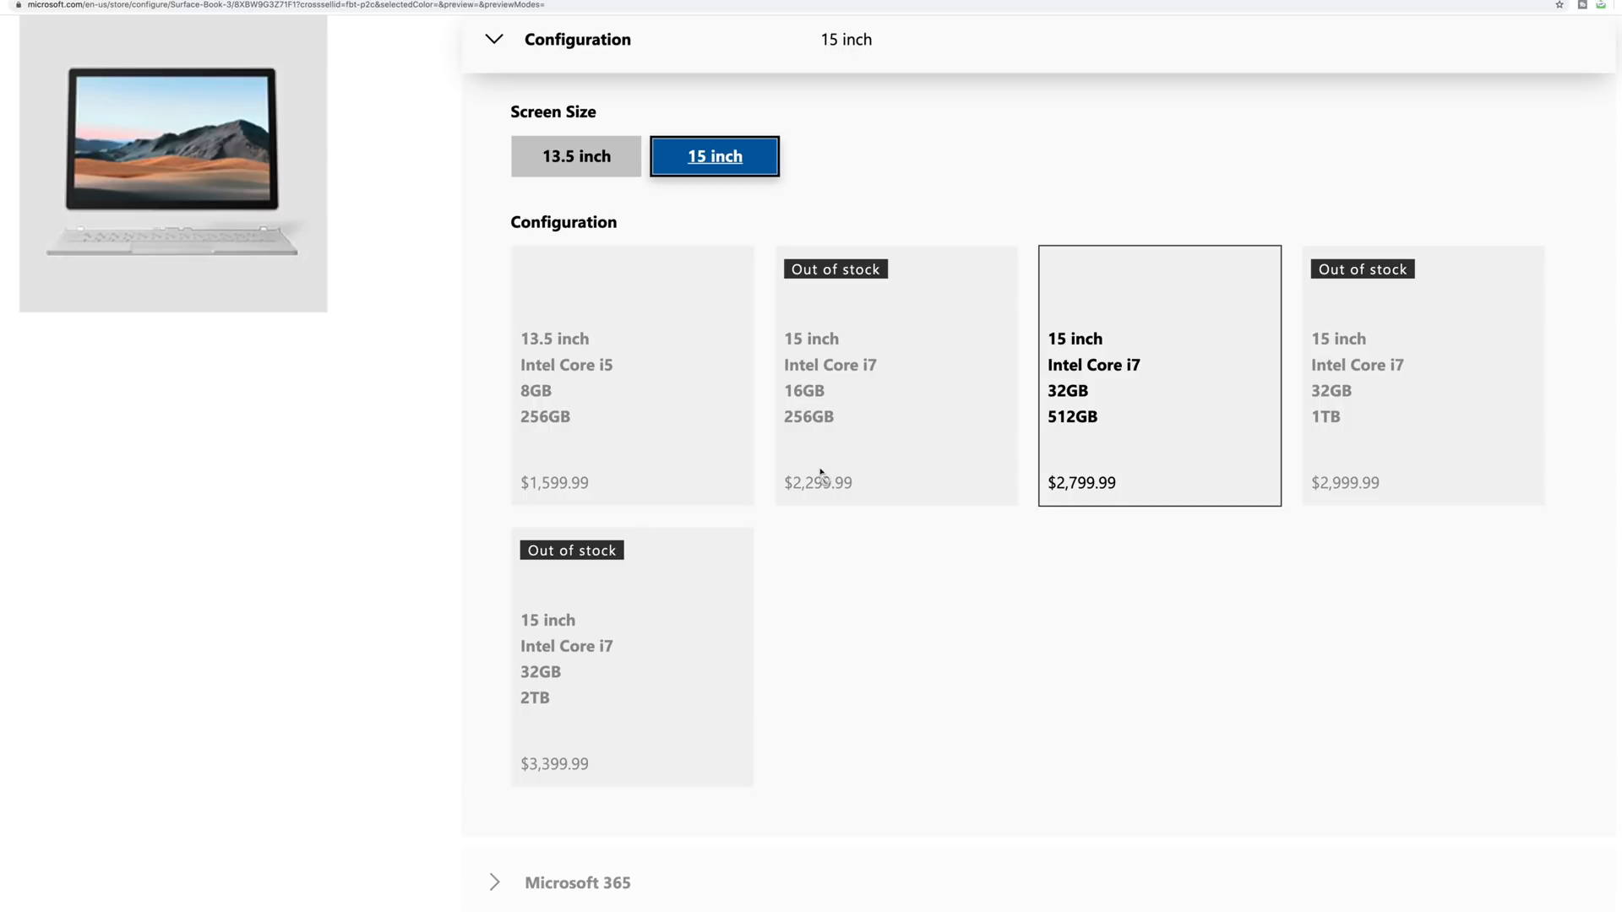
mouse_move(648, 257)
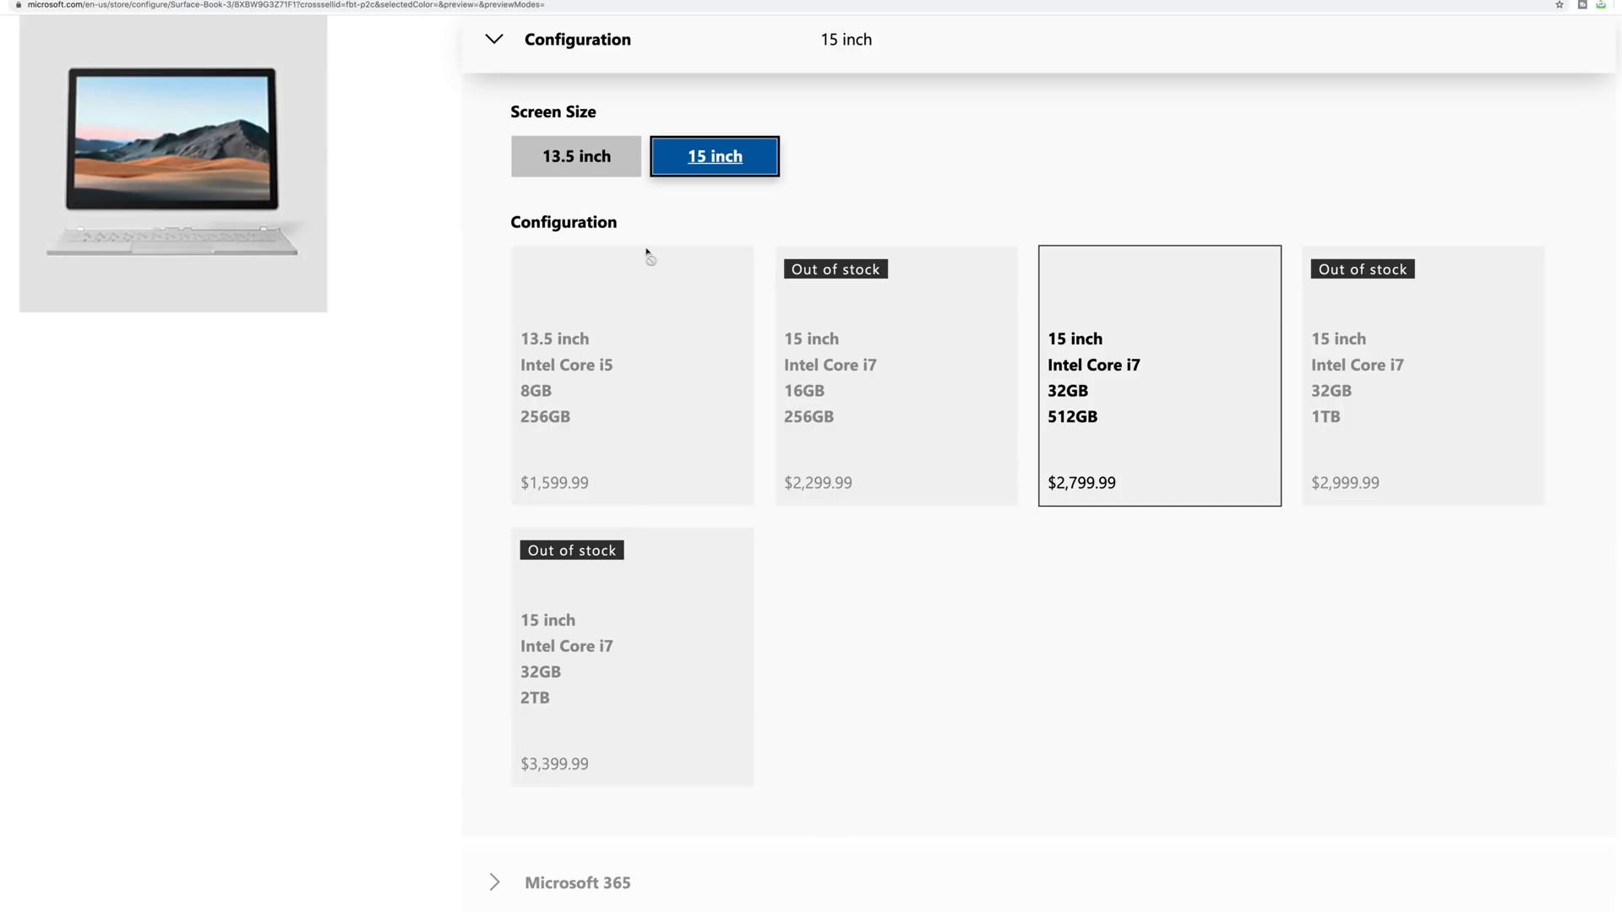
click(576, 156)
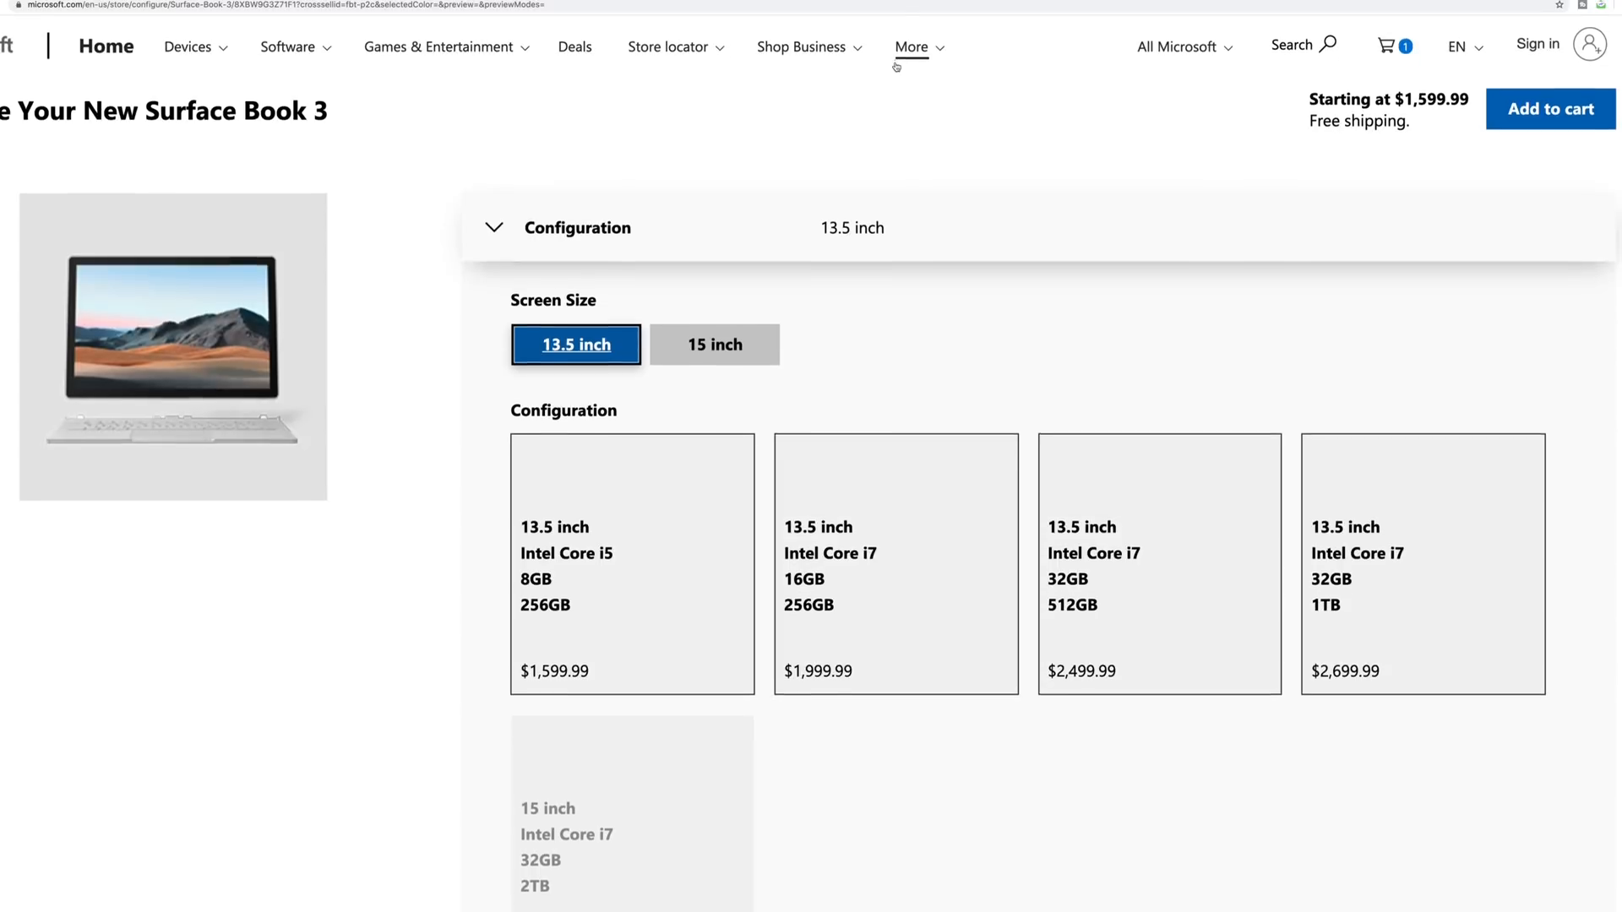
click(1550, 107)
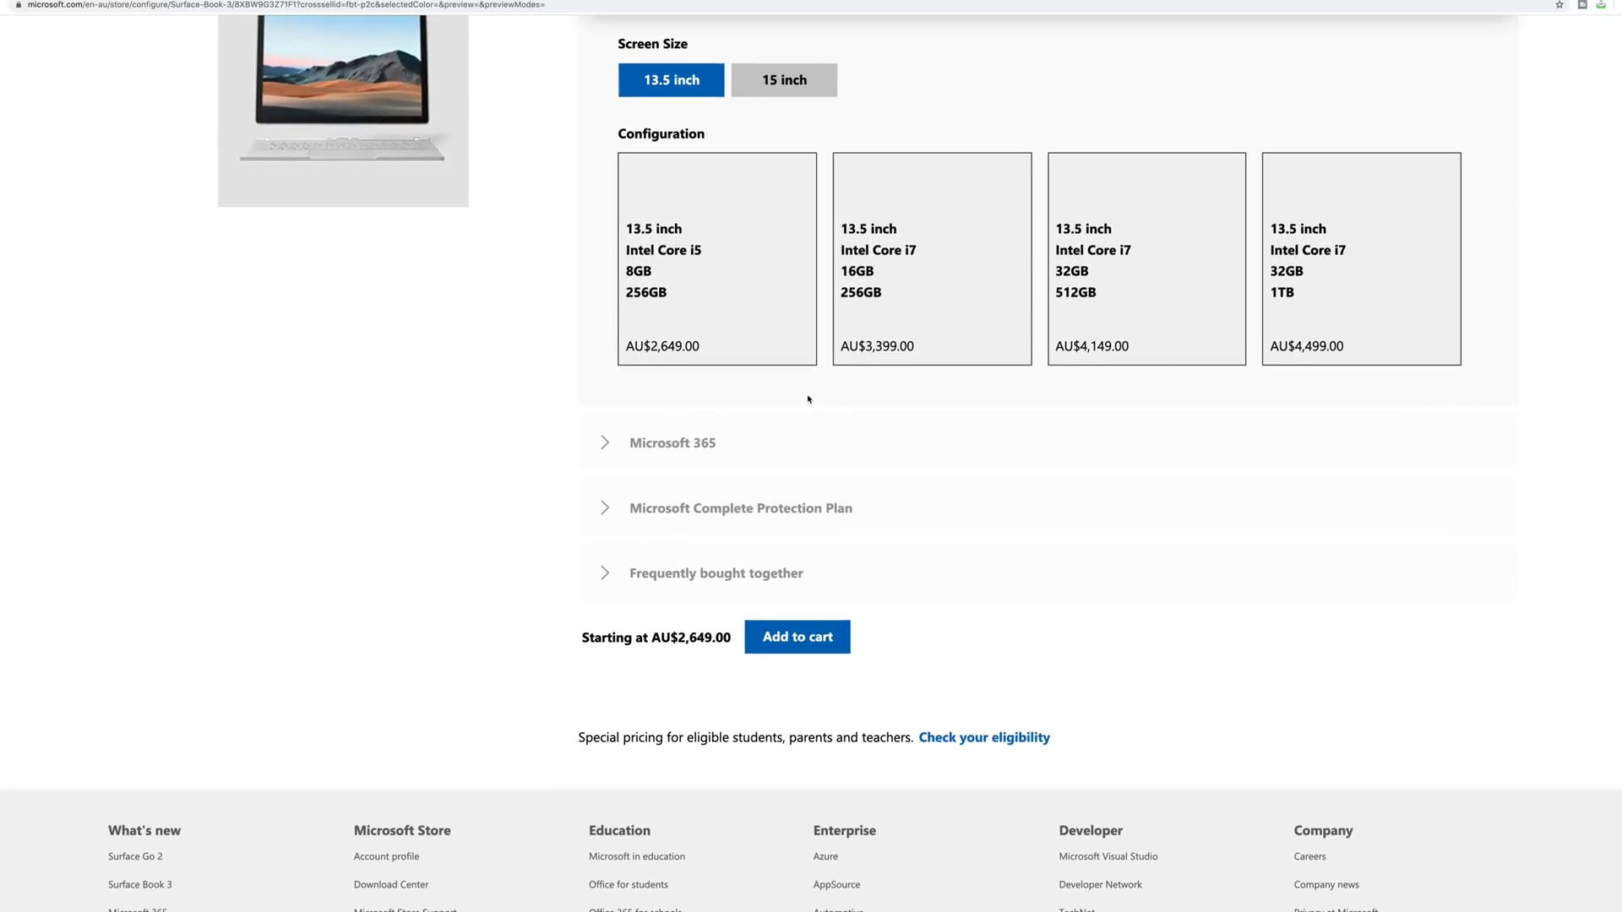
Toggle between 13.5- and 15-inch sizes, ending on 15-inch with i7 16GB/256GB at AU$3,699.00.
click(930, 258)
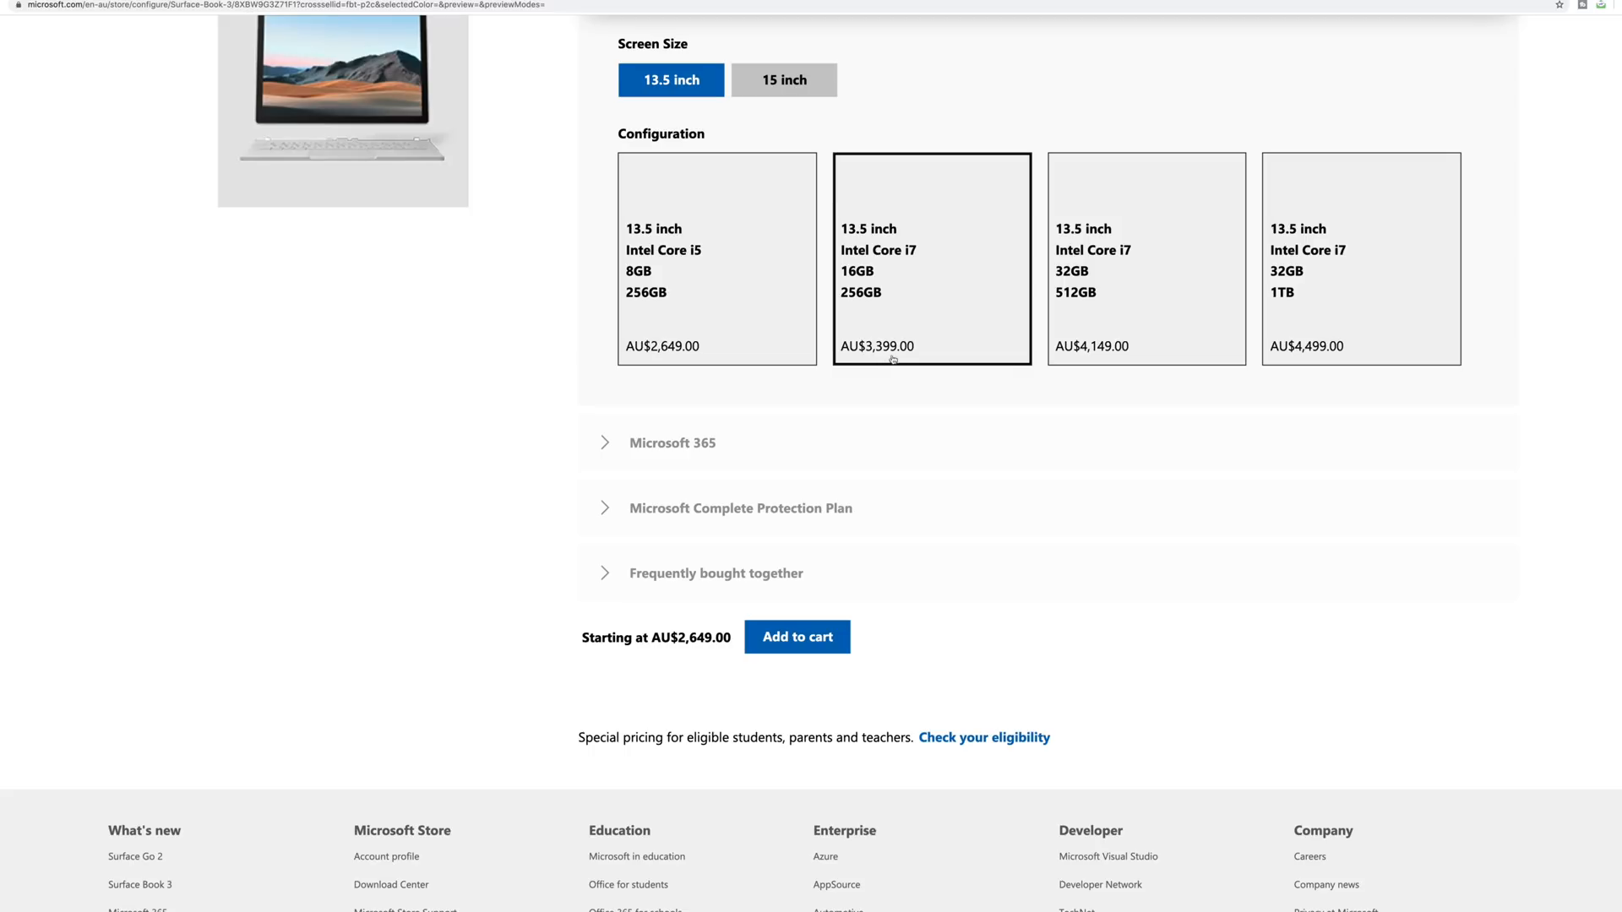
mouse_move(861, 271)
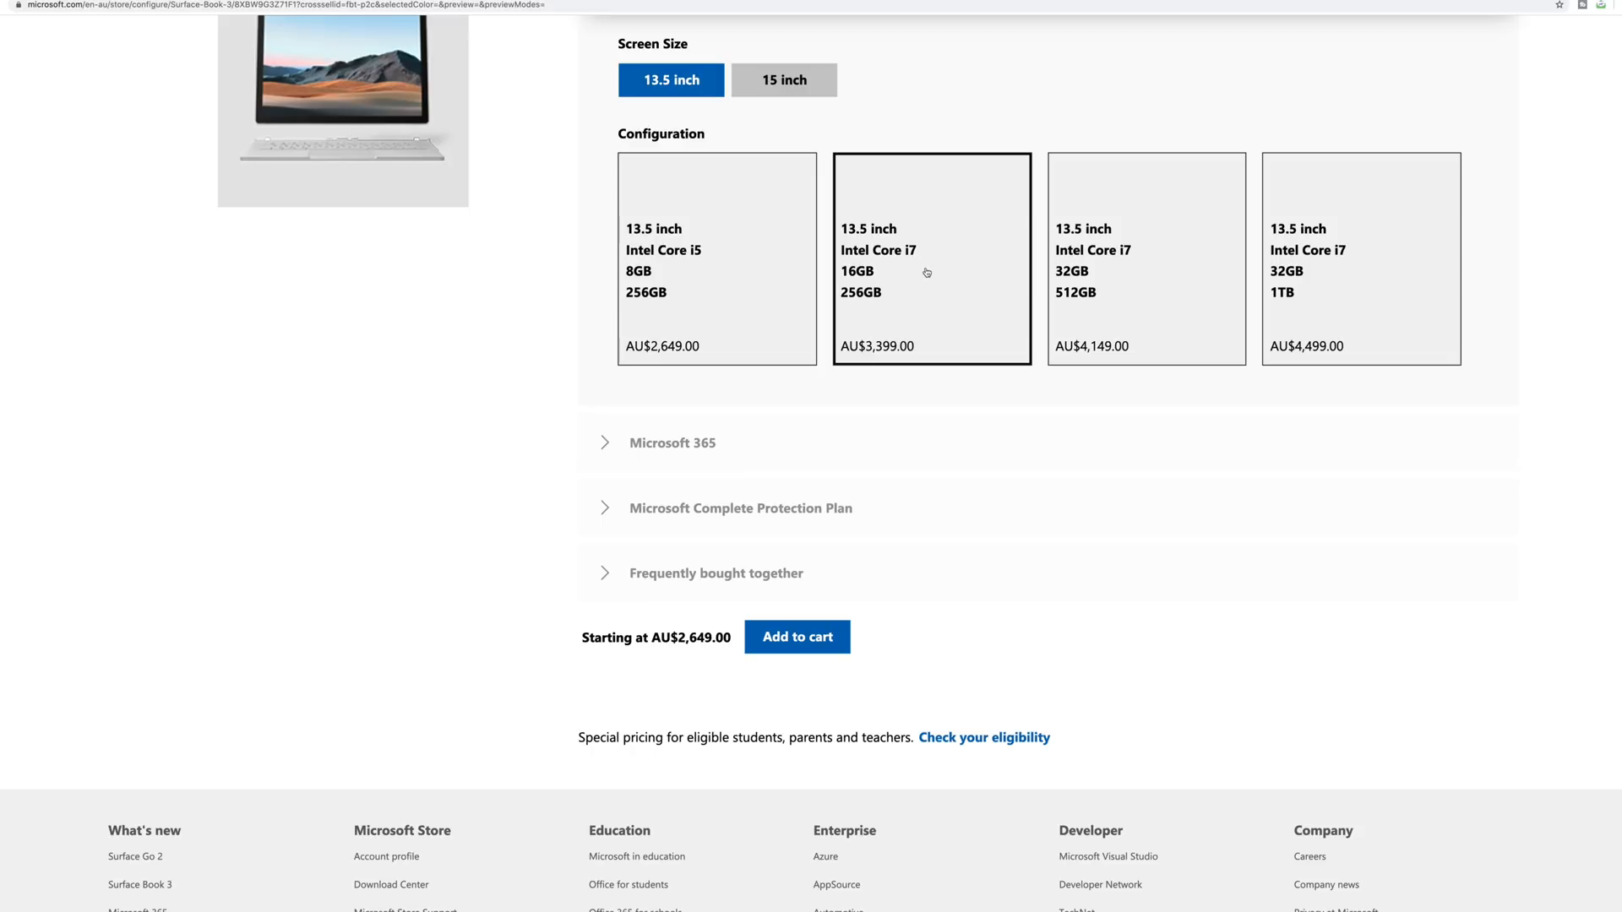
scroll(up, 3)
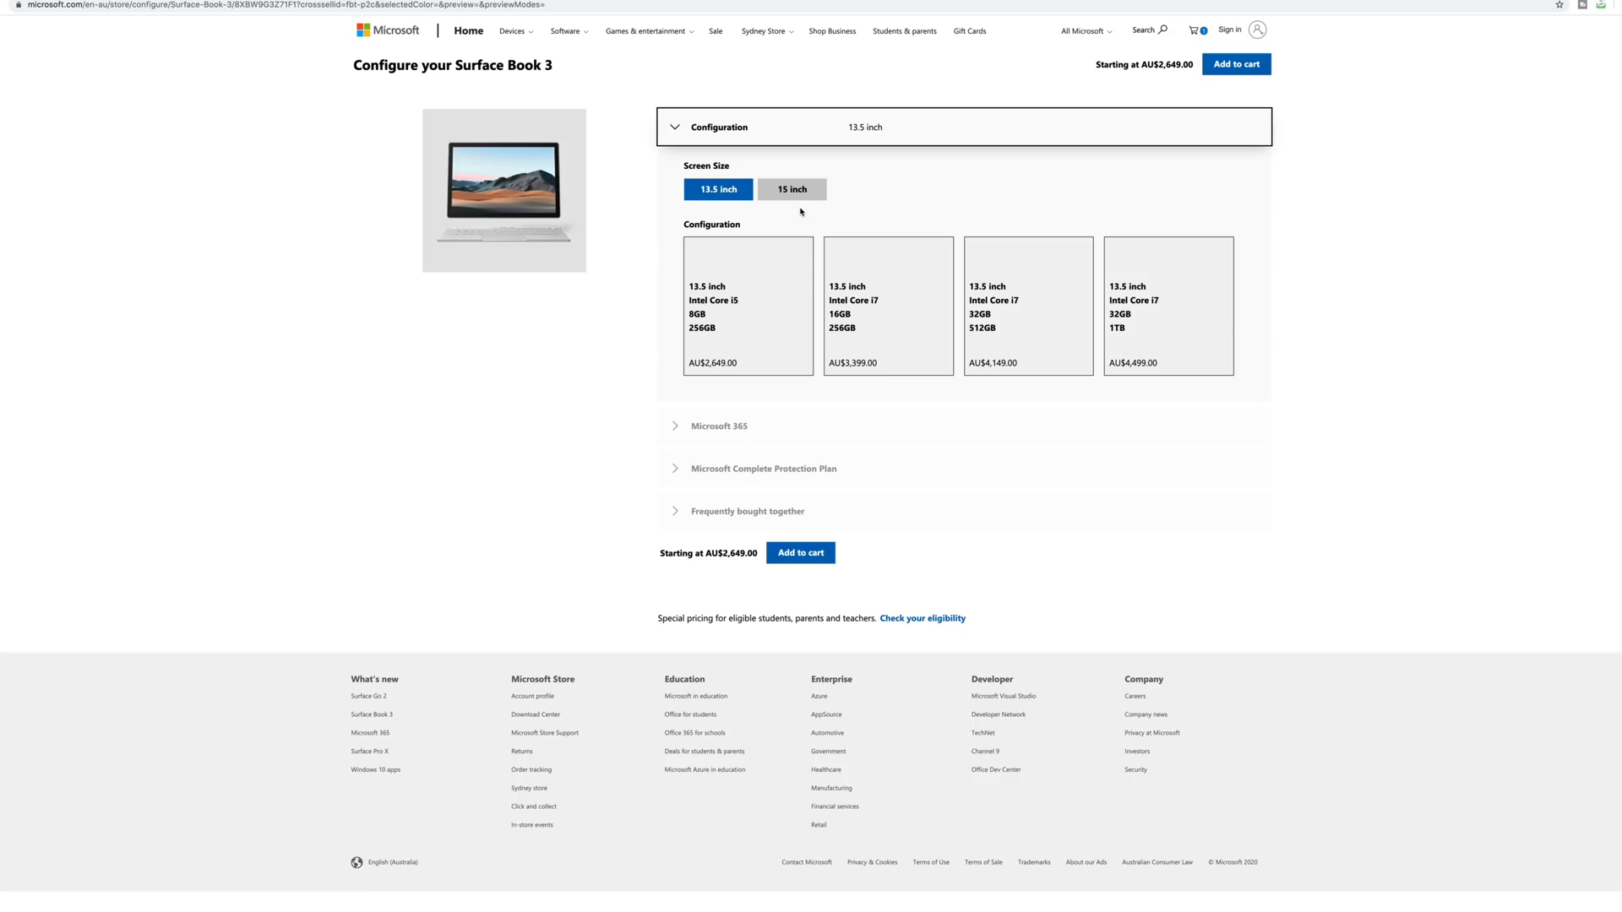
click(791, 189)
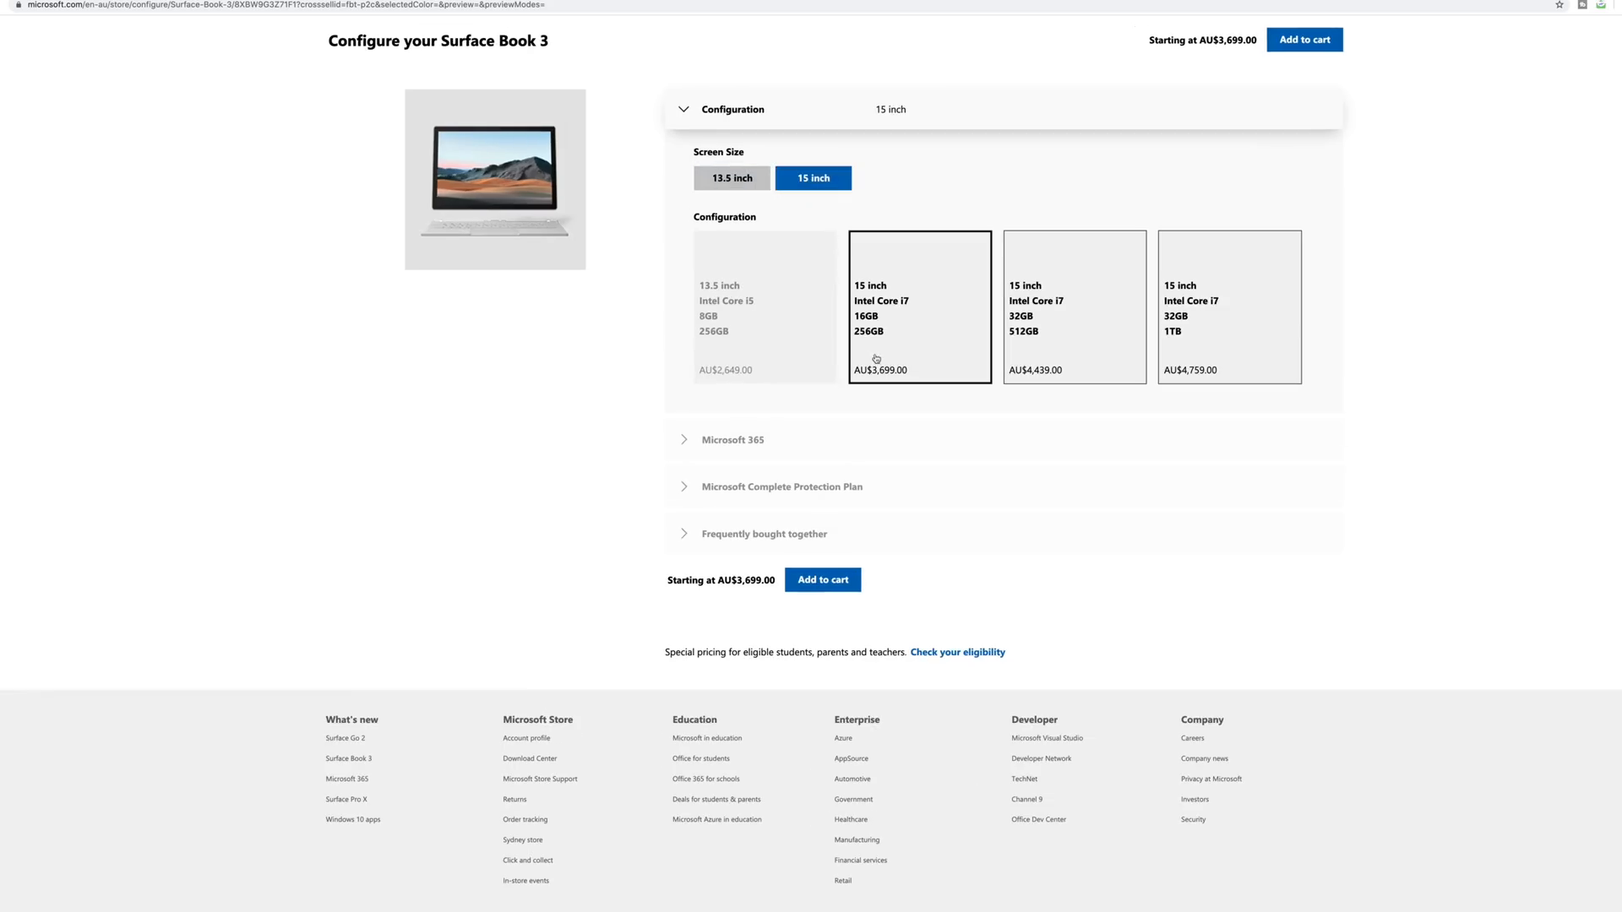
mouse_move(901, 383)
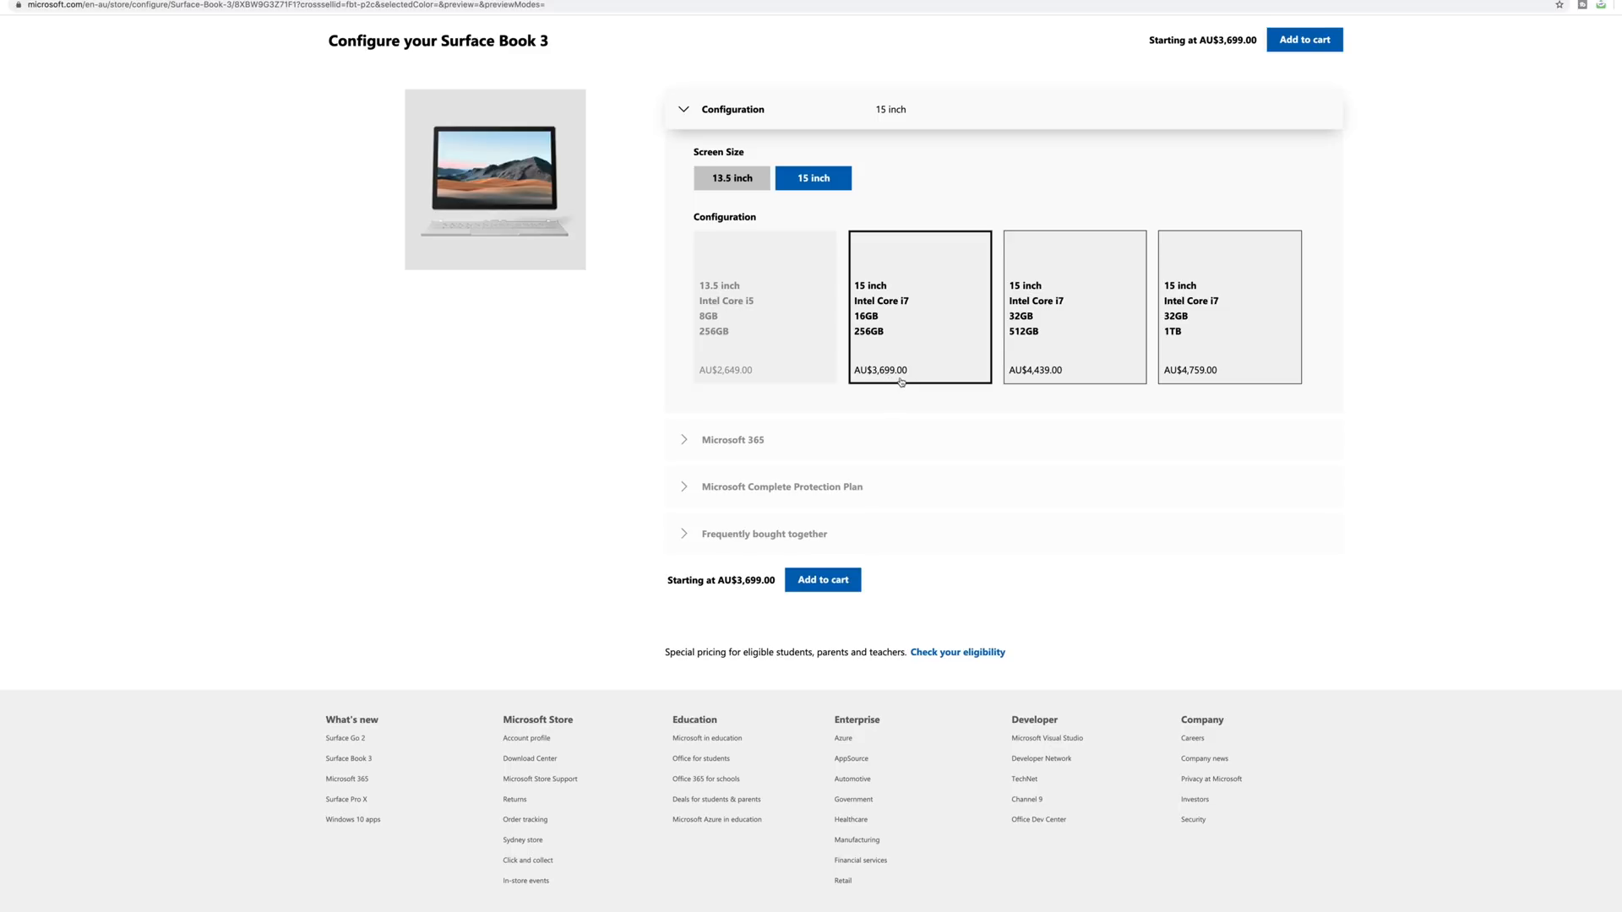
click(731, 179)
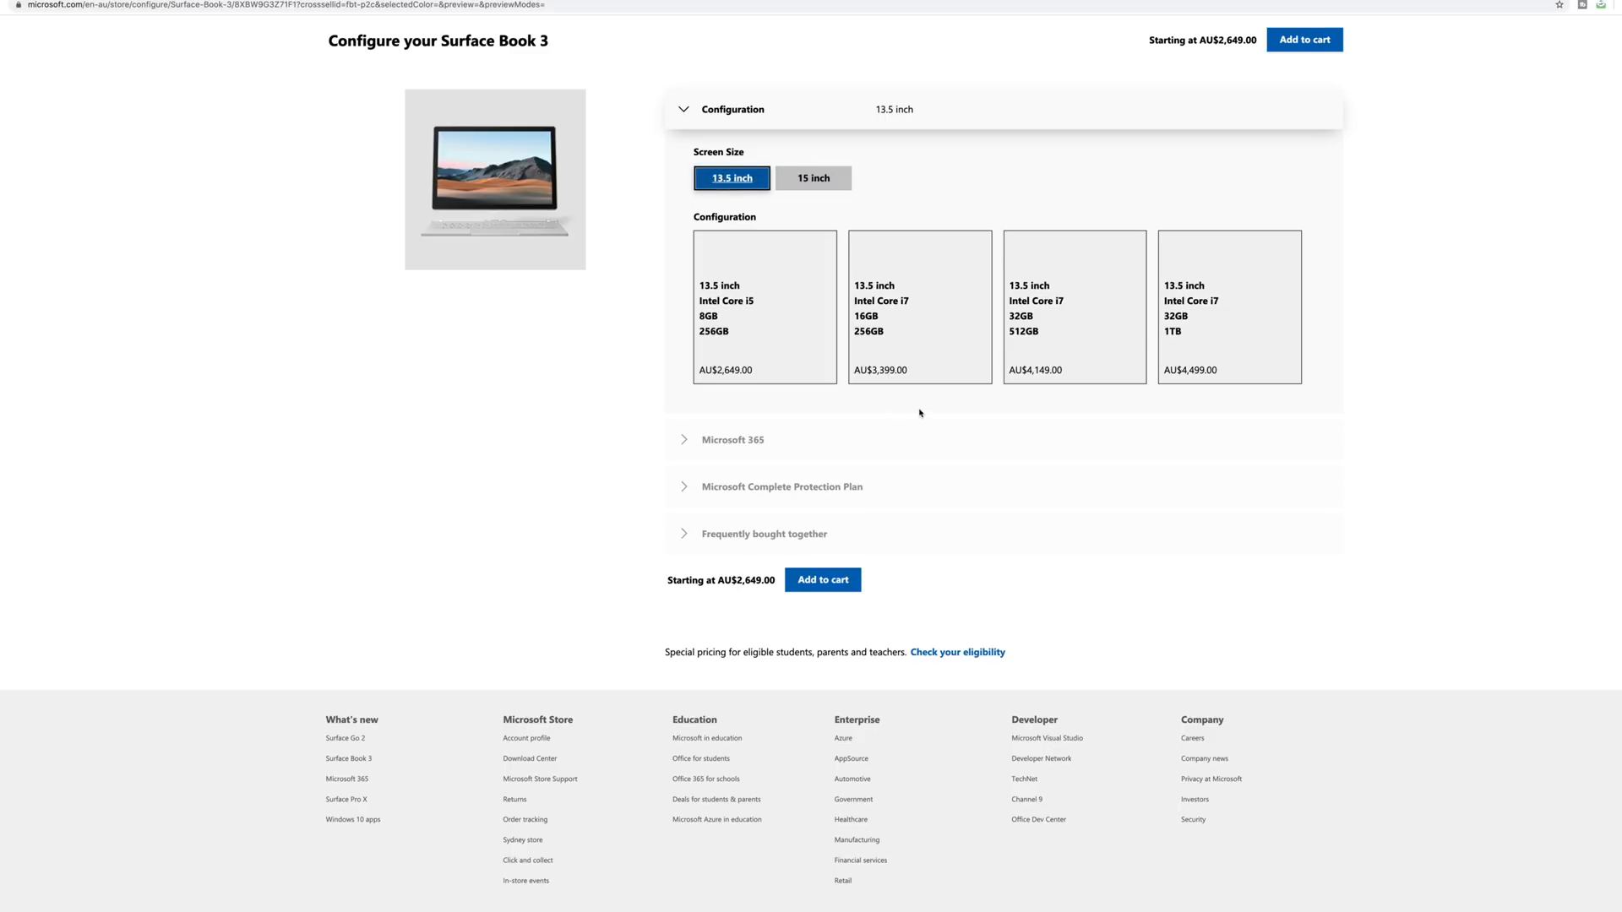
mouse_move(814, 179)
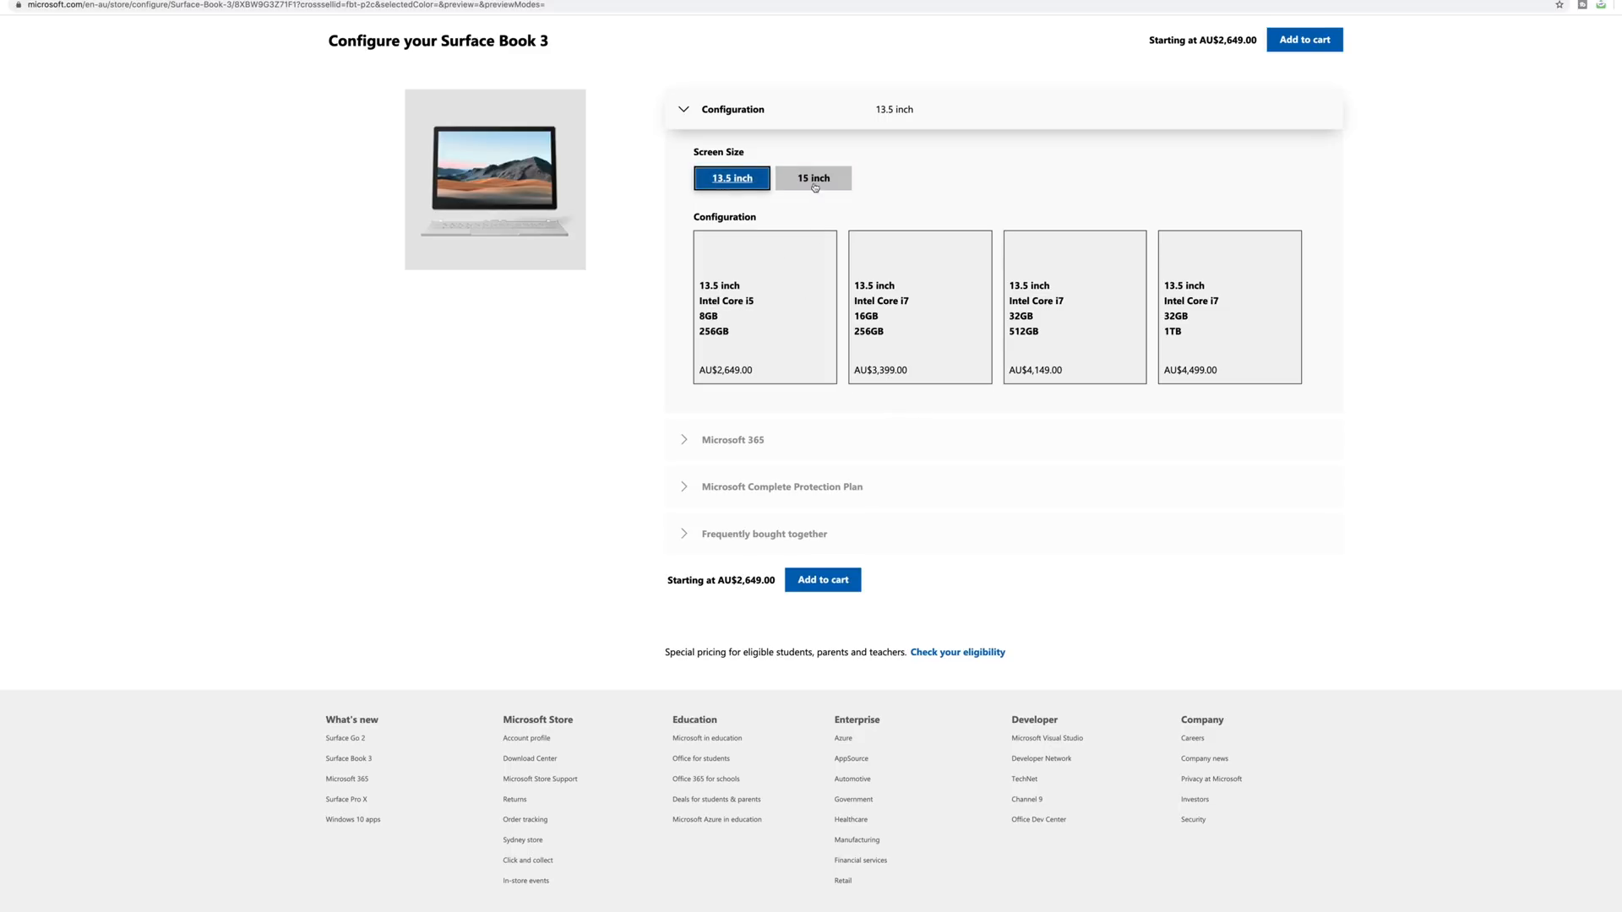
click(813, 178)
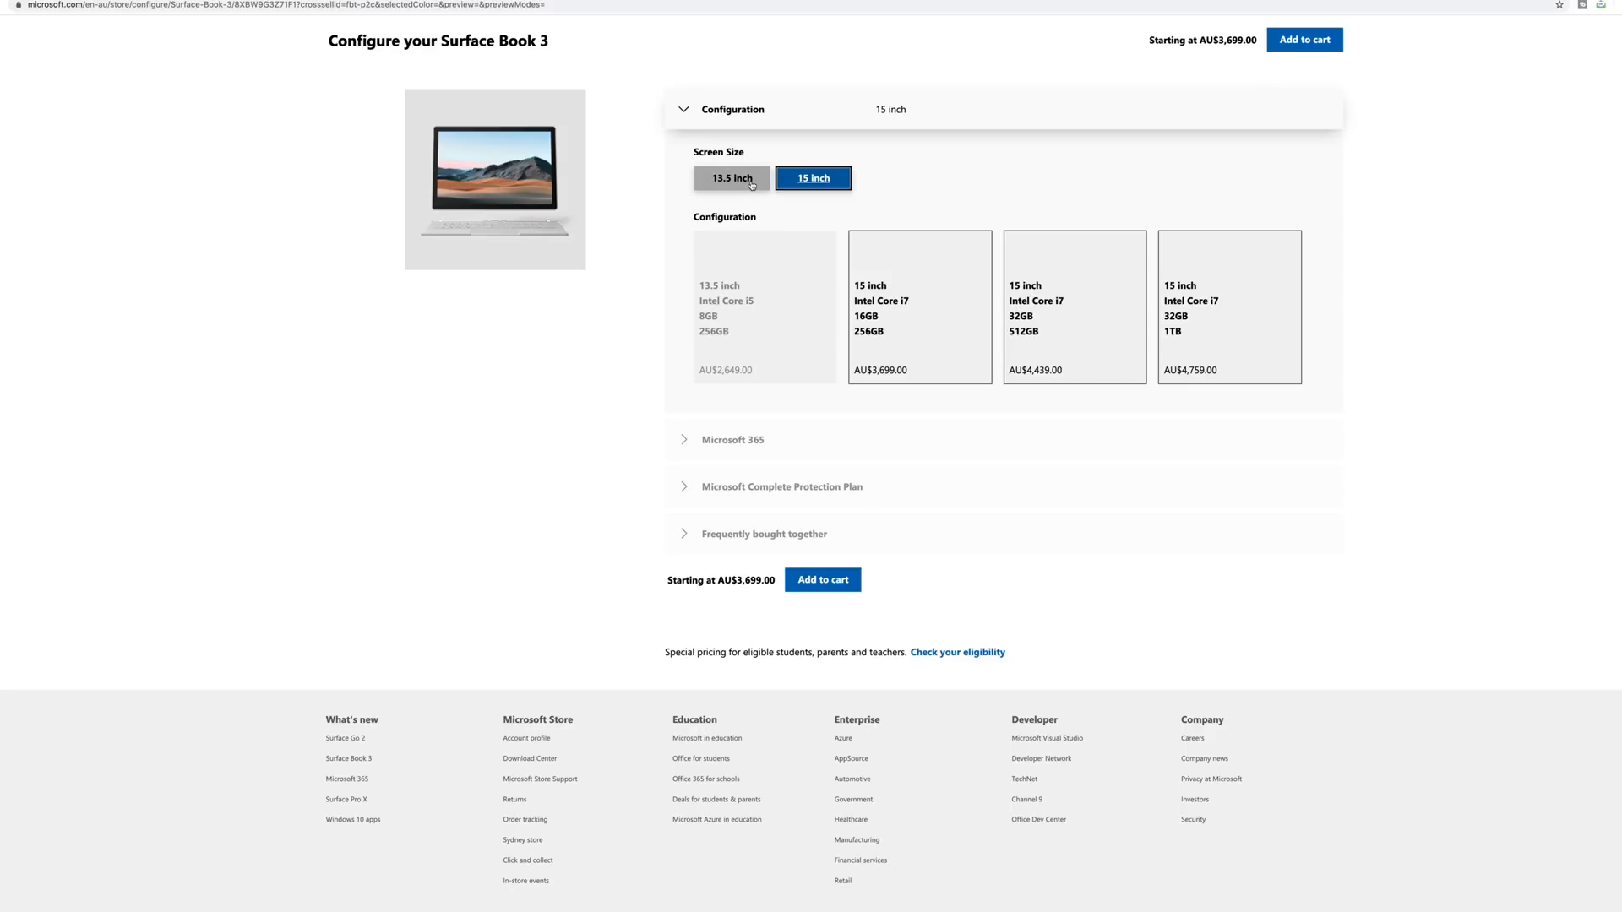
click(731, 178)
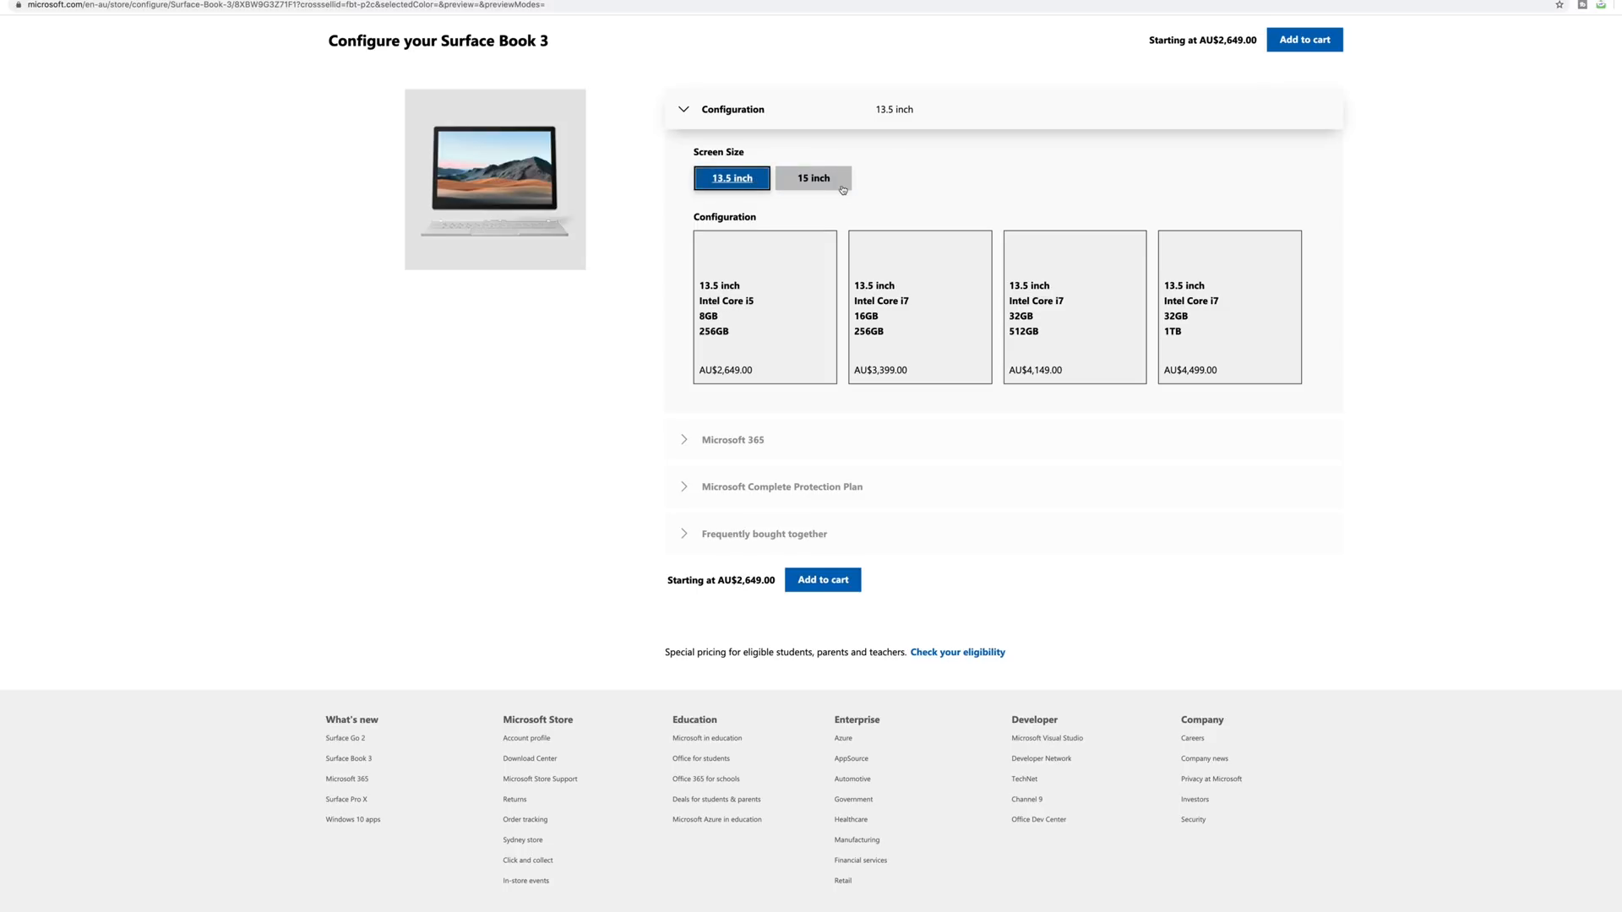
click(813, 178)
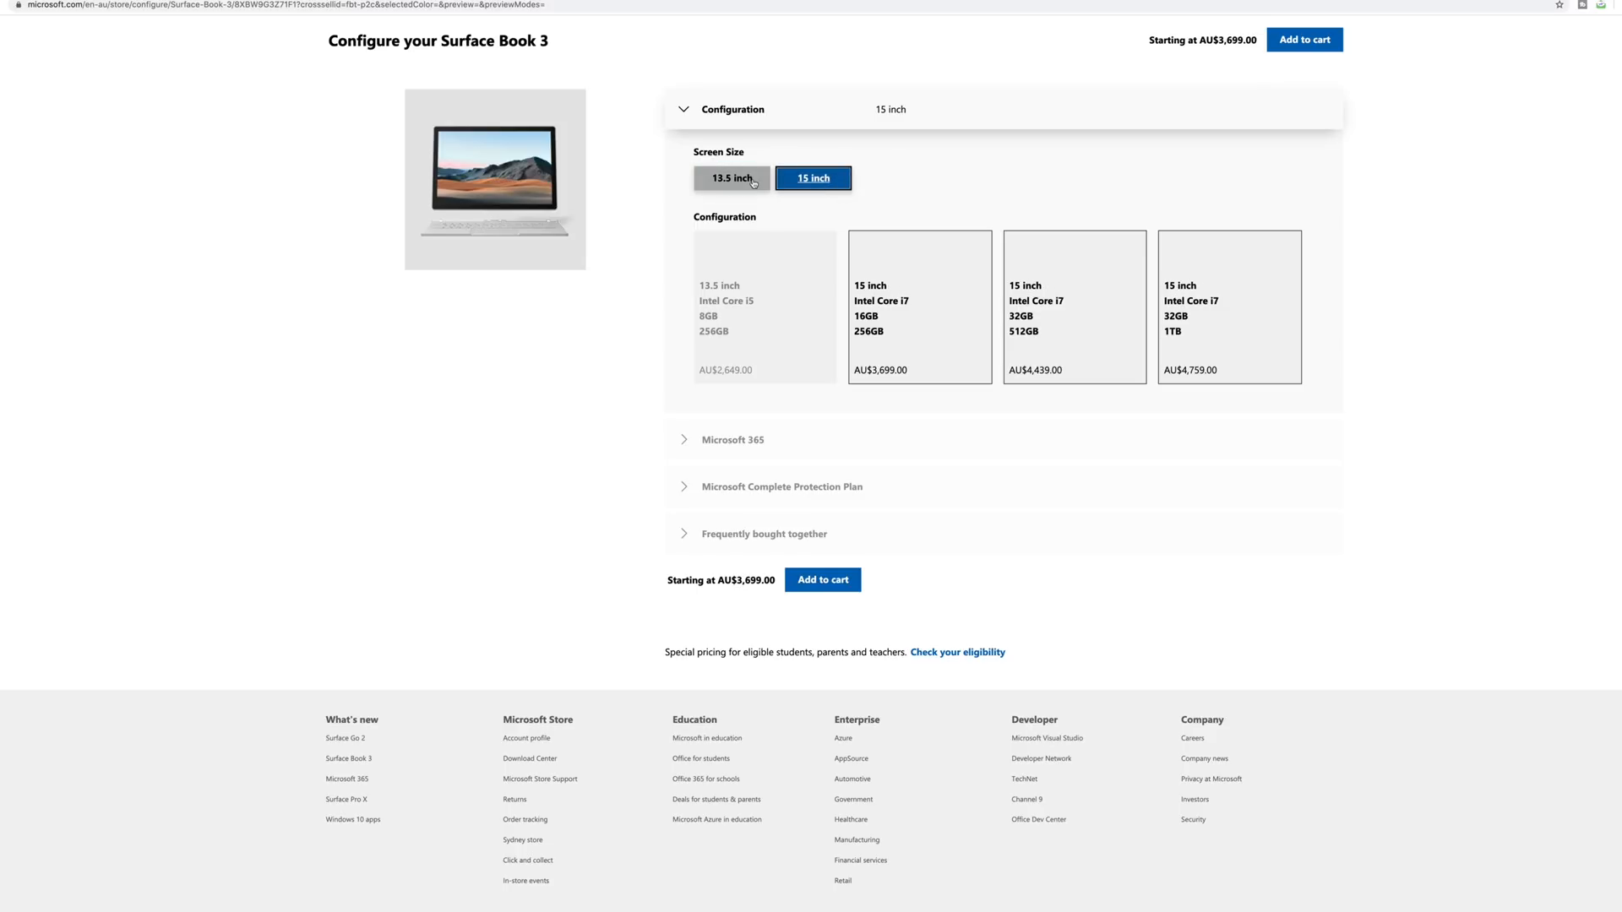
click(732, 178)
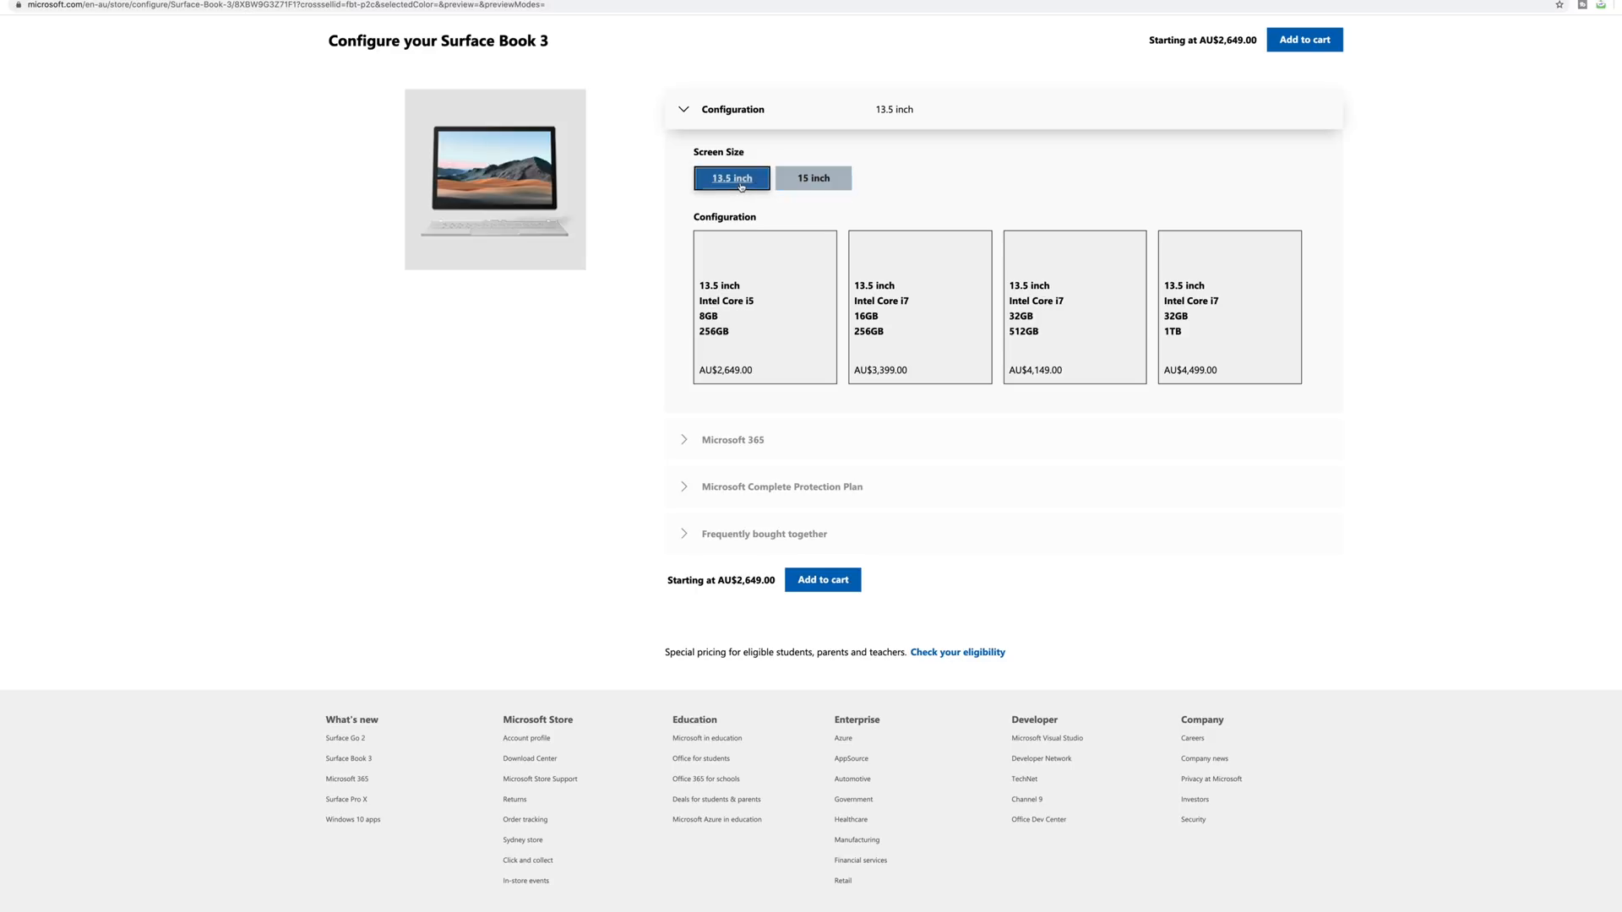
click(813, 179)
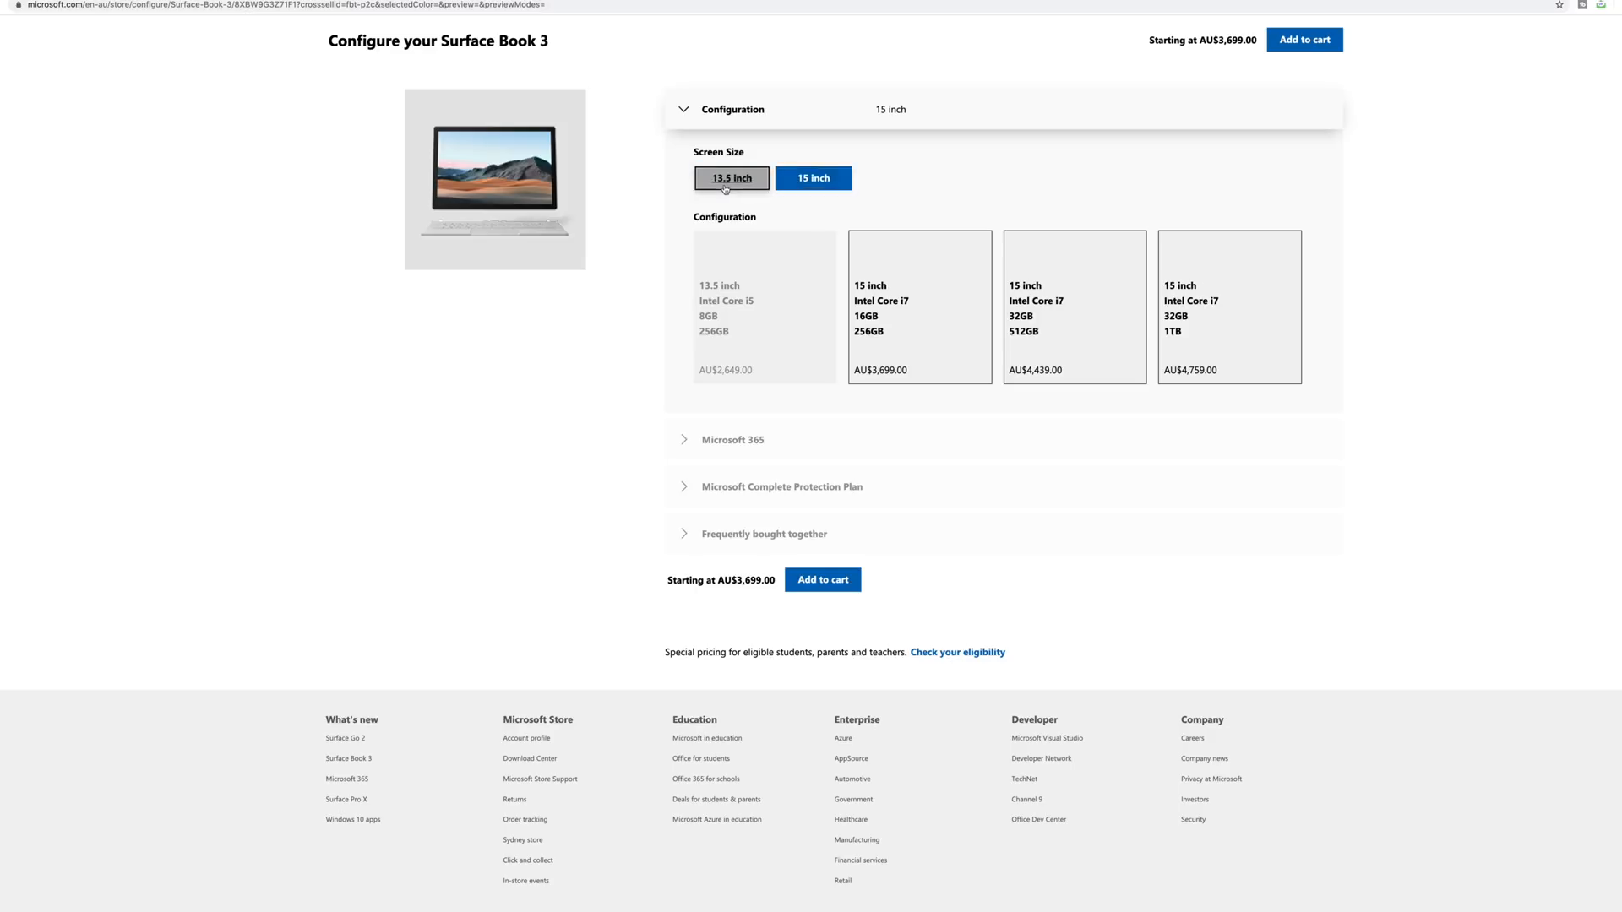
click(732, 177)
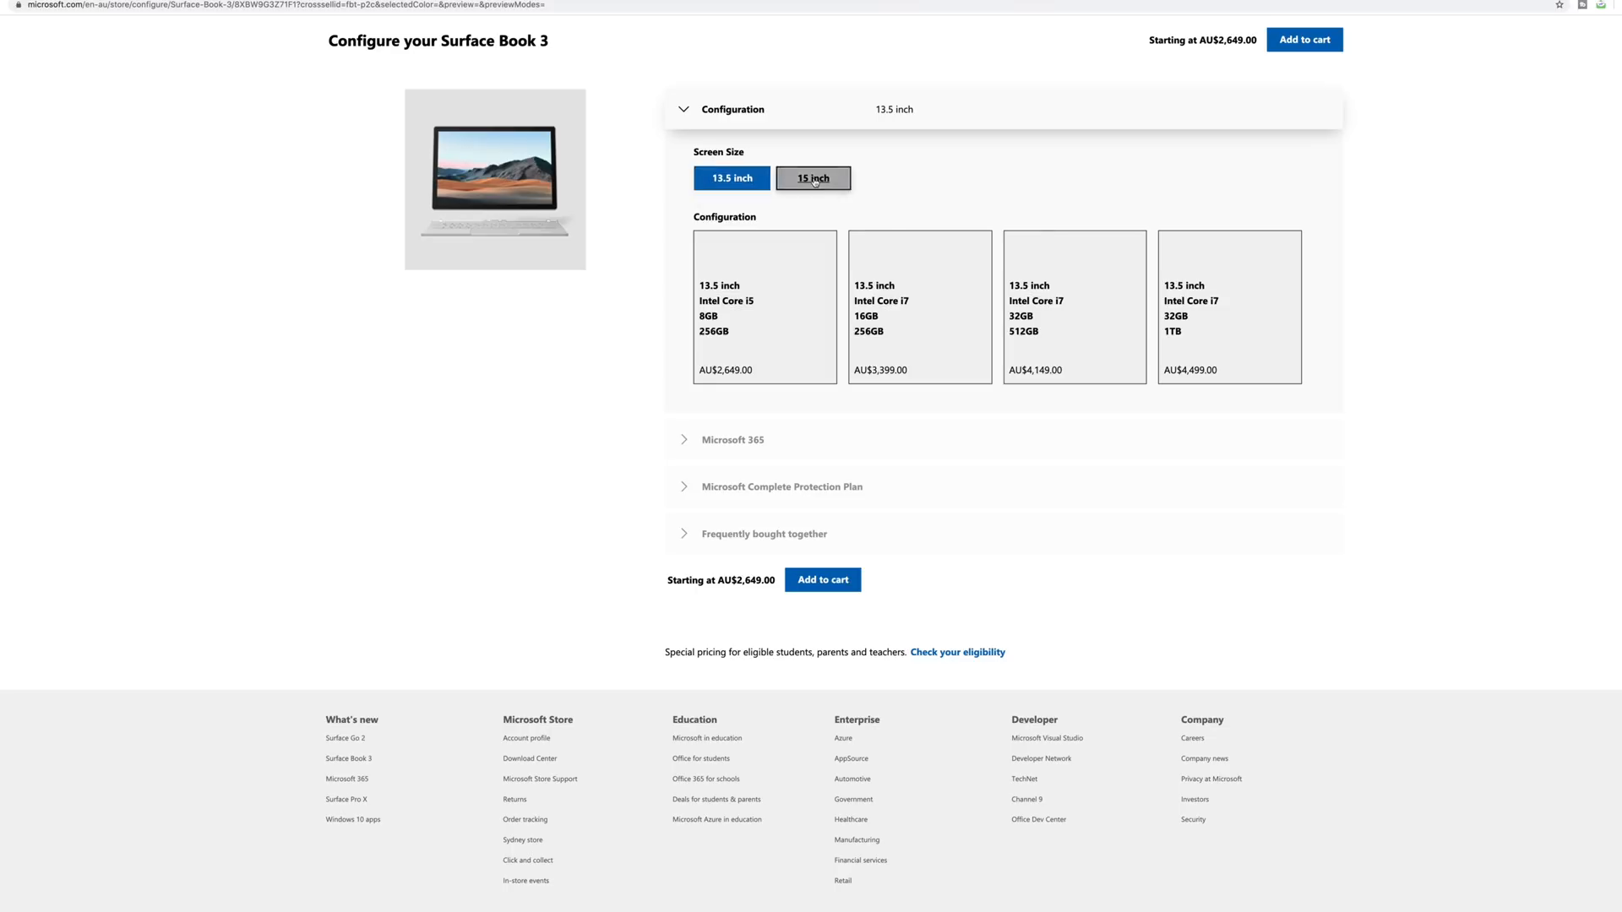
click(730, 177)
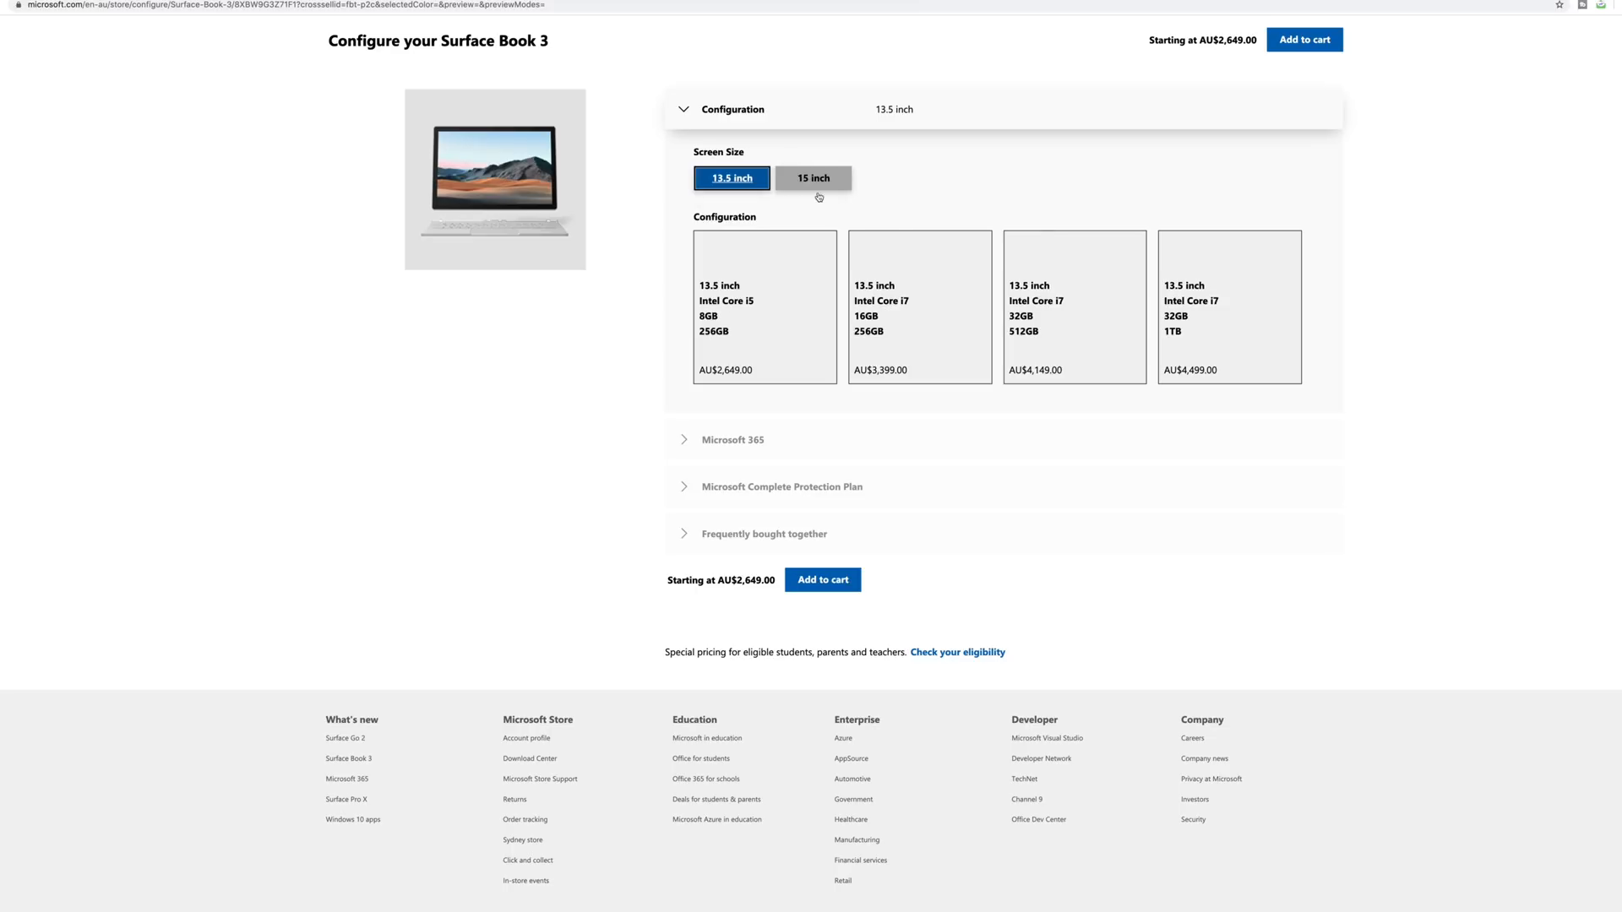
mouse_move(792, 377)
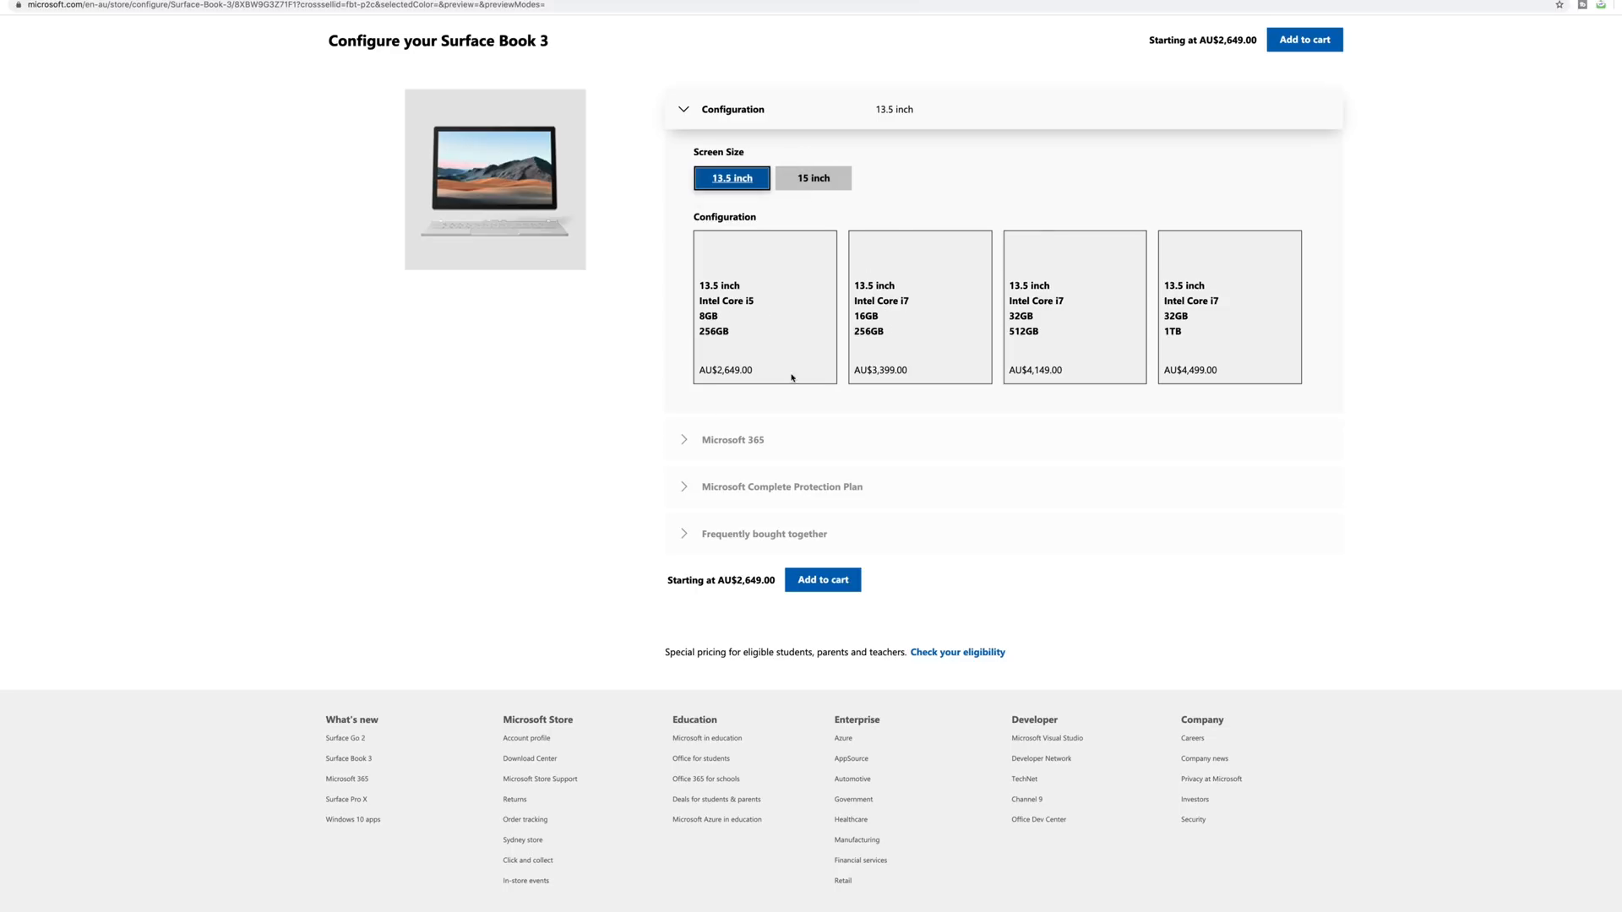
click(813, 178)
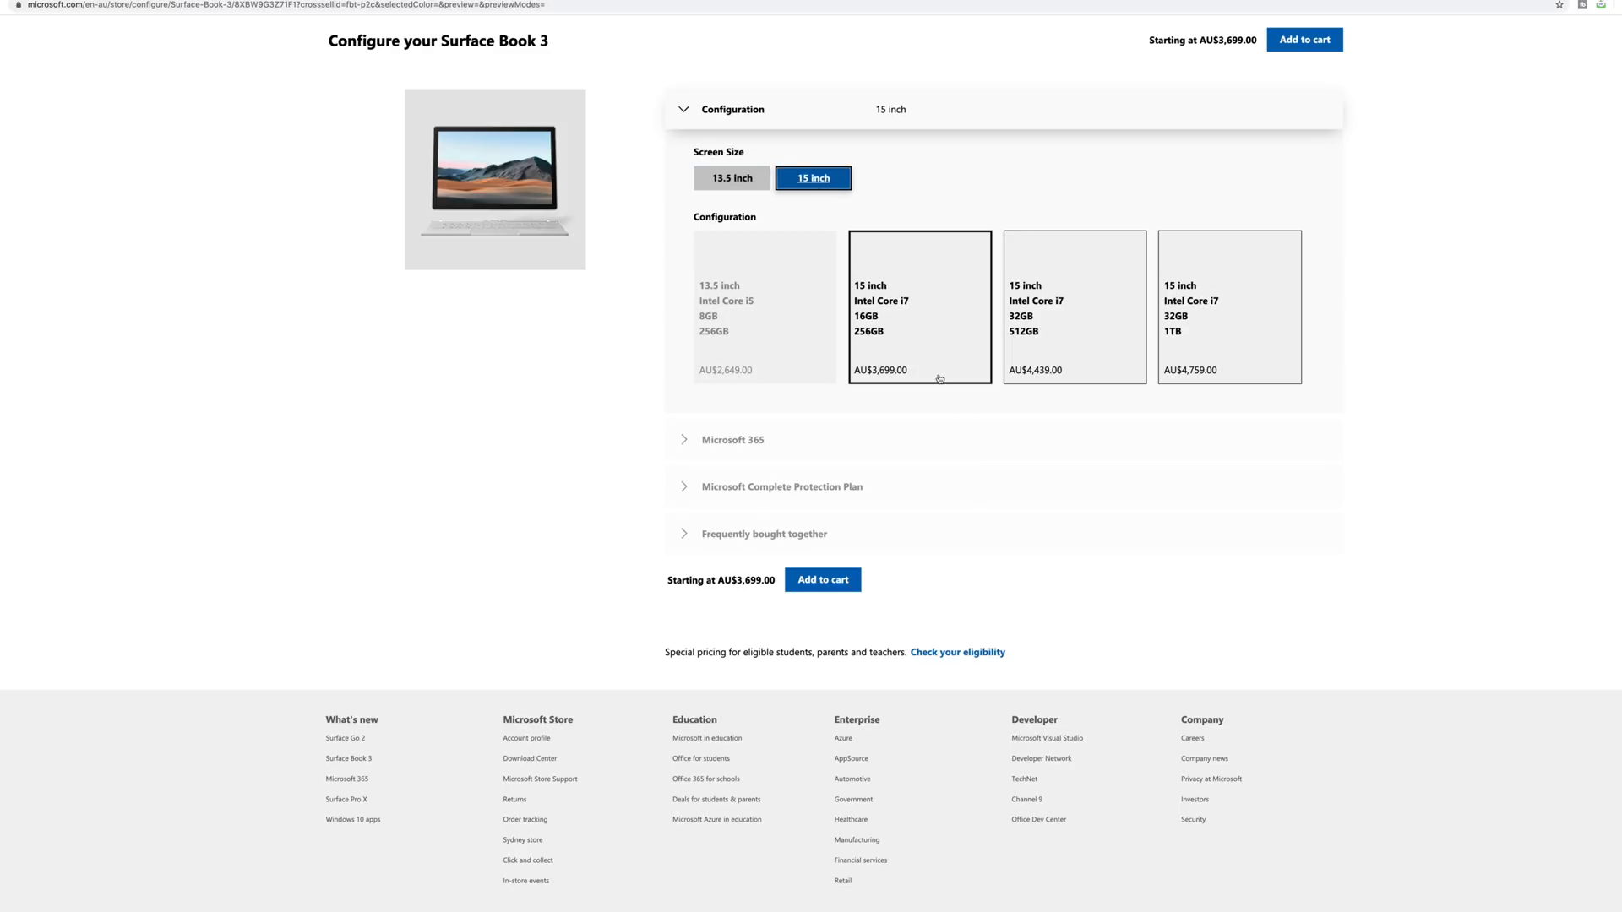
scroll(down, 3)
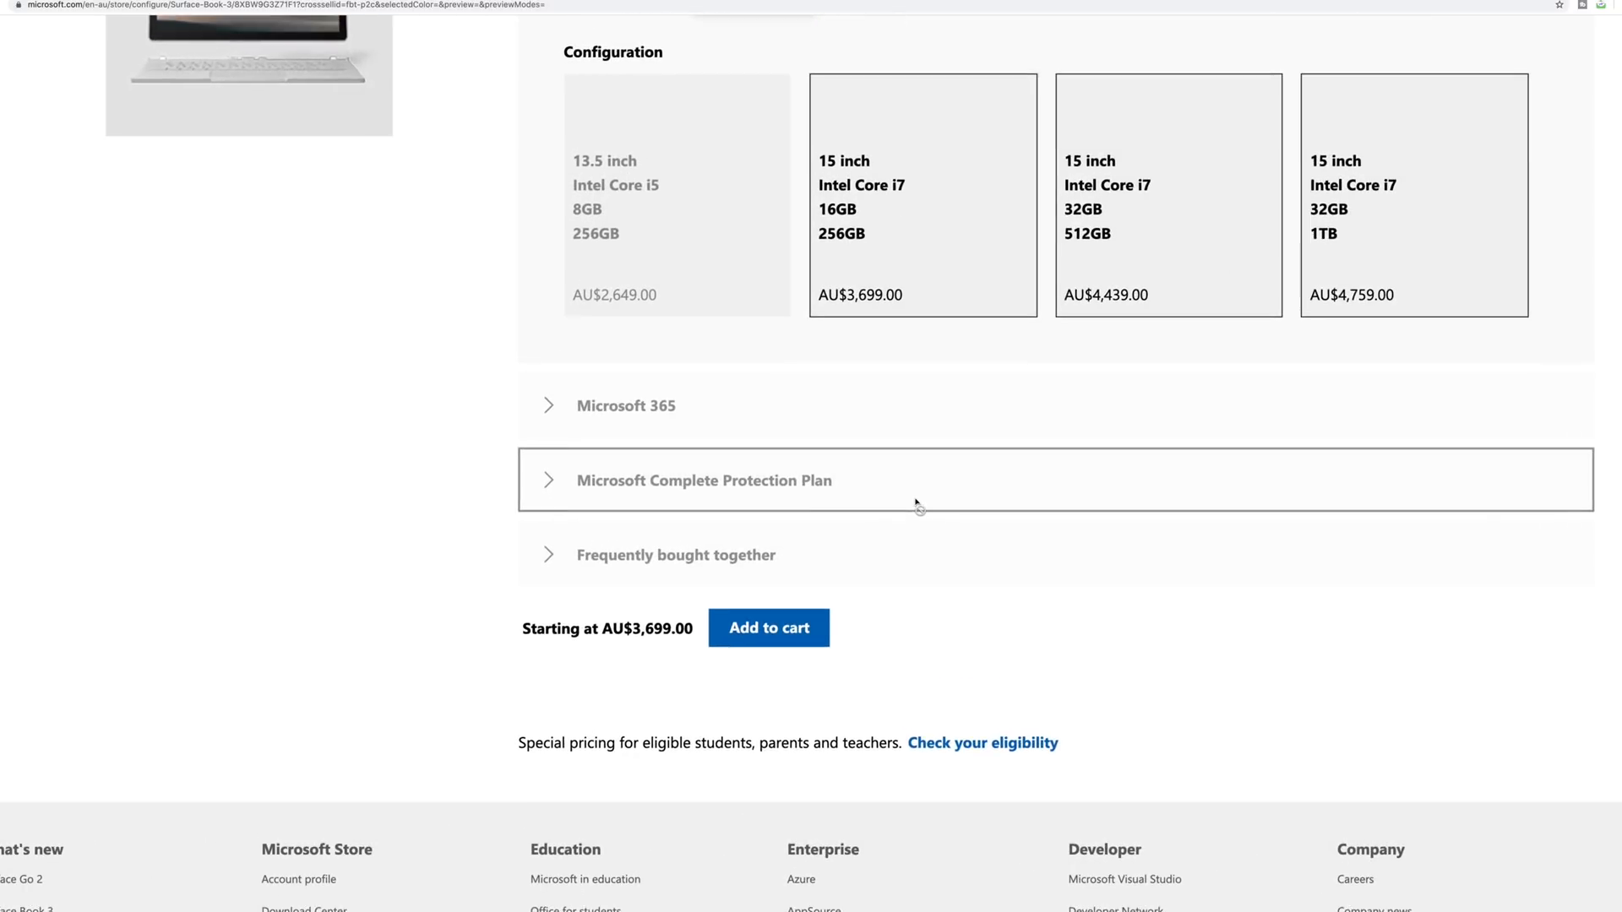
scroll(up, 3)
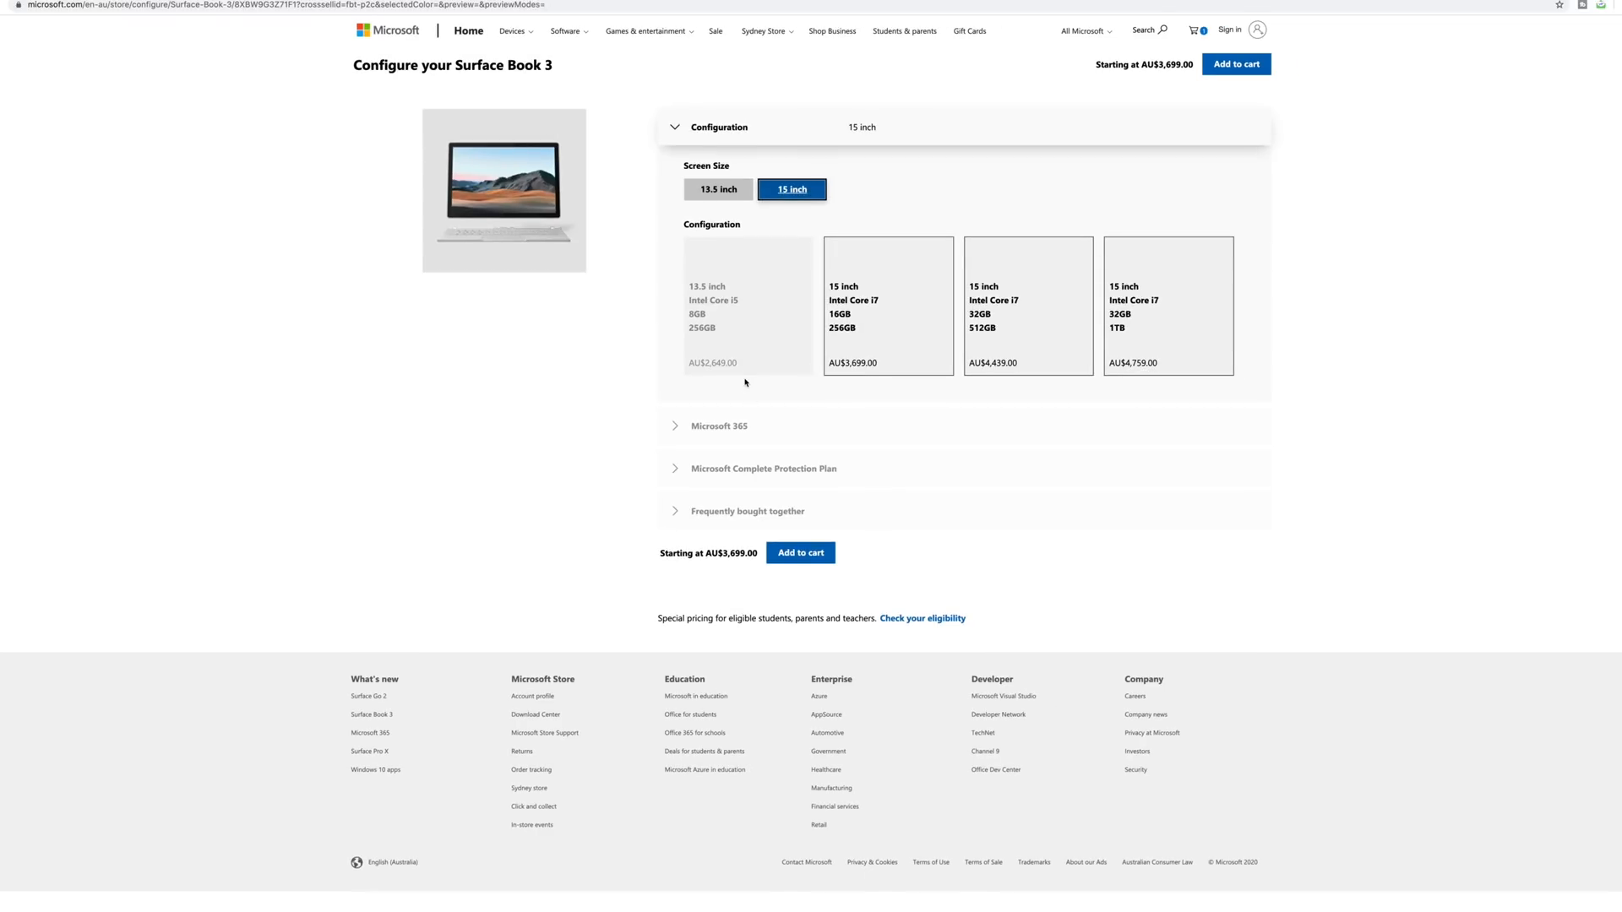
scroll(down, 3)
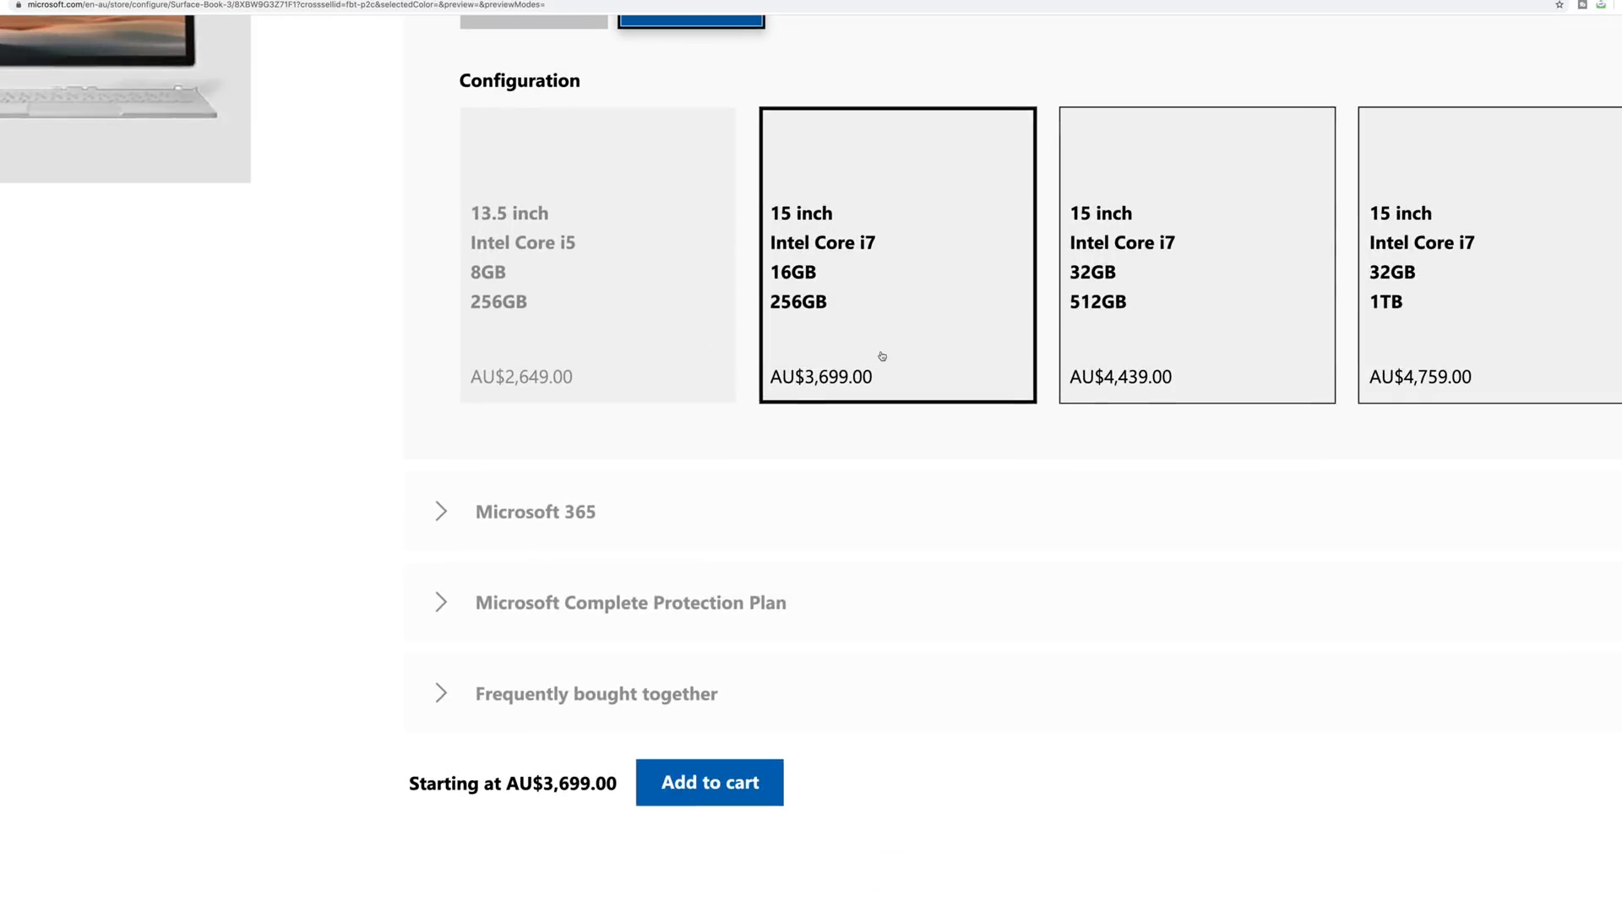
Select the 15-inch Core i7 16GB 256GB build at AU$3,699.00 and reopen Configuration.
click(535, 511)
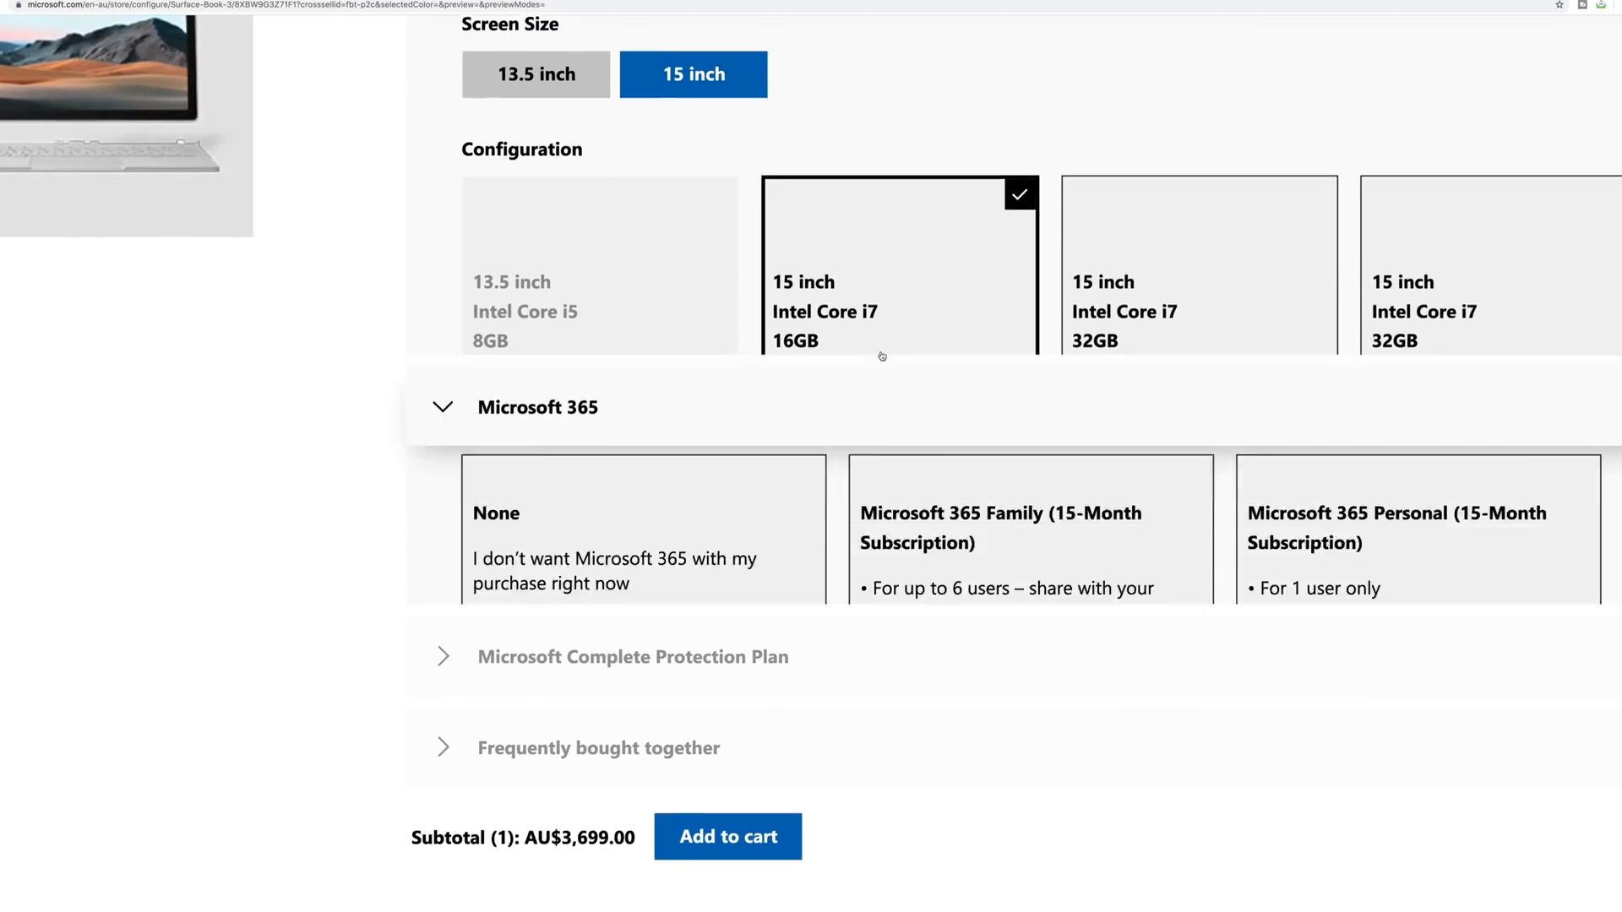
scroll(down, 3)
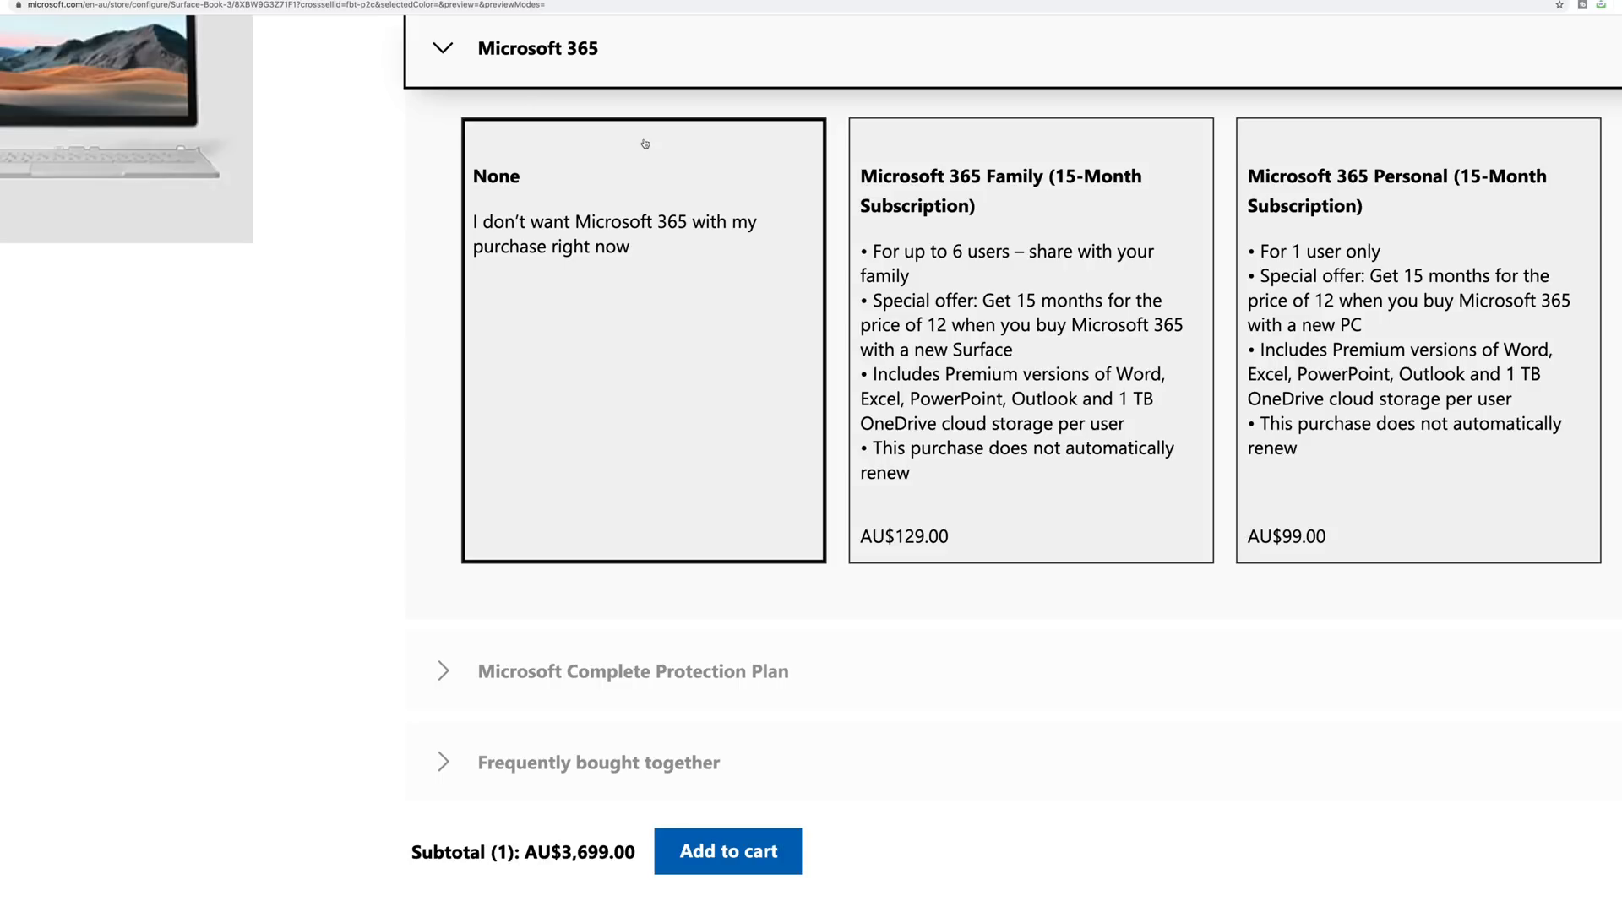
scroll(up, 3)
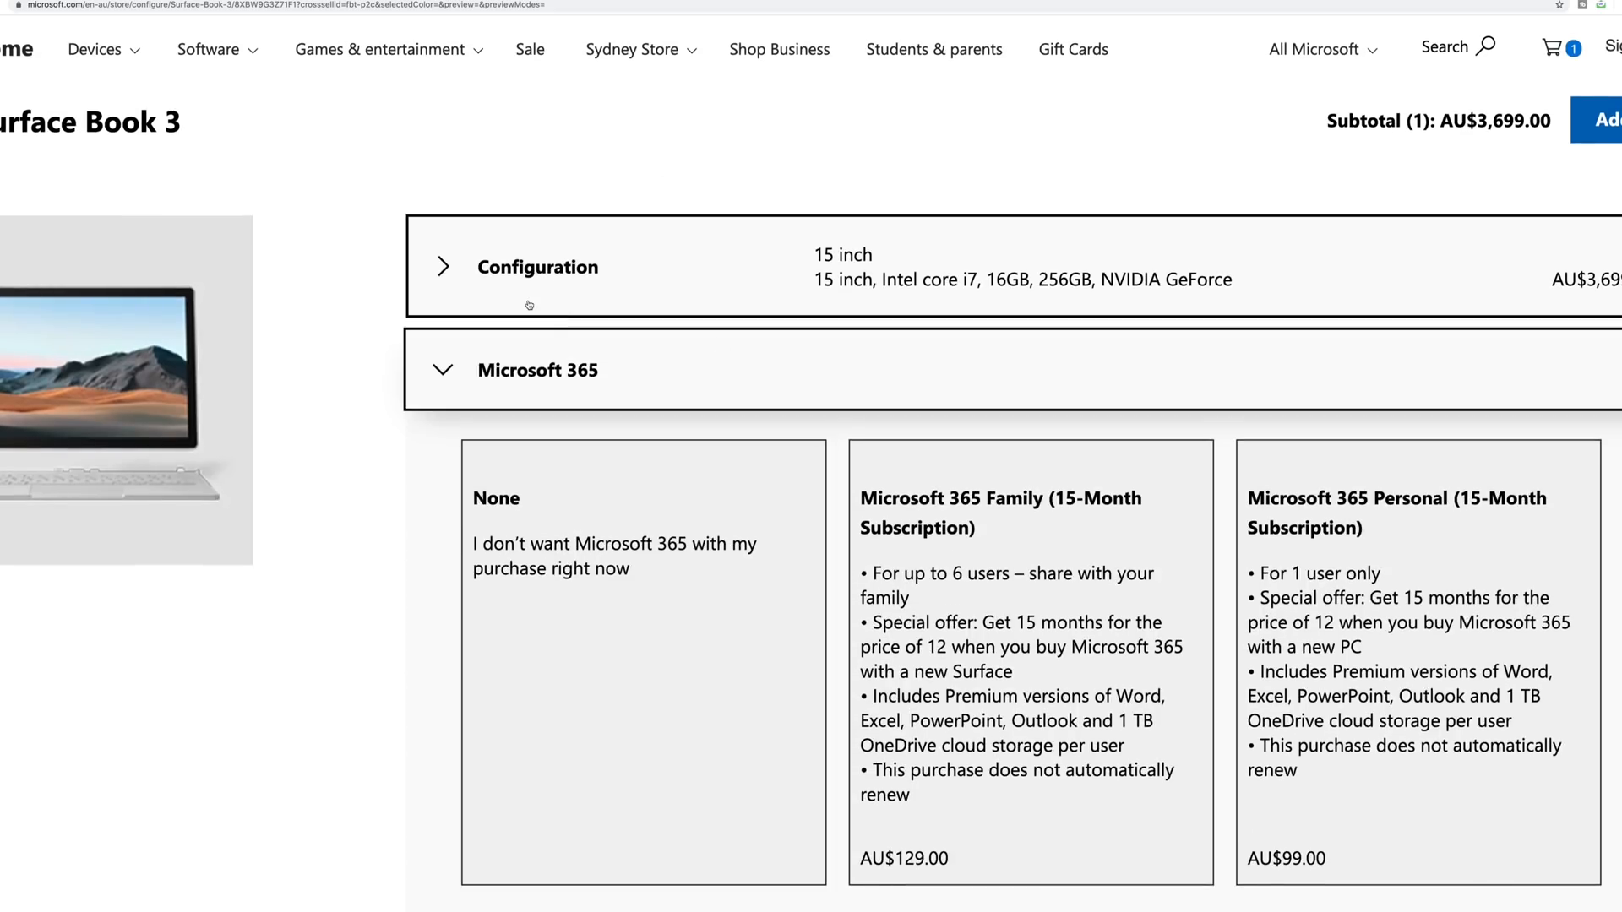
click(538, 267)
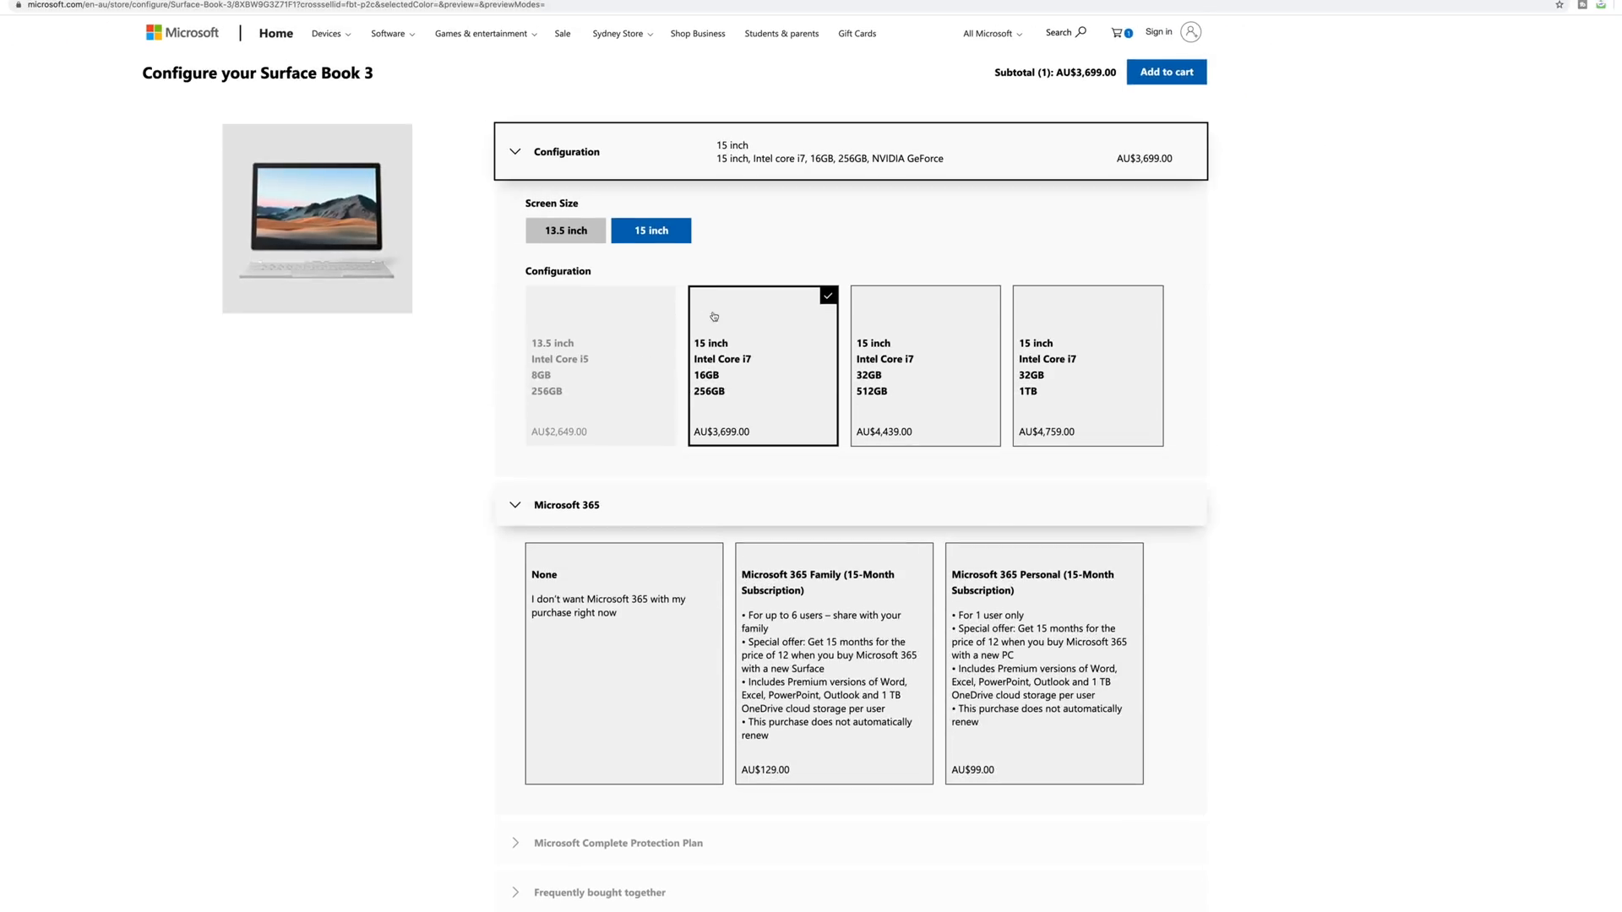